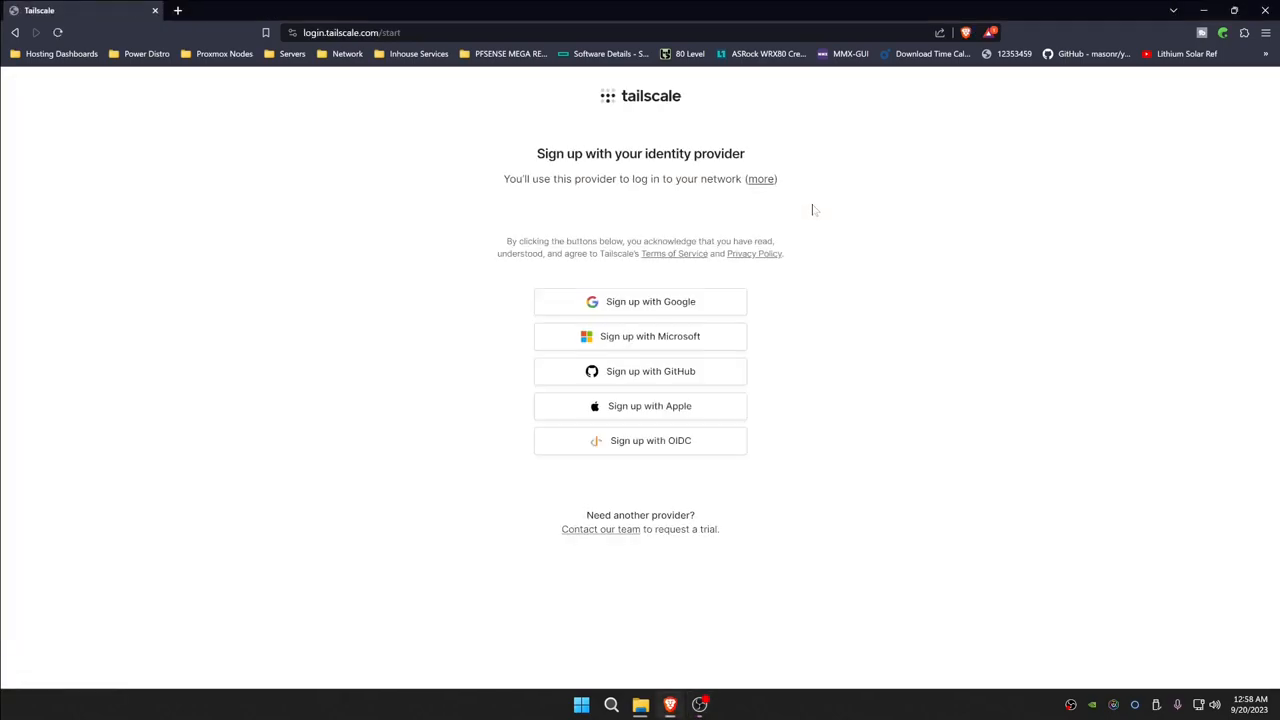
# Step: Sign up for Tailscale with a Google account, then download and run the Windows installer
pyautogui.click(640, 301)
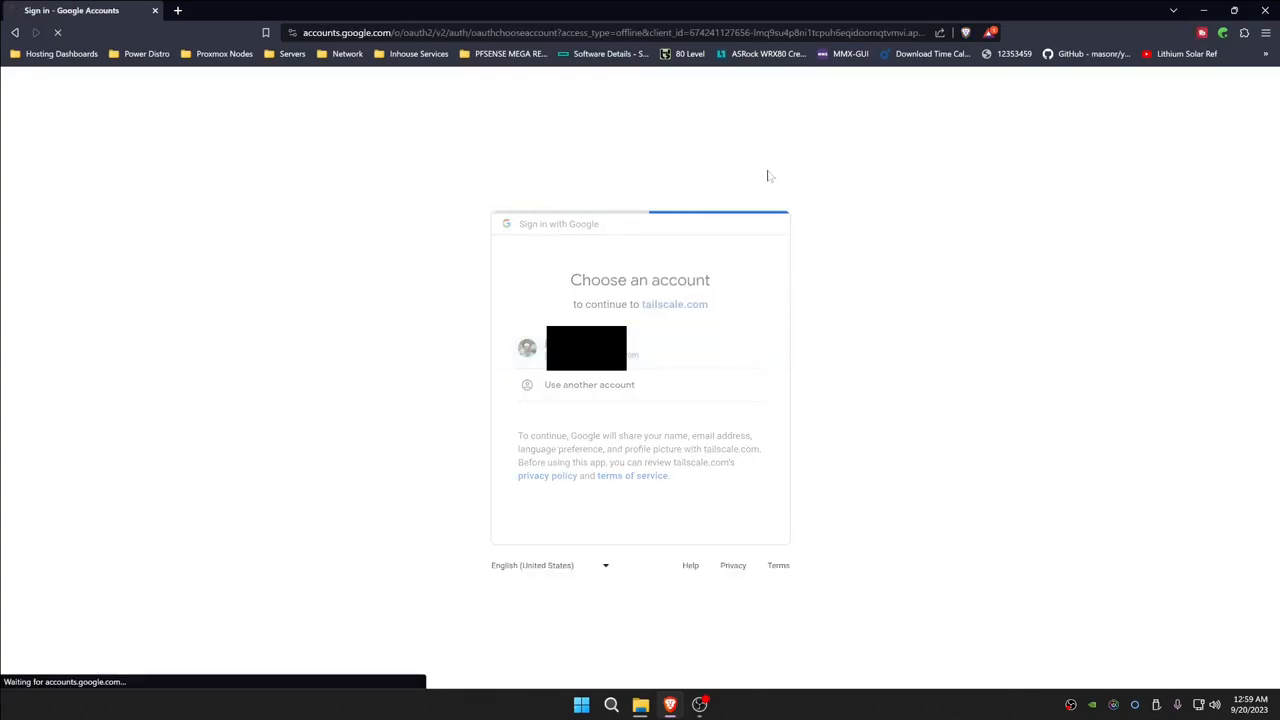
pyautogui.click(586, 347)
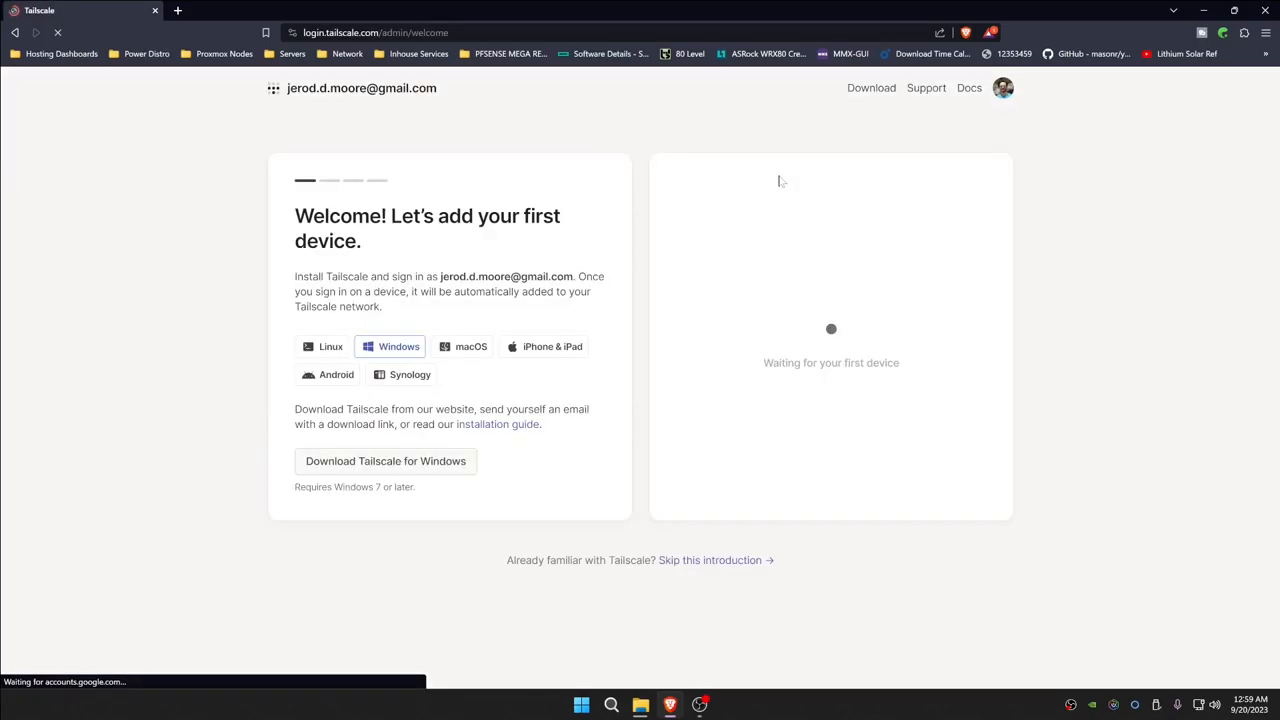
pyautogui.click(385, 461)
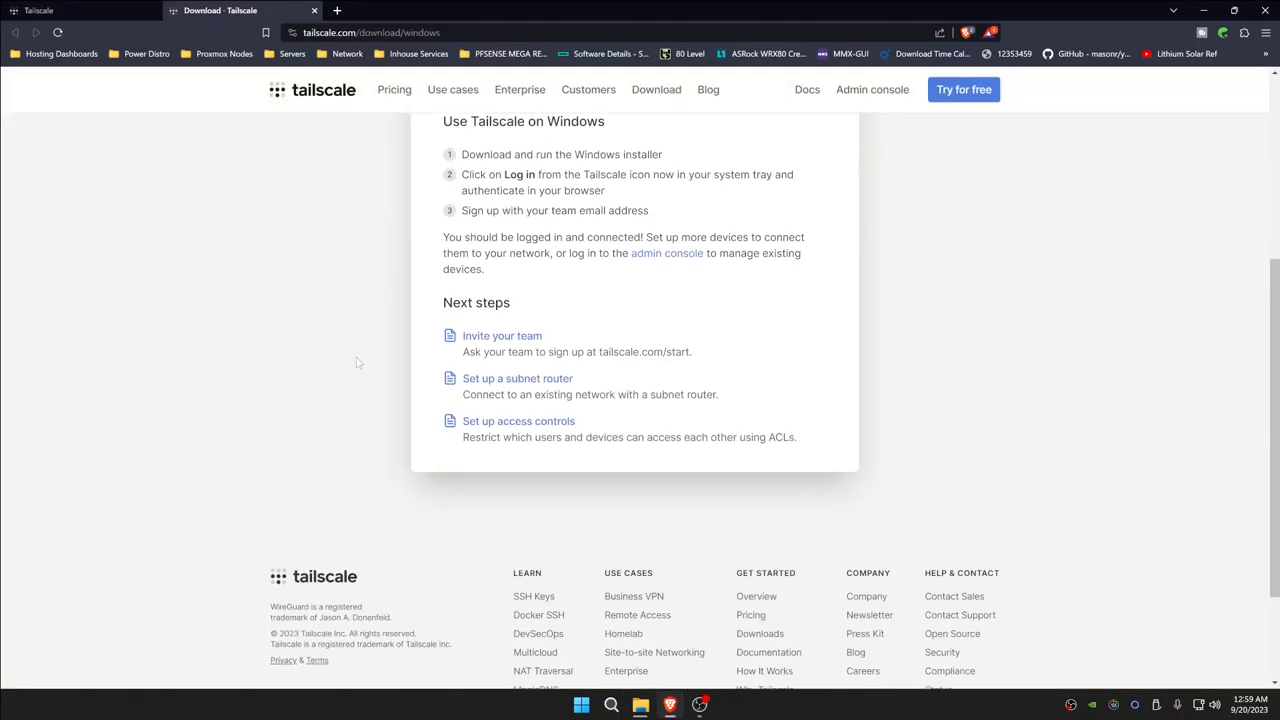
pyautogui.click(634, 357)
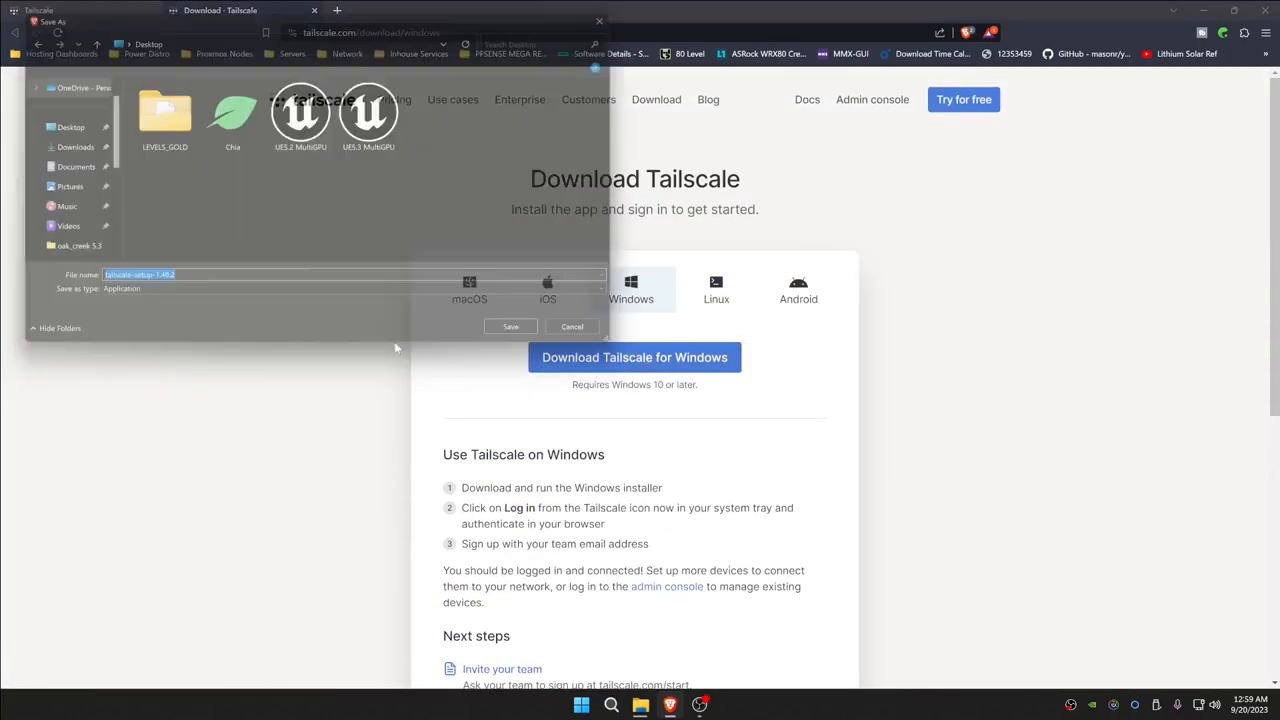
pyautogui.click(510, 326)
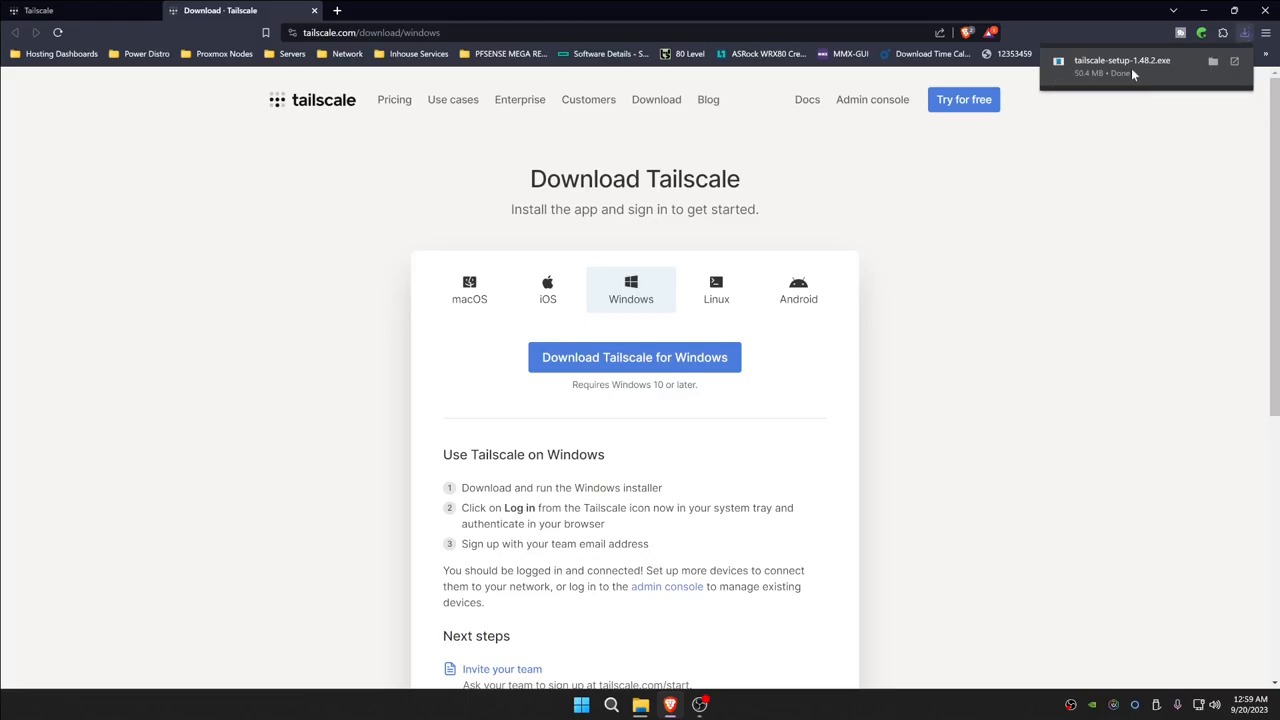
pyautogui.doubleClick(1121, 65)
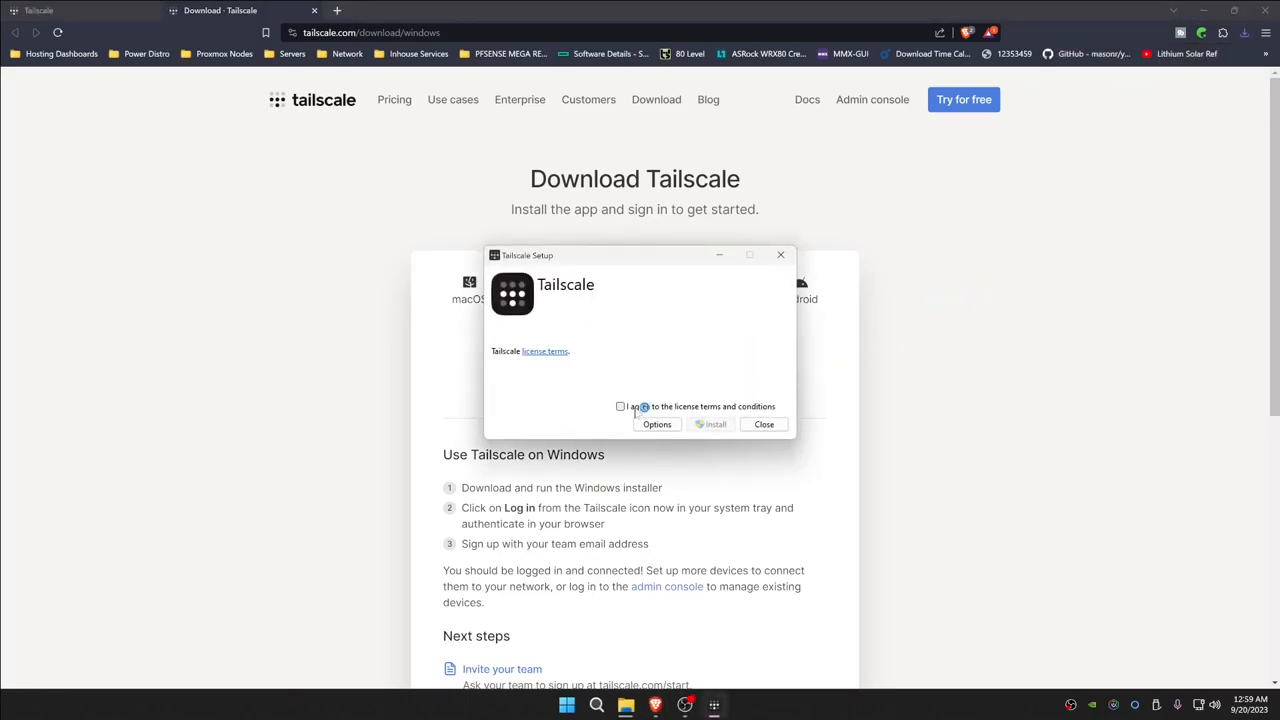
# Step: Accept the license, install Tailscale, and connect the PC 'threads' to the tailnet
pyautogui.click(710, 424)
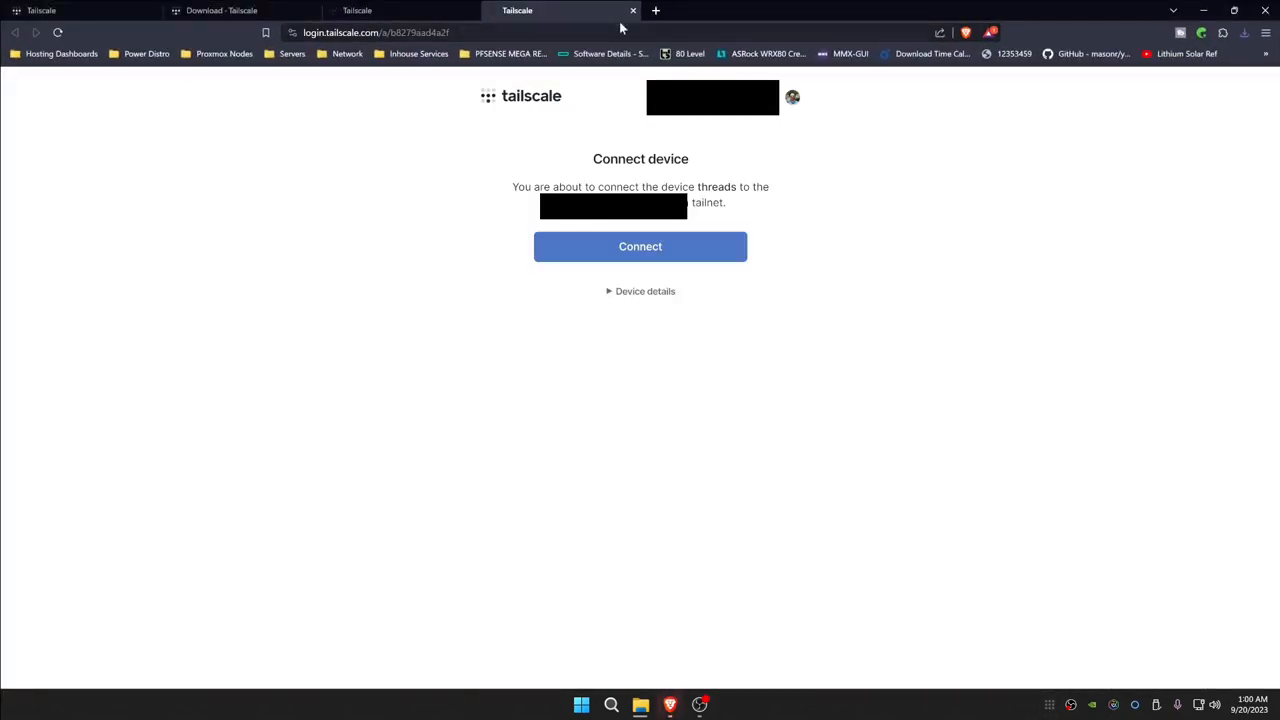
pyautogui.click(640, 246)
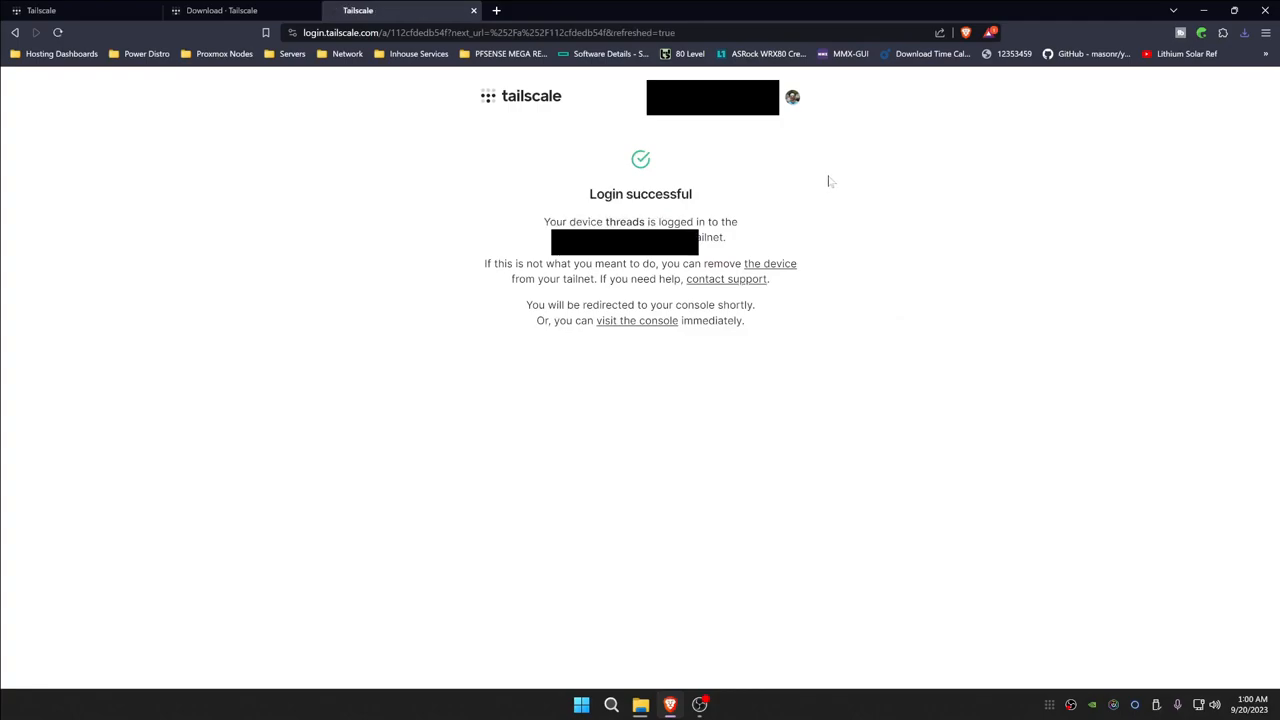
pyautogui.click(581, 705)
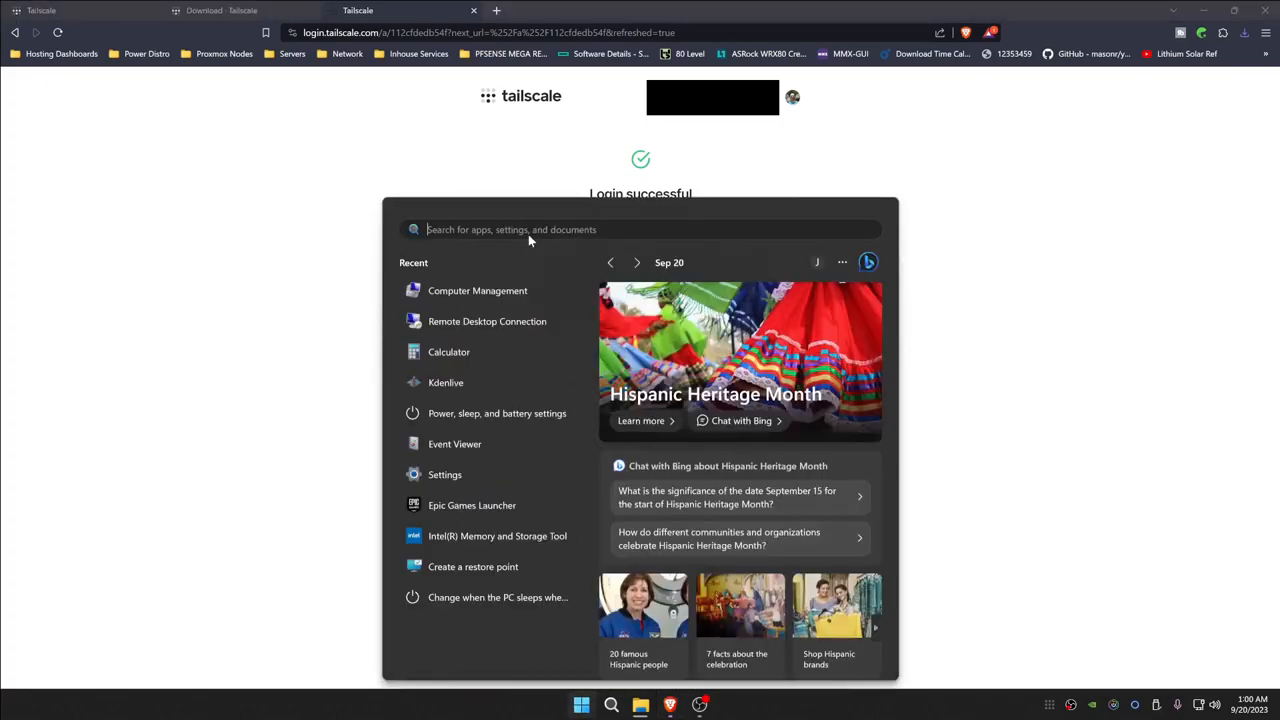
# Step: Search 'remote' to launch Remote Desktop Connection and connect to dell-3330
pyautogui.write('remote')
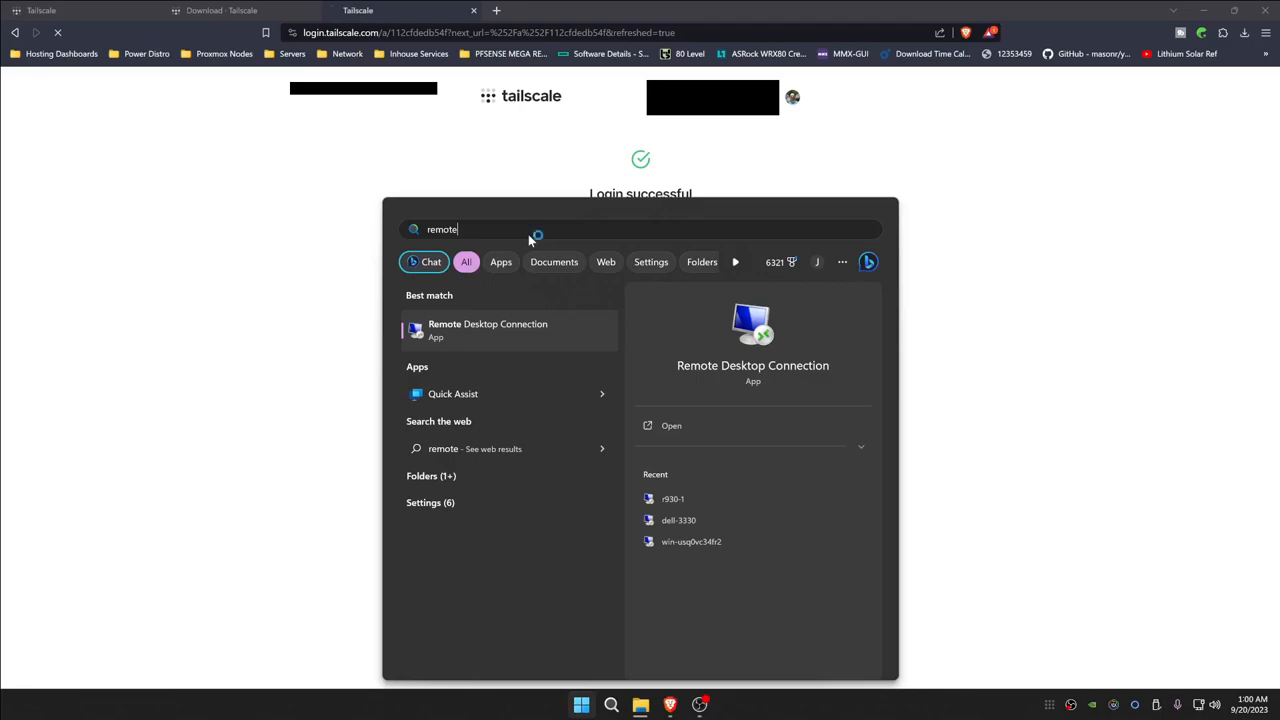
pyautogui.click(488, 330)
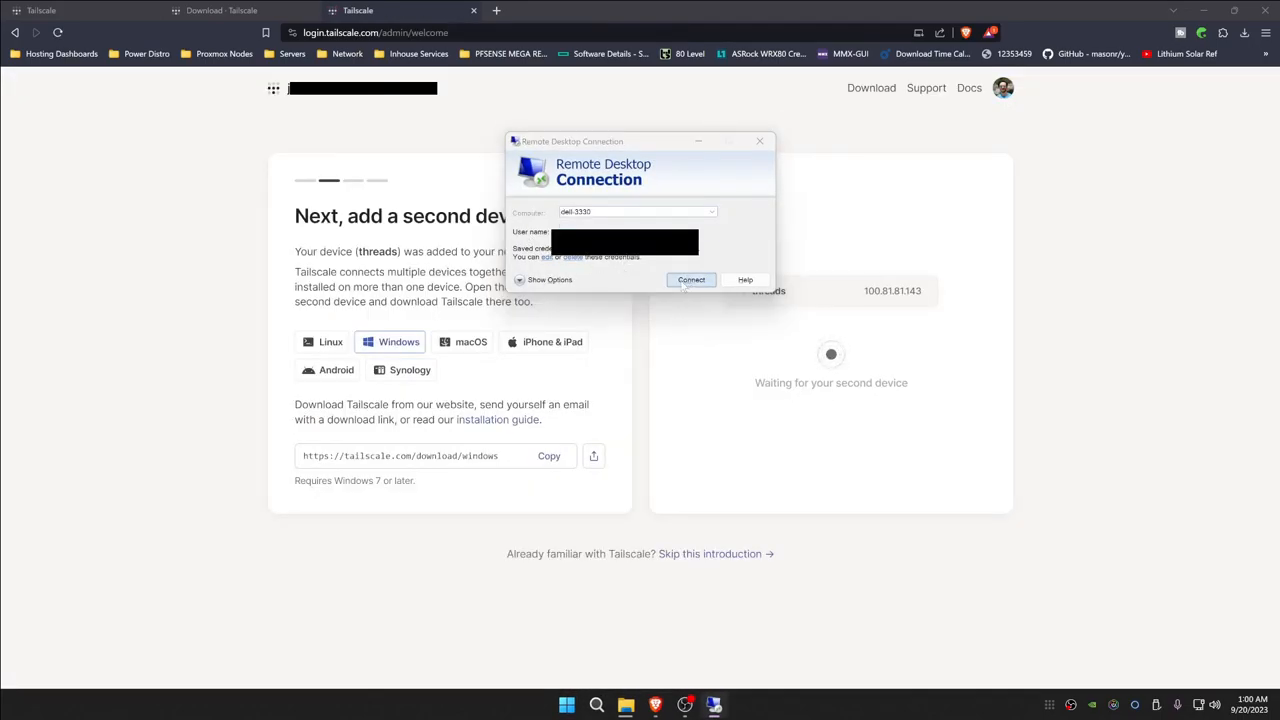
pyautogui.click(691, 280)
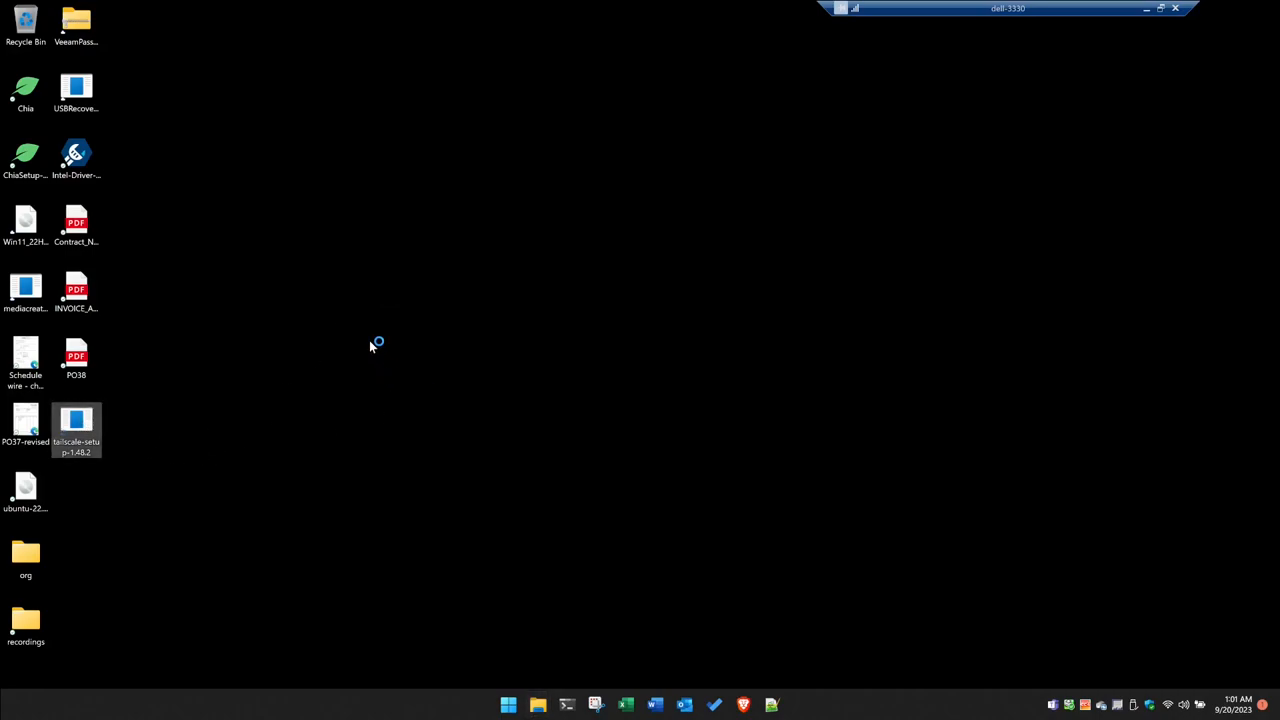
# Step: Install Tailscale on dell-3330, accepting the license and UAC prompt, then begin login
pyautogui.doubleClick(76, 425)
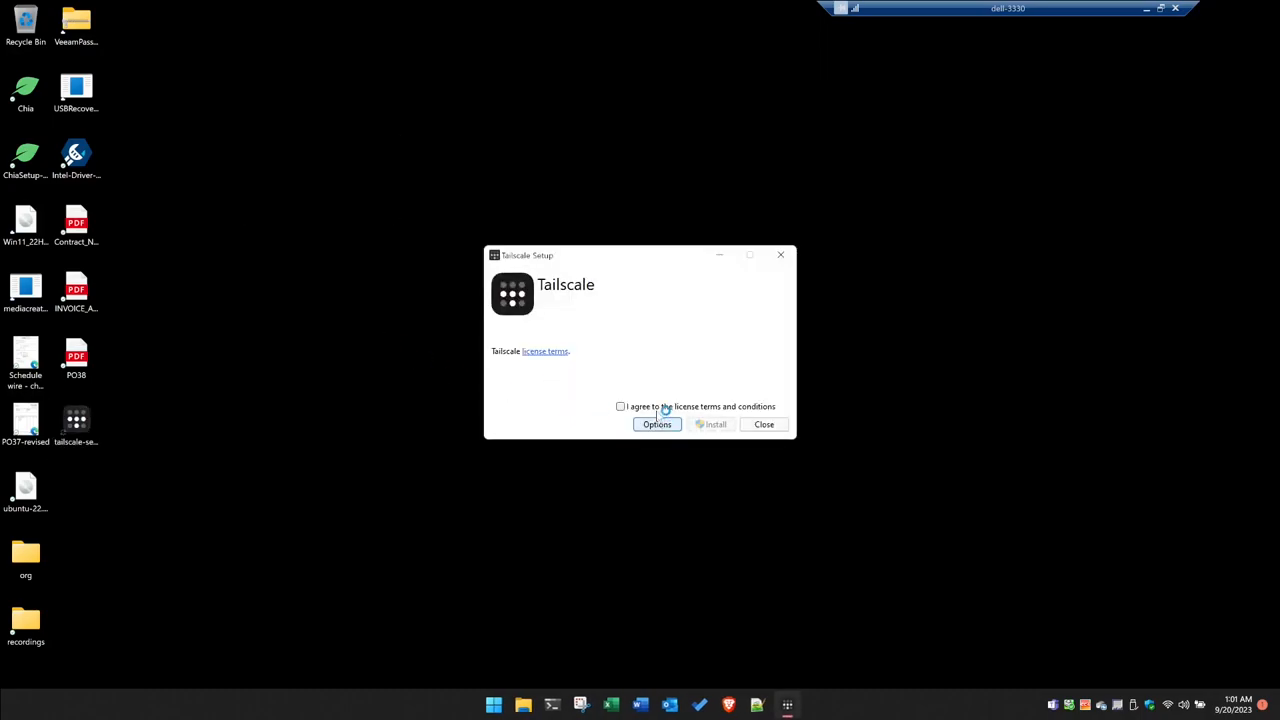
pyautogui.click(715, 424)
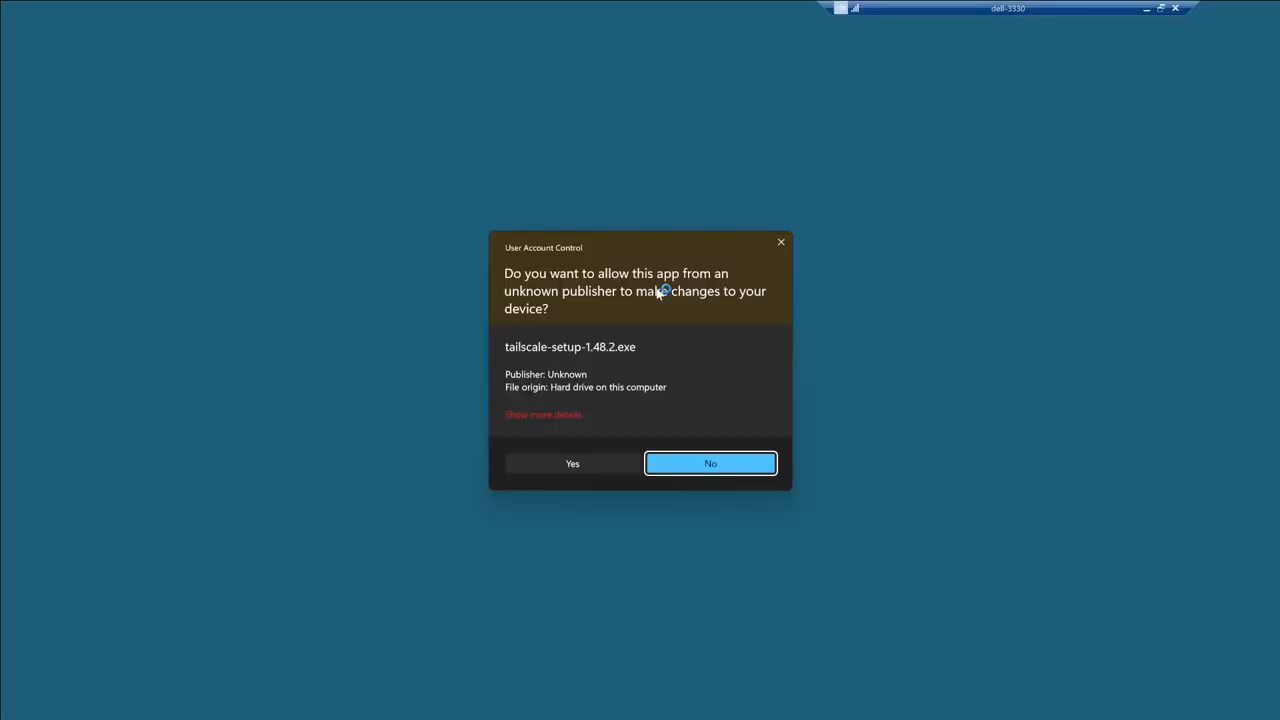
pyautogui.click(572, 463)
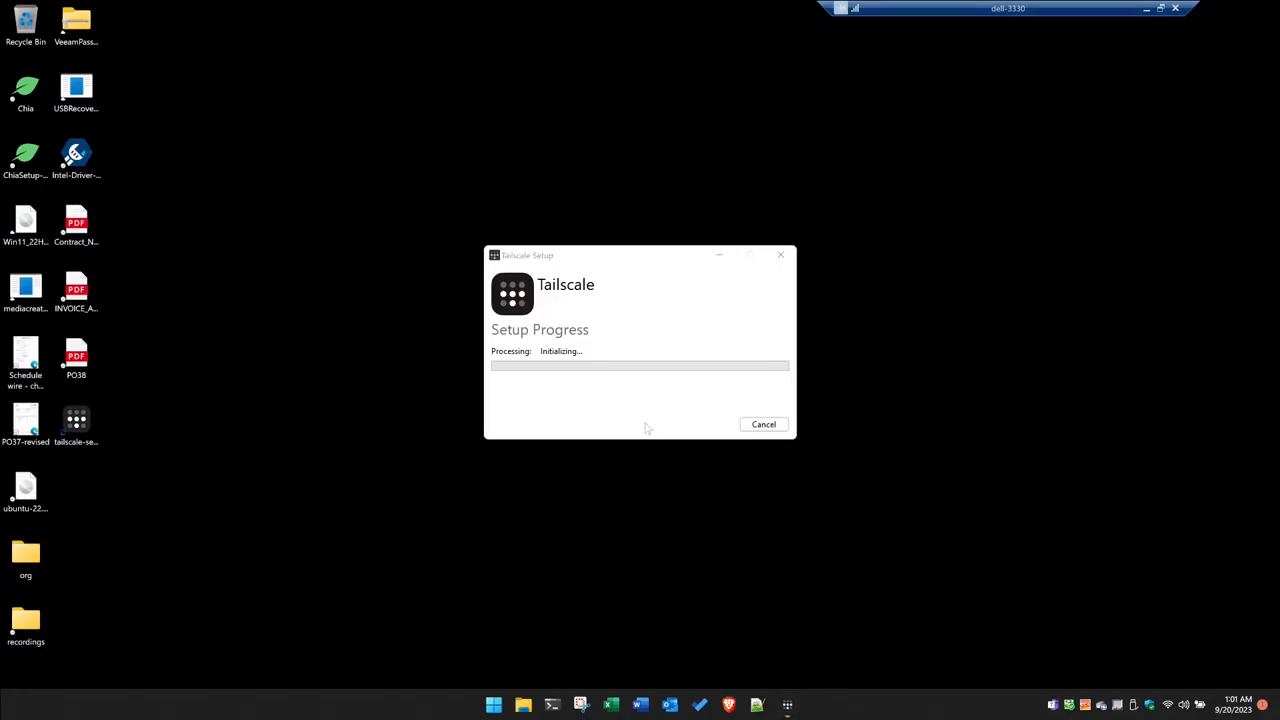
pyautogui.moveTo(680, 413)
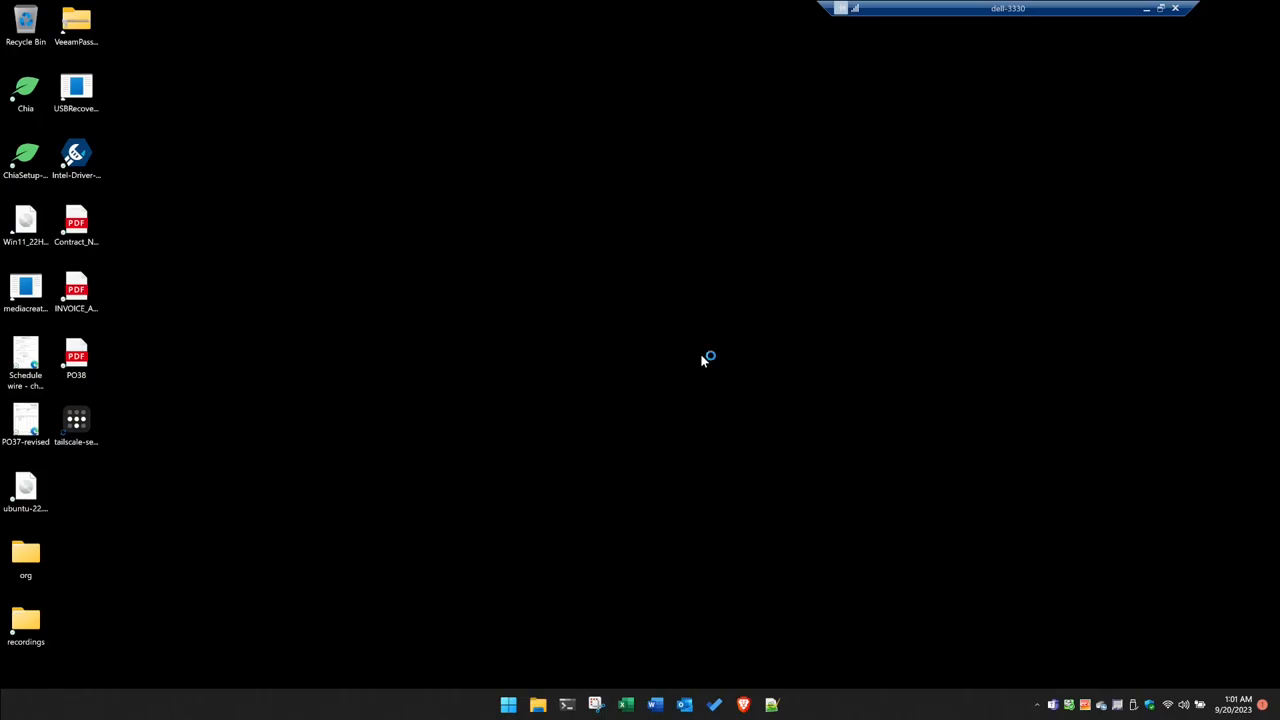
pyautogui.click(743, 705)
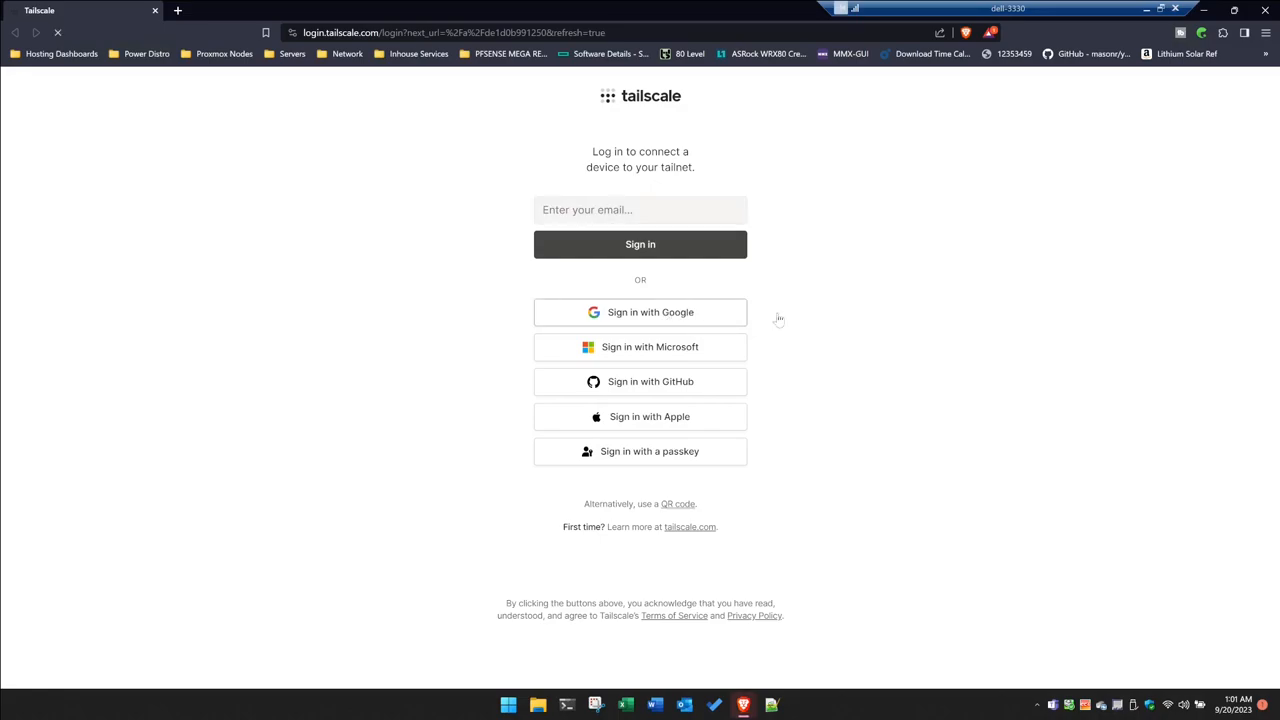
pyautogui.moveTo(843, 298)
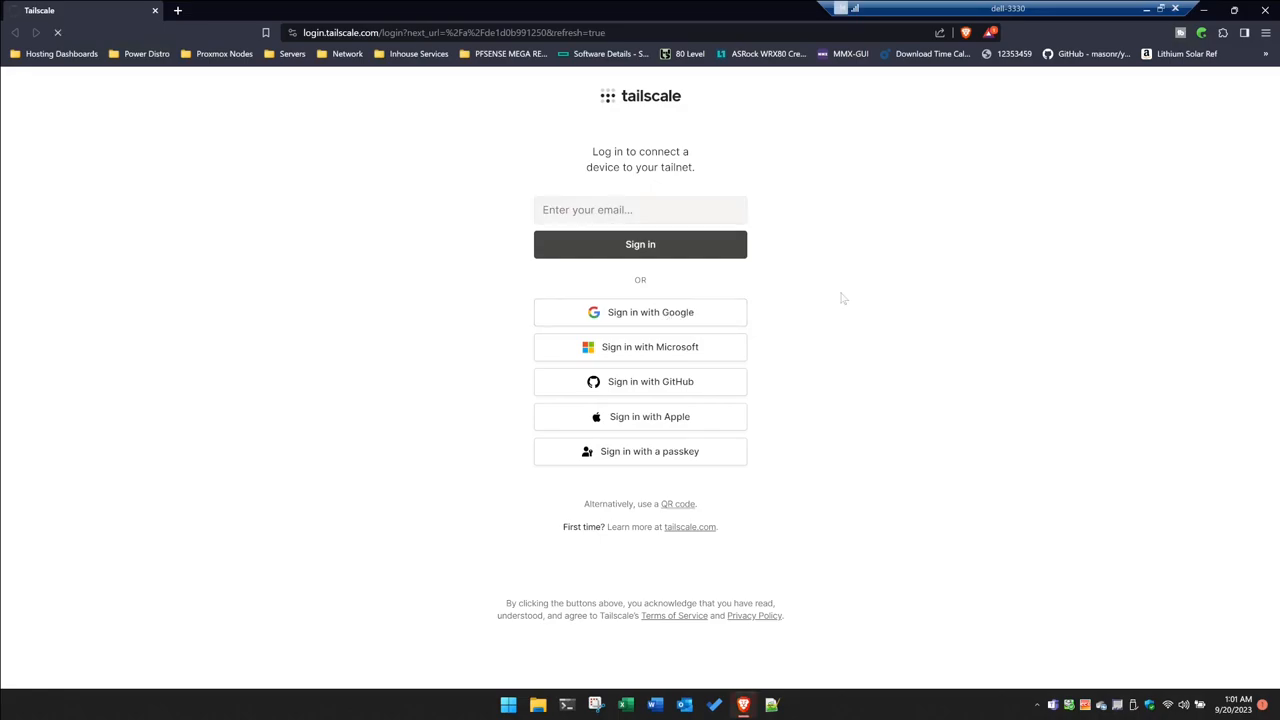
# Step: Sign dell-3330 into the tailnet using the Google account
pyautogui.click(640, 311)
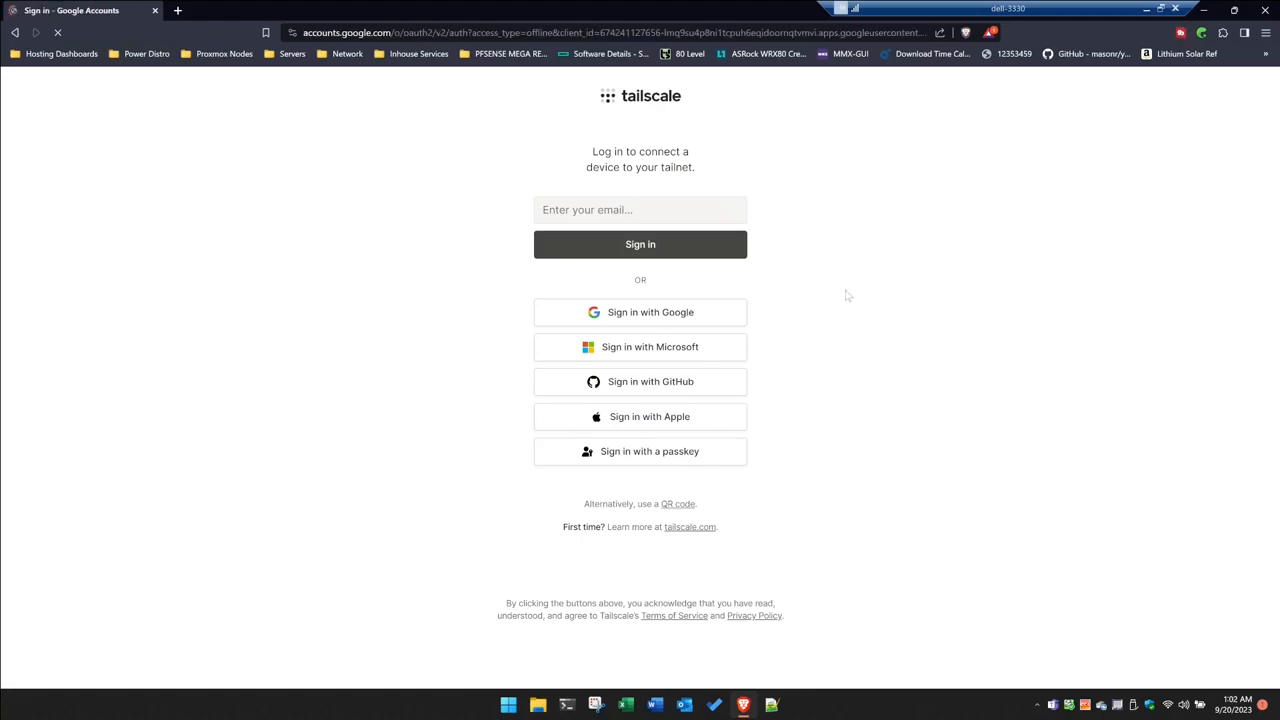
pyautogui.click(640, 312)
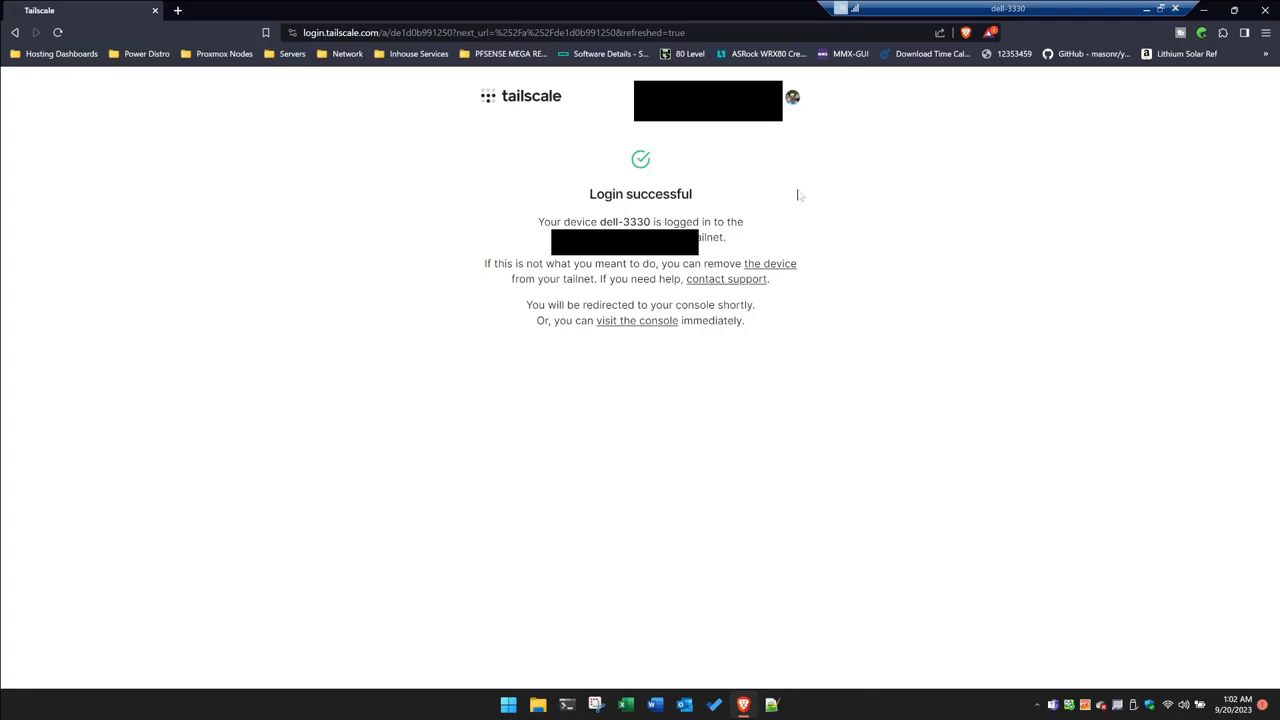
pyautogui.moveTo(923, 278)
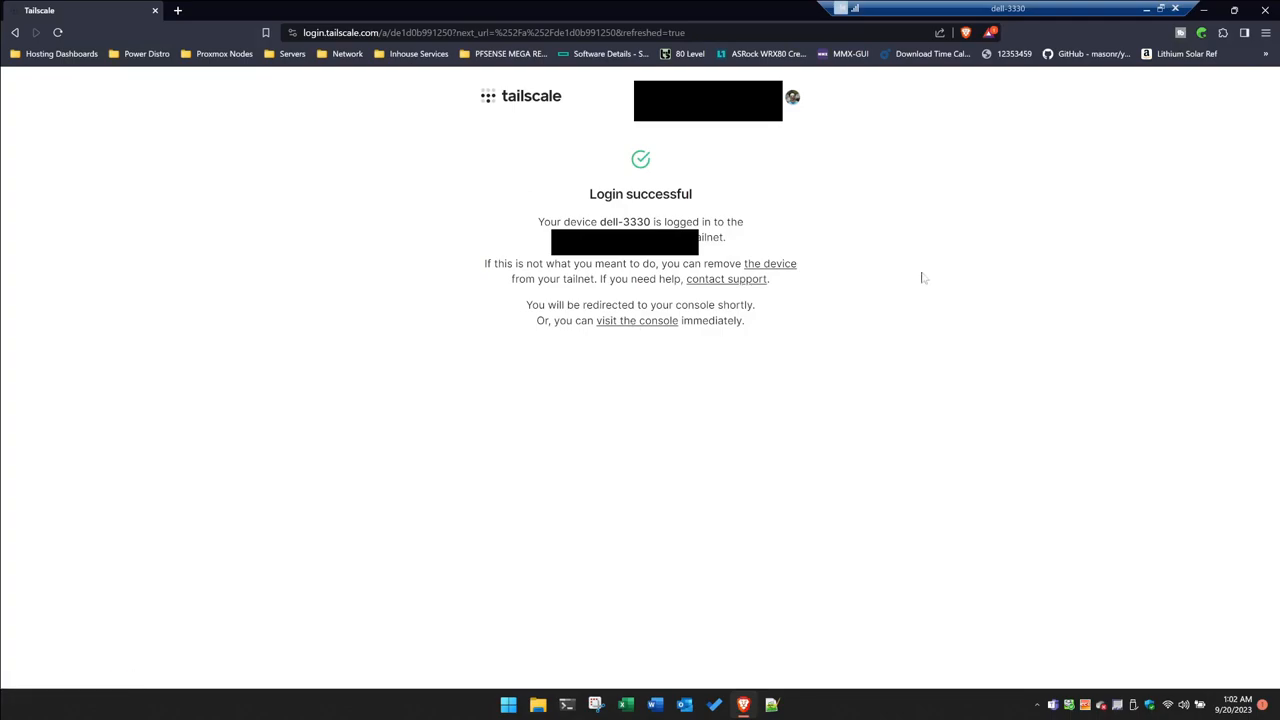
pyautogui.moveTo(811, 140)
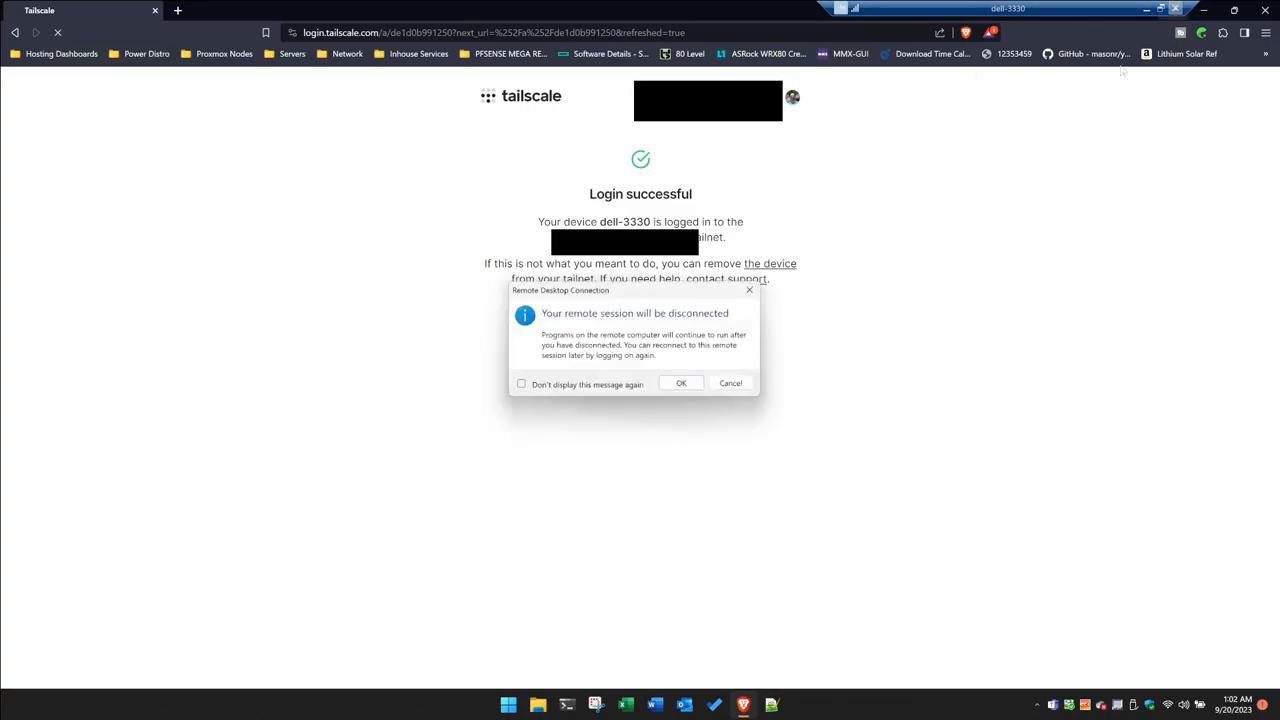
# Step: End the remote session and view dell-3330 and threads connected in the admin Machines list
pyautogui.click(680, 383)
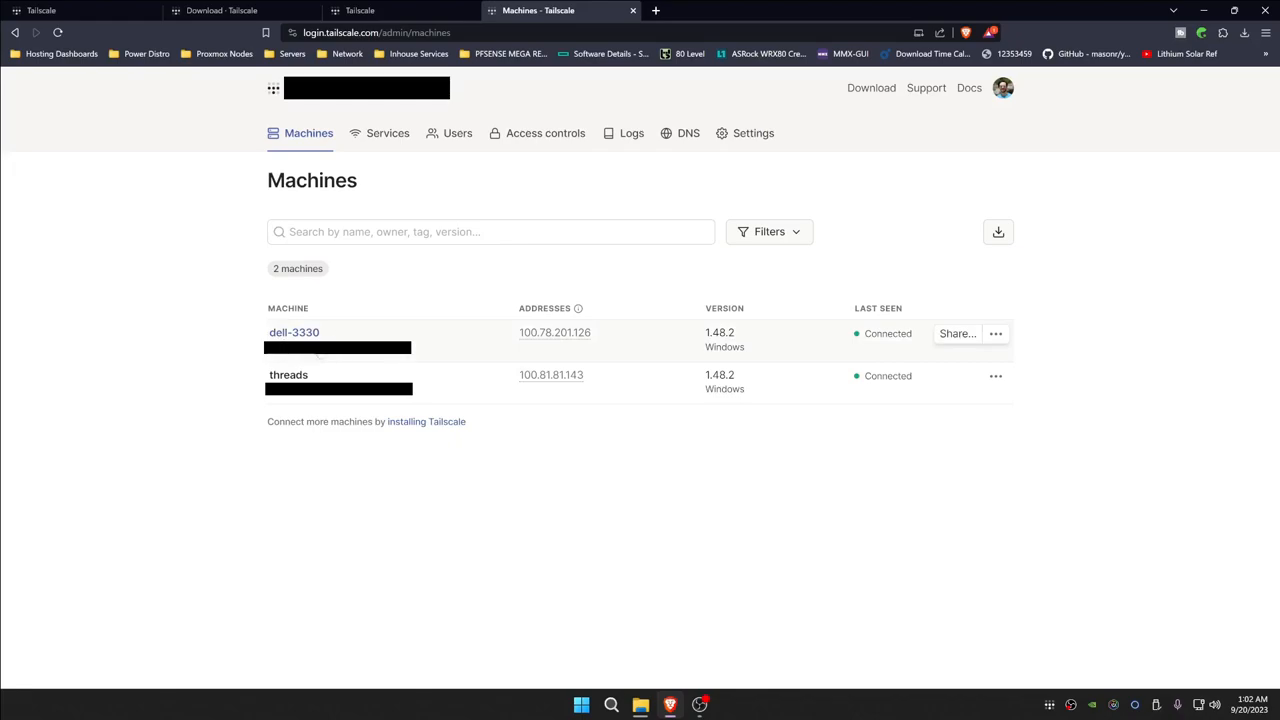
pyautogui.moveTo(294, 332)
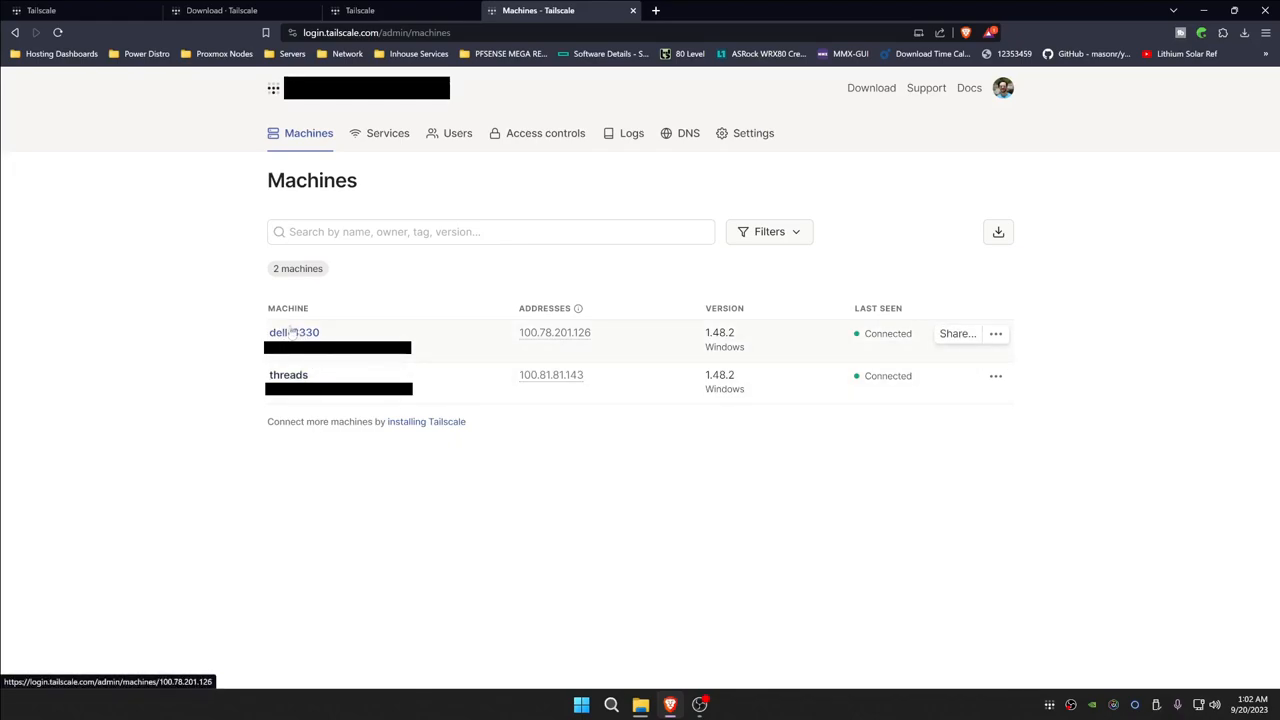
pyautogui.click(995, 333)
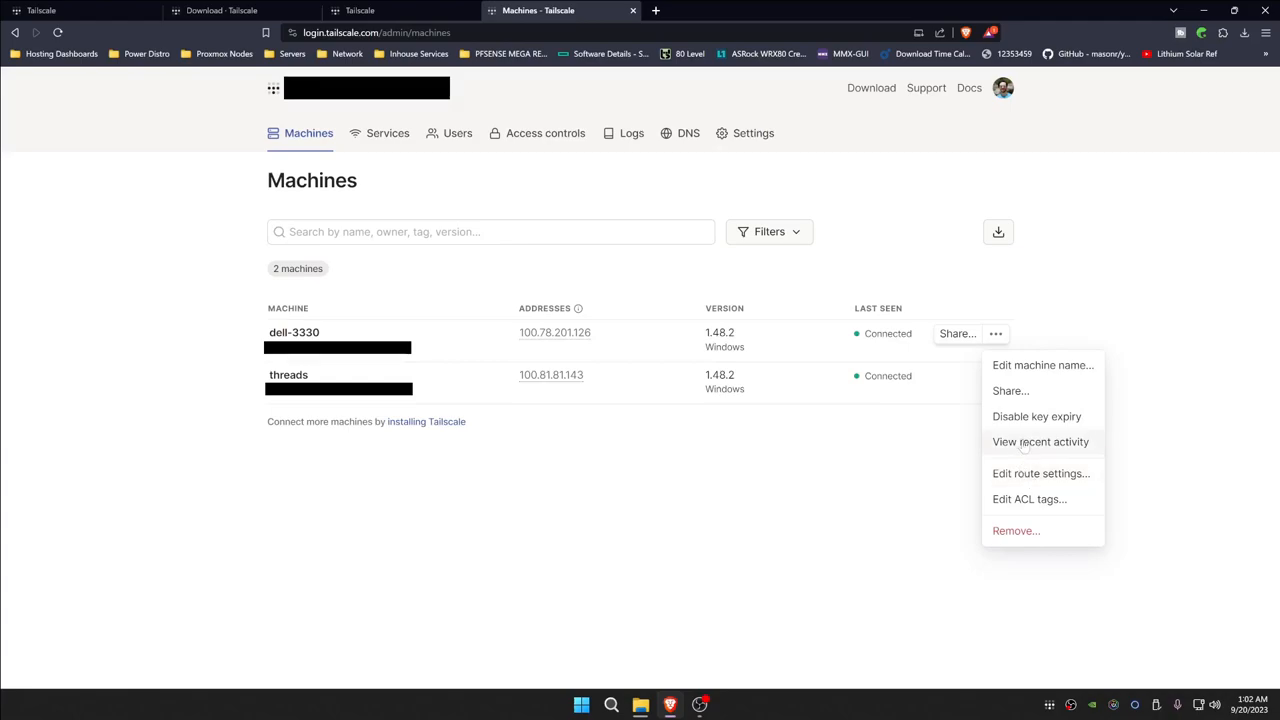
pyautogui.click(1010, 391)
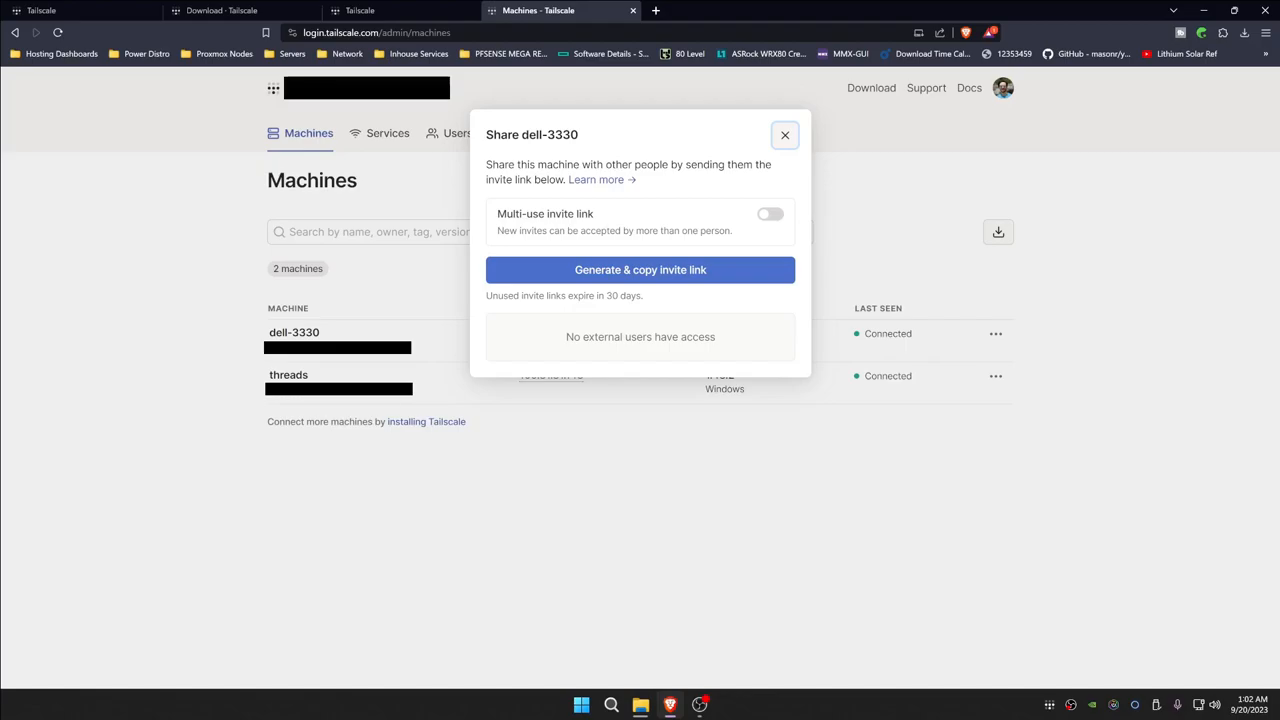
pyautogui.click(784, 134)
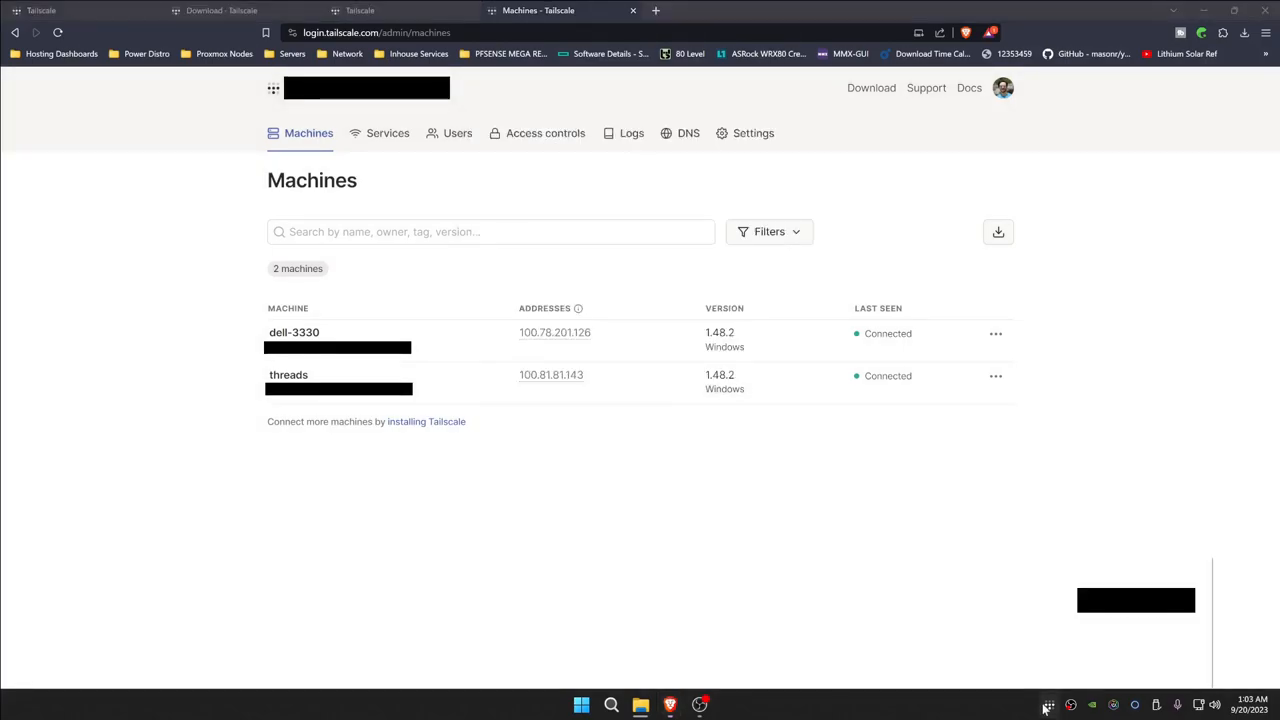
pyautogui.click(1048, 705)
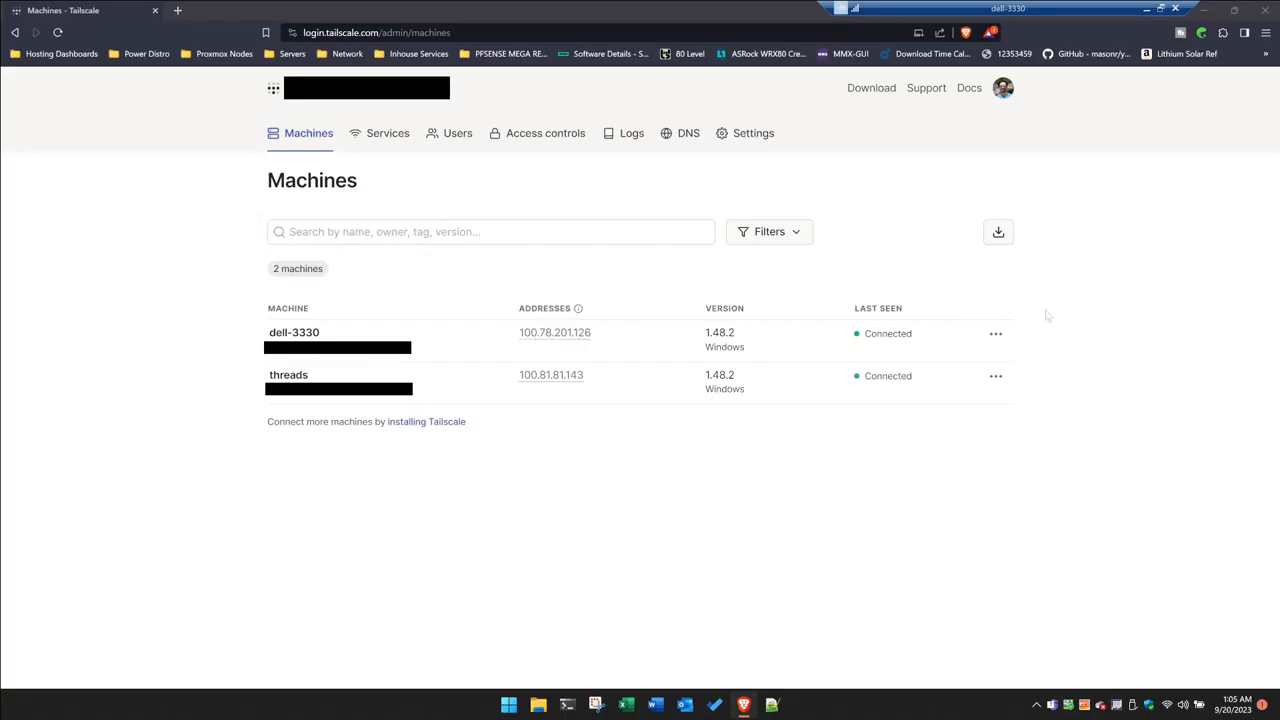
pyautogui.moveTo(1105, 646)
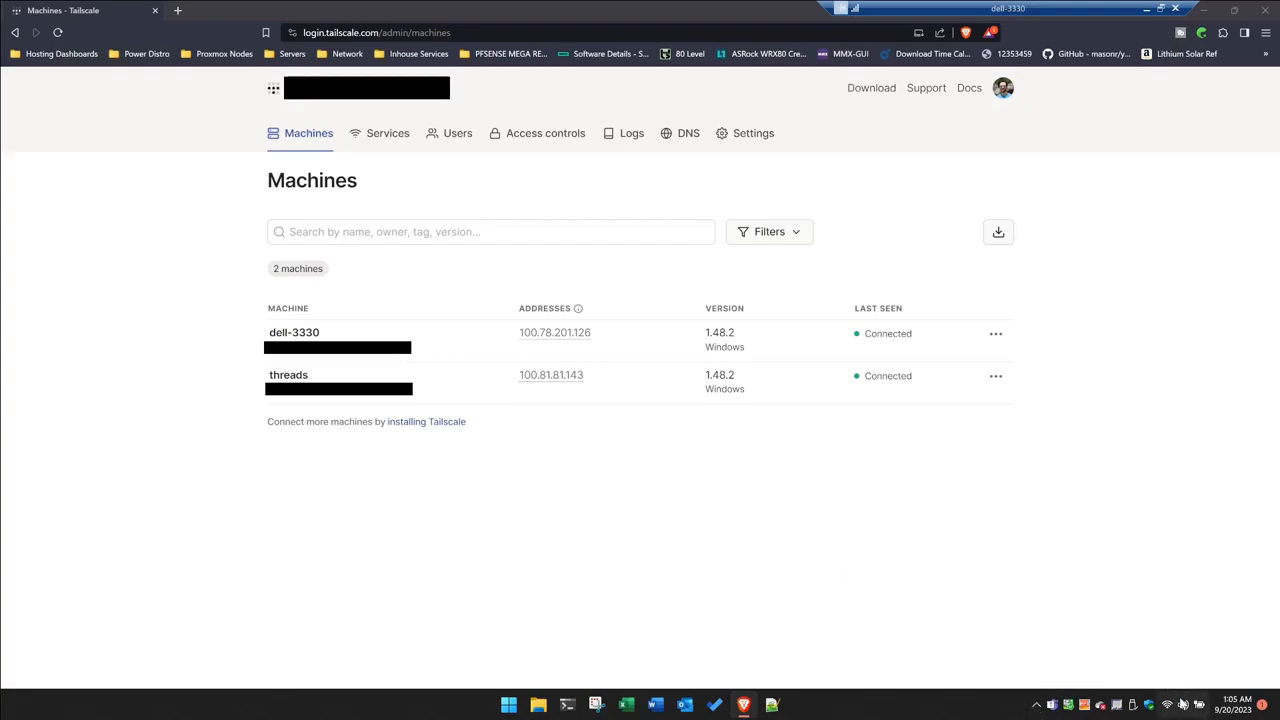
# Step: Switch dell-3330's Wi-Fi from 3fatcats to DSP and confirm it in Quick Settings
pyautogui.click(1182, 705)
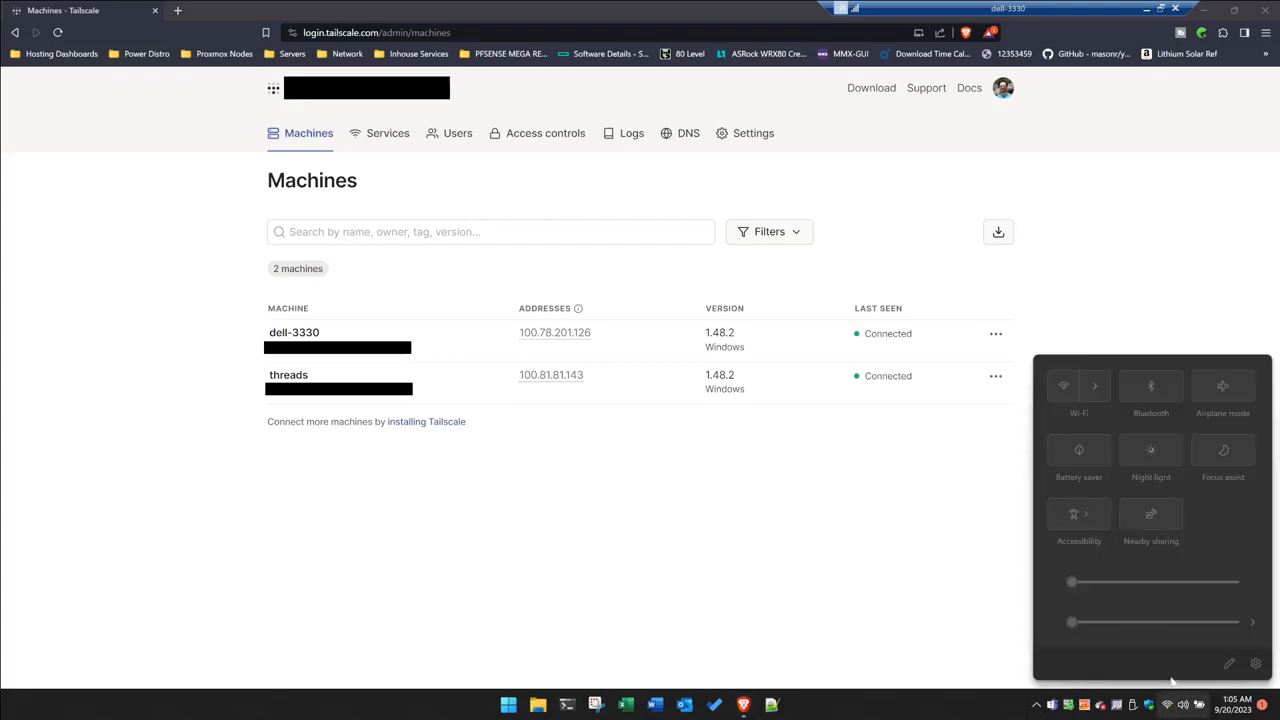
pyautogui.click(1094, 386)
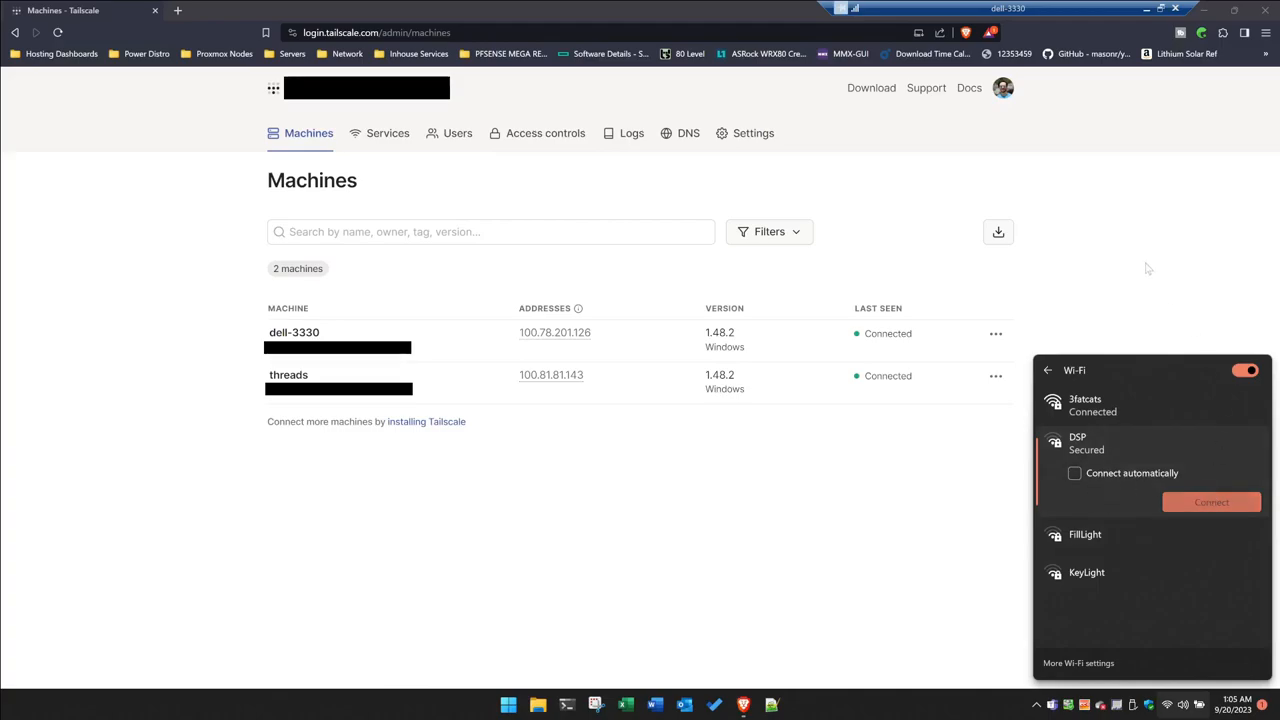
pyautogui.click(1168, 705)
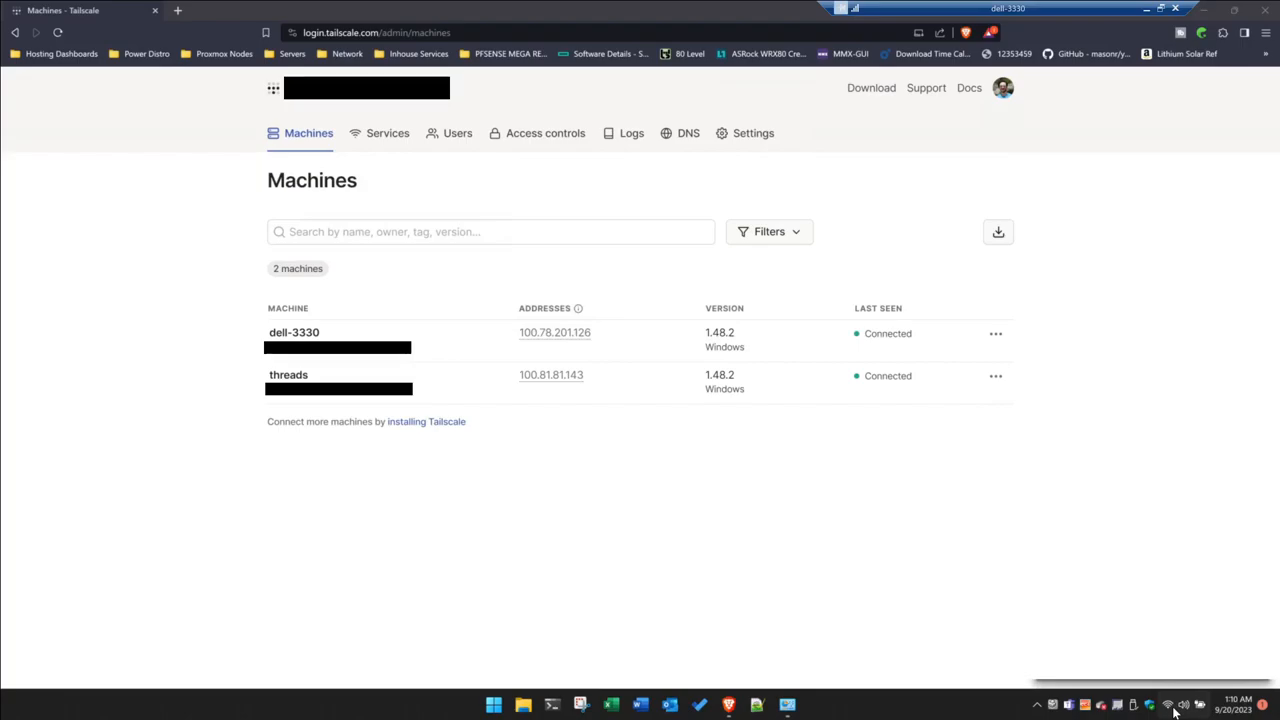
pyautogui.click(1183, 705)
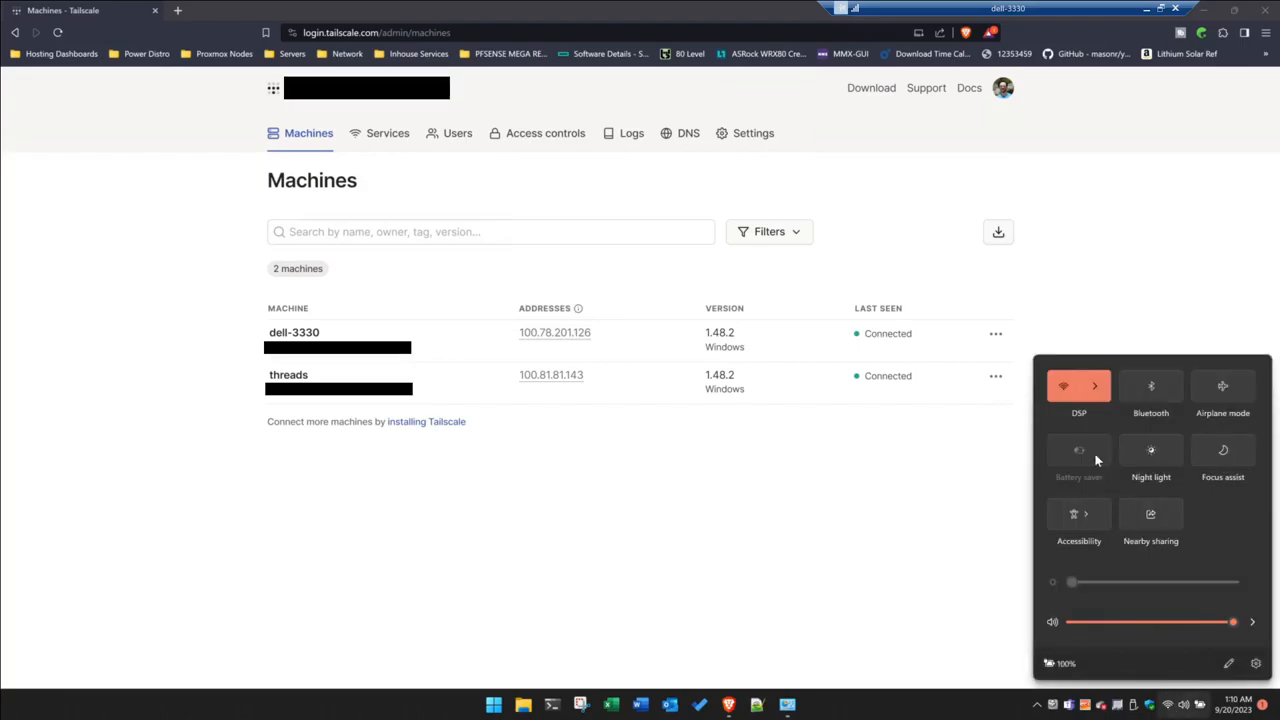
pyautogui.moveTo(1079, 417)
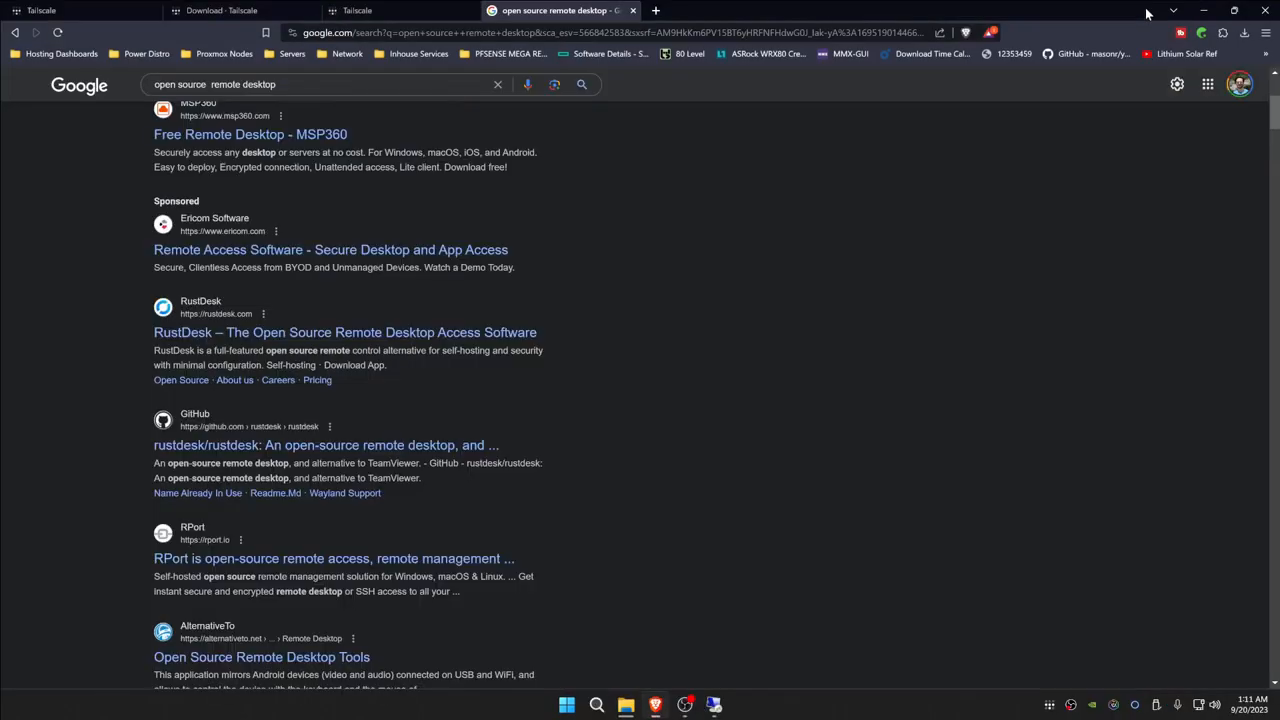
pyautogui.moveTo(834, 167)
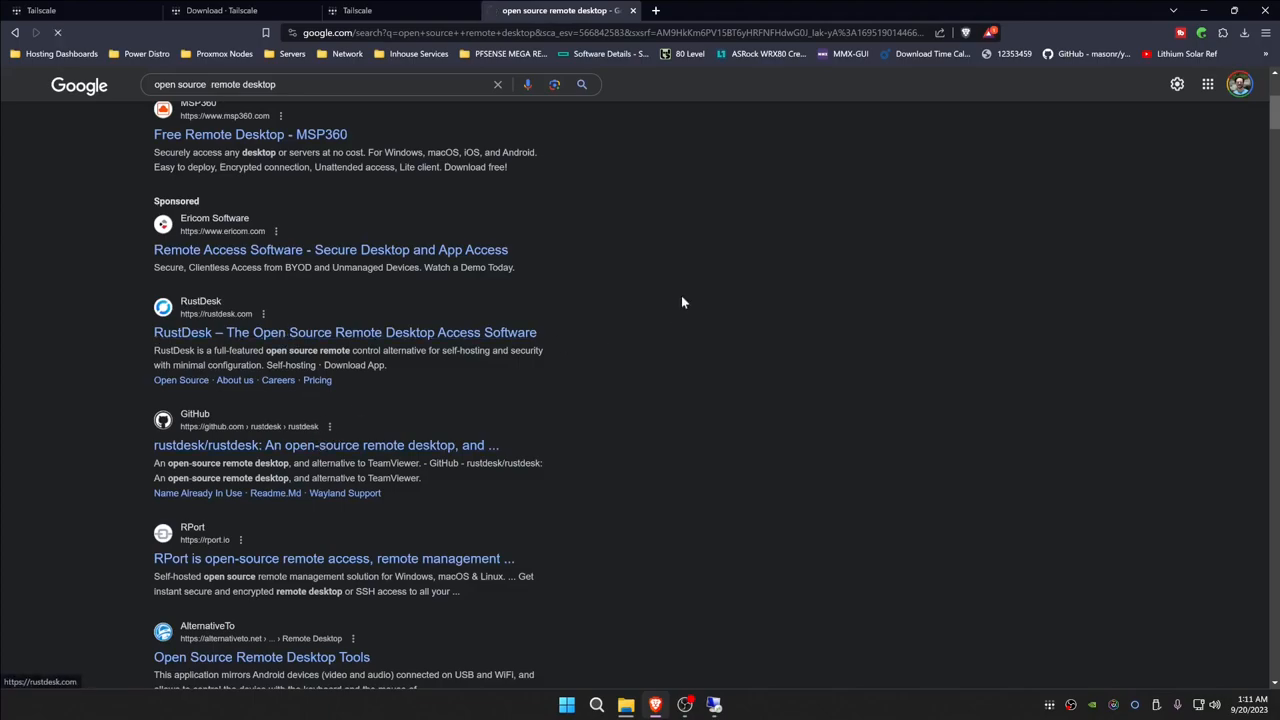
# Step: Save rustdesk-1.2.2-x86_64.exe from the RustDesk 1.2.2 GitHub release assets to the Desktop
pyautogui.click(344, 332)
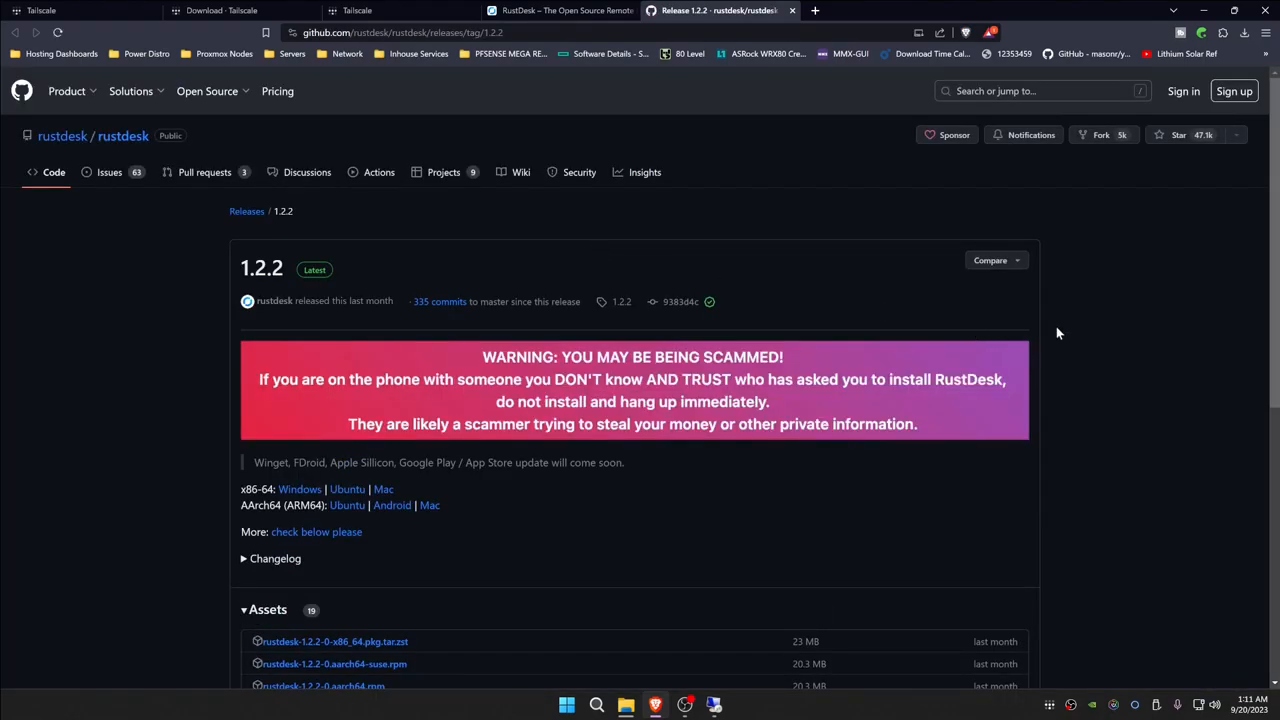
pyautogui.scroll(-3)
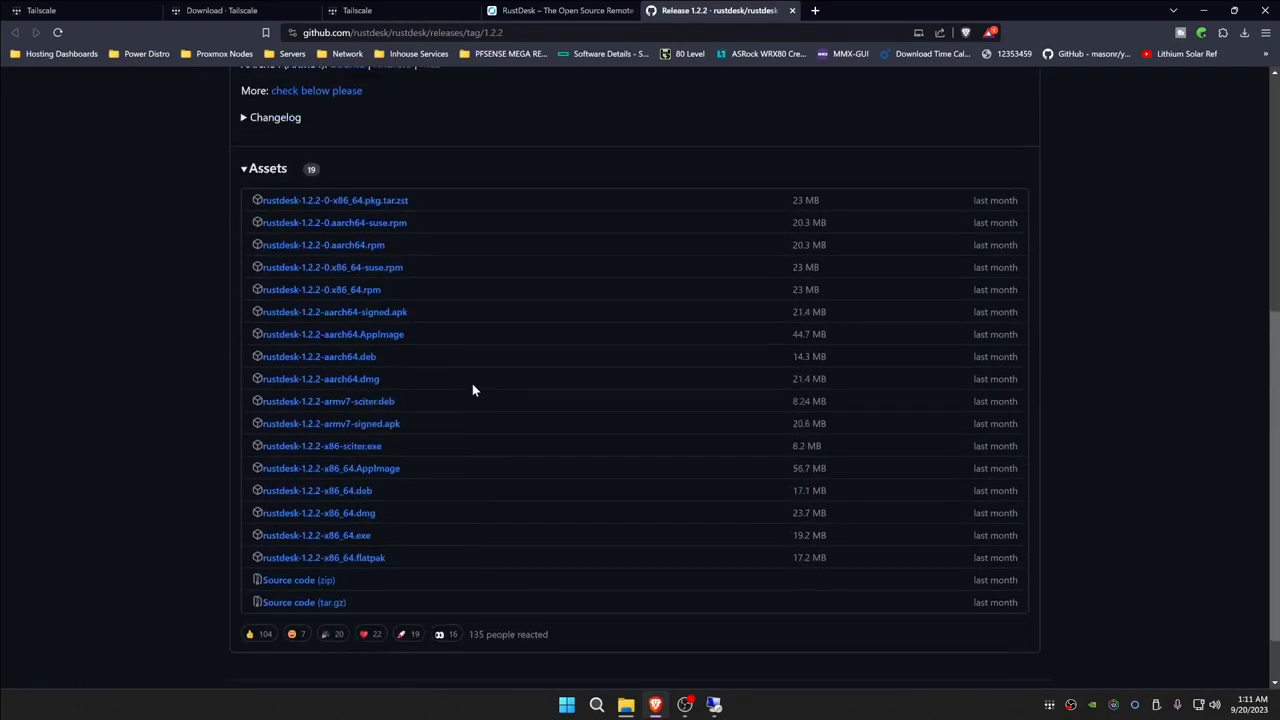
pyautogui.scroll(-3)
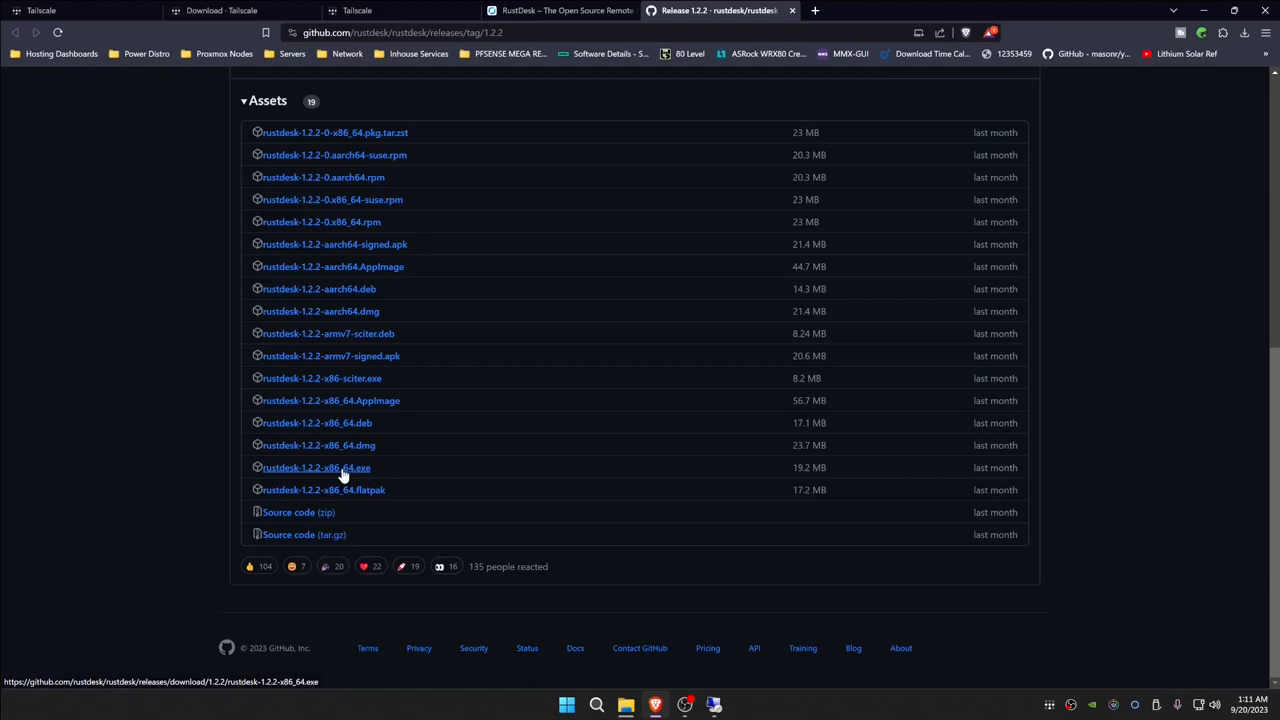
pyautogui.click(316, 467)
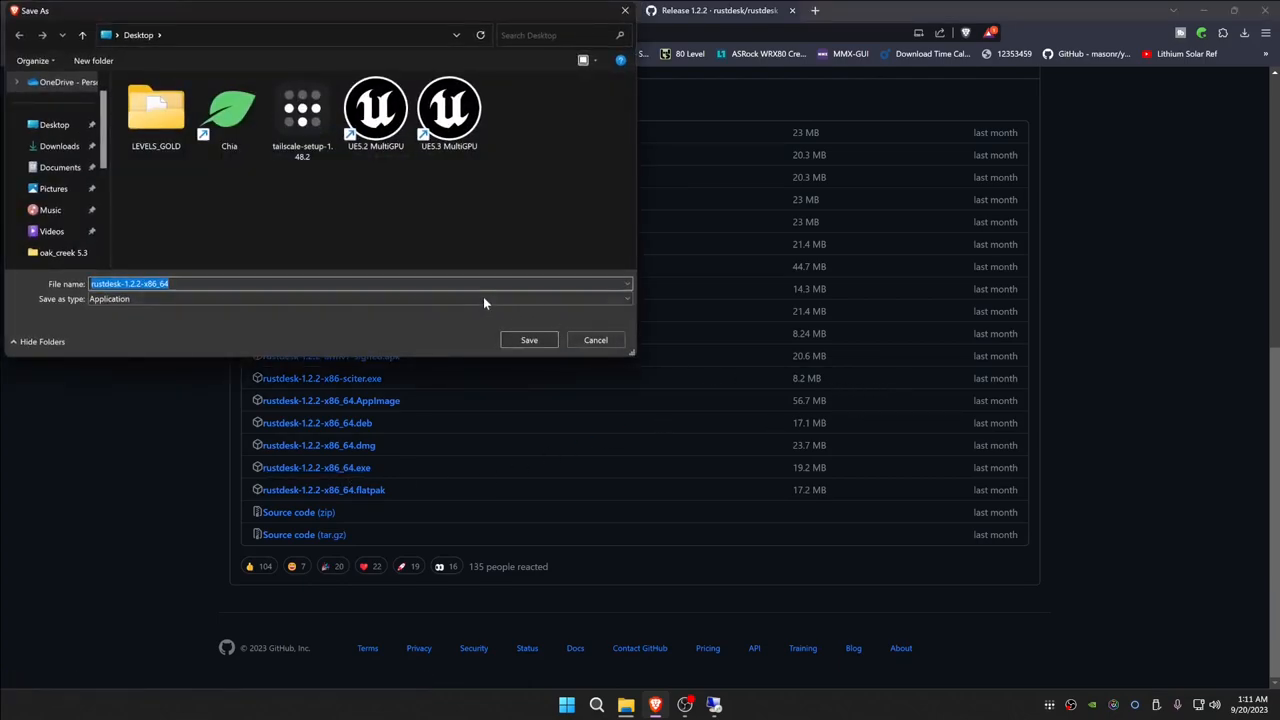
pyautogui.click(595, 340)
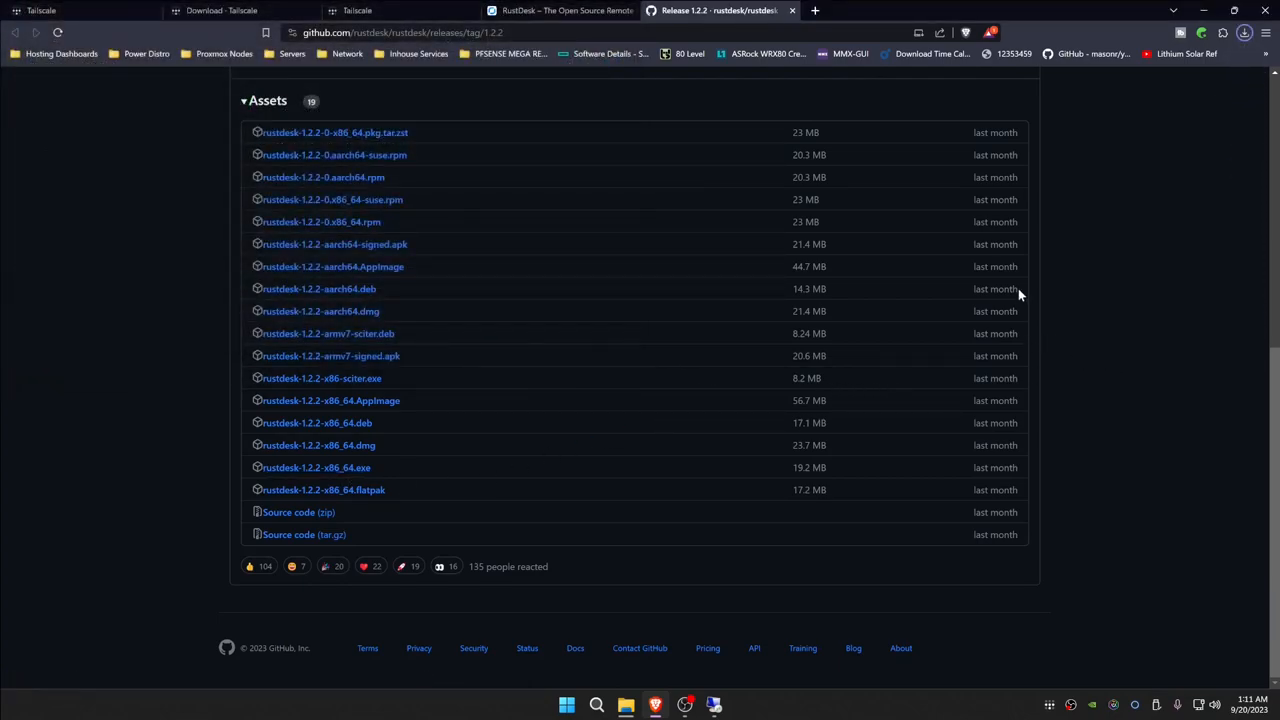
pyautogui.click(316, 467)
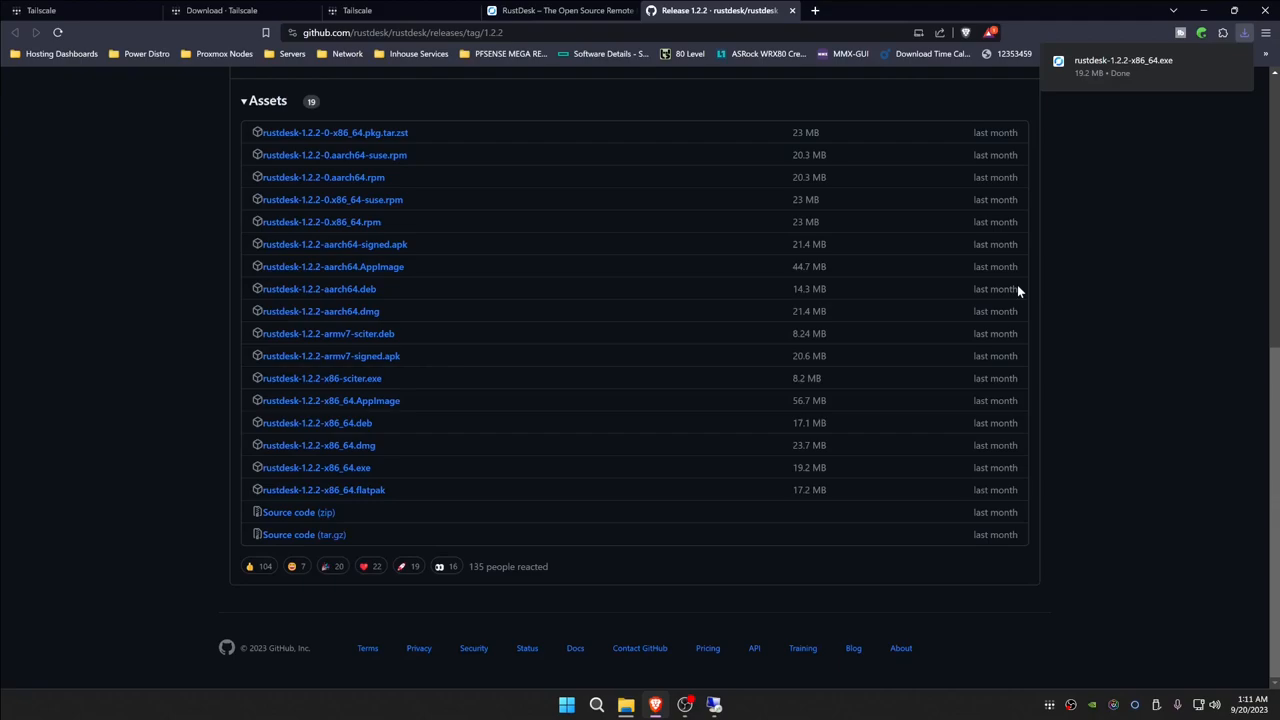
pyautogui.moveTo(1035, 296)
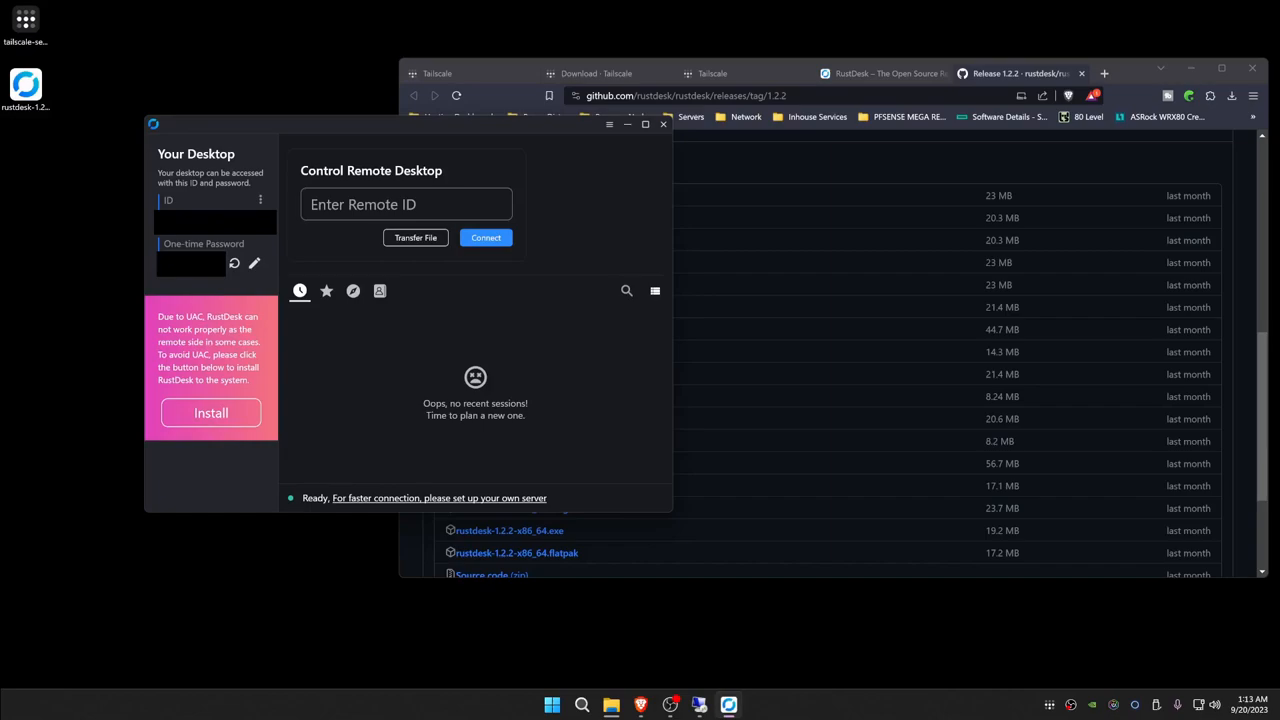
pyautogui.moveTo(172, 323)
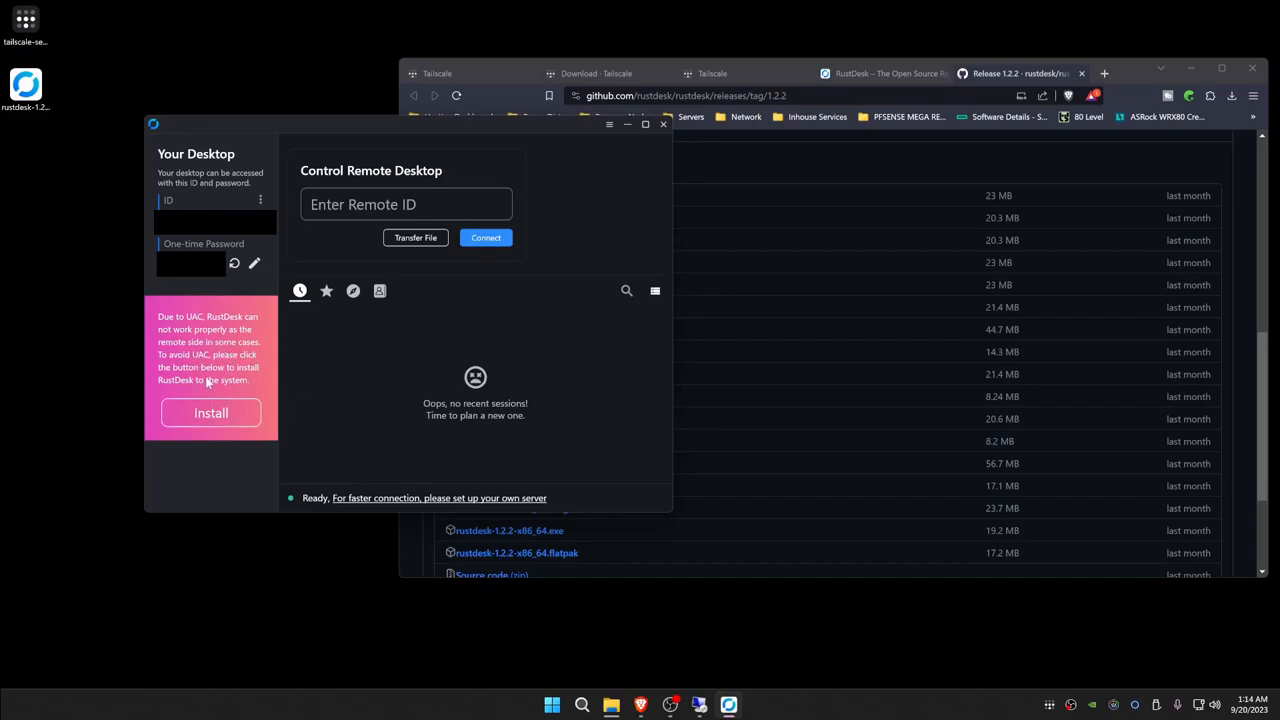
pyautogui.moveTo(209, 380)
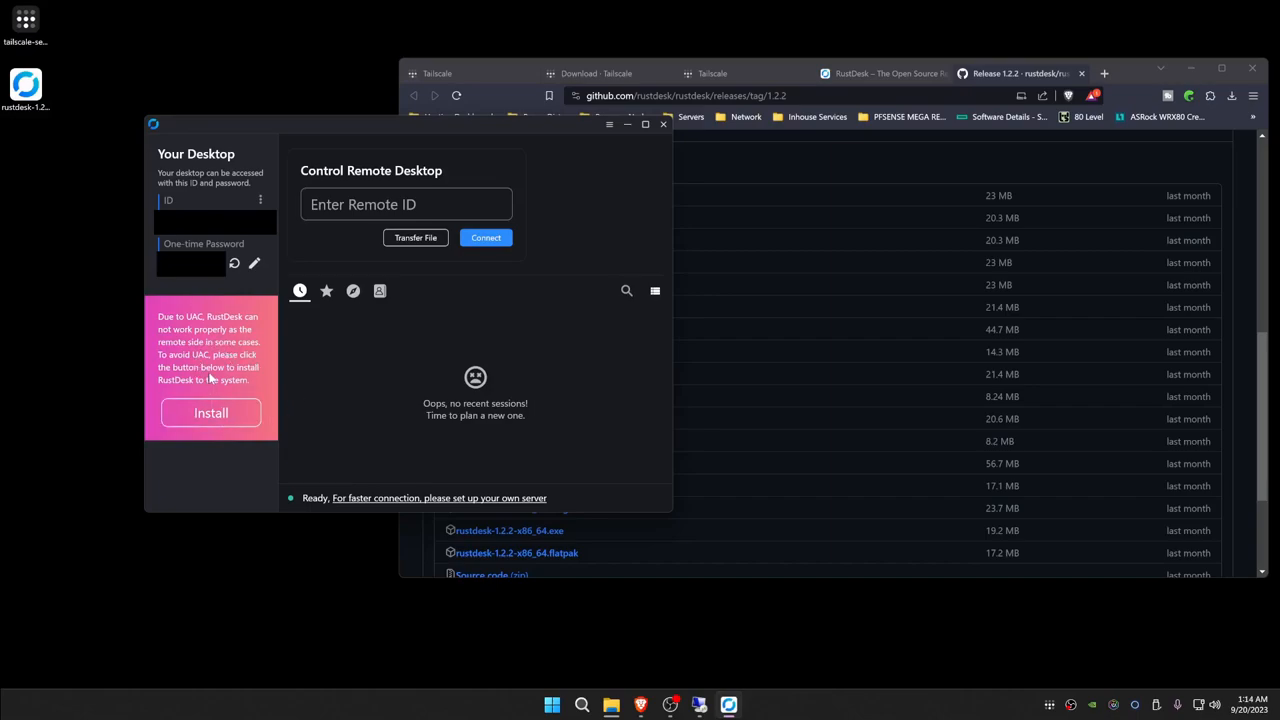
# Step: Install RustDesk system-wide from the portable window's pink UAC notice
pyautogui.click(211, 413)
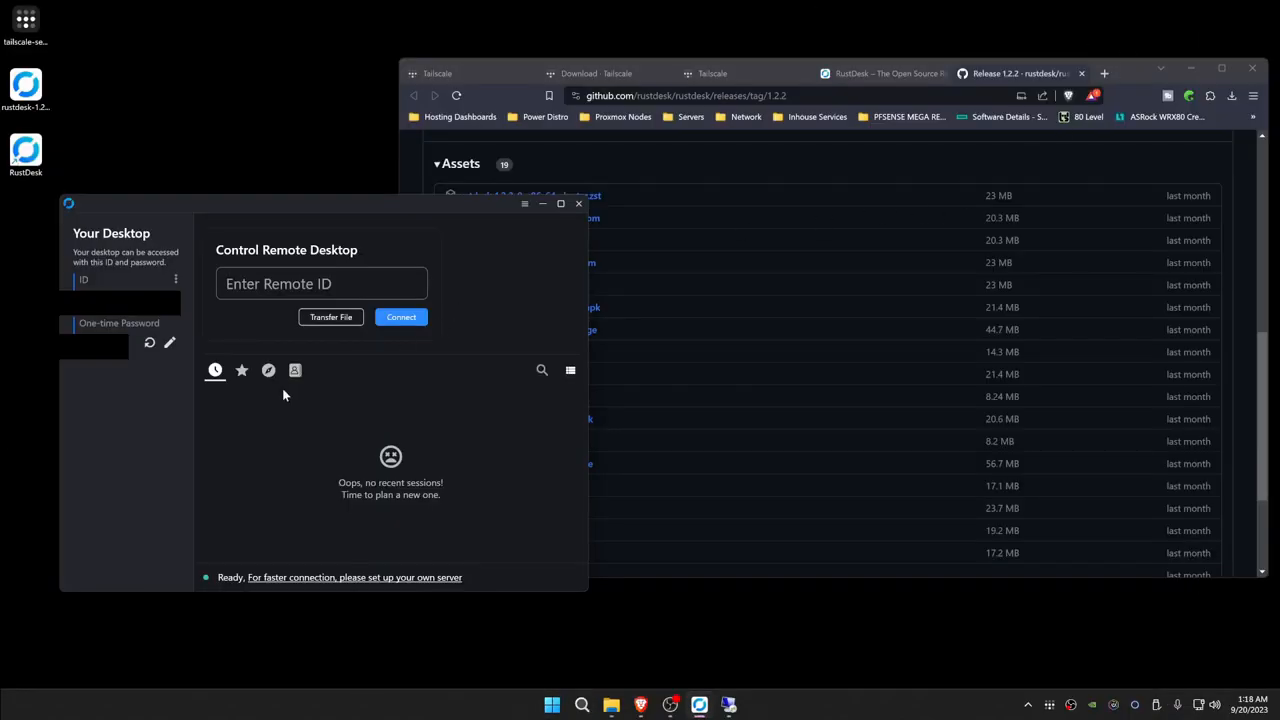
# Step: Connect RustDesk to the other Windows PC by its ID, remembering the password
pyautogui.click(321, 283)
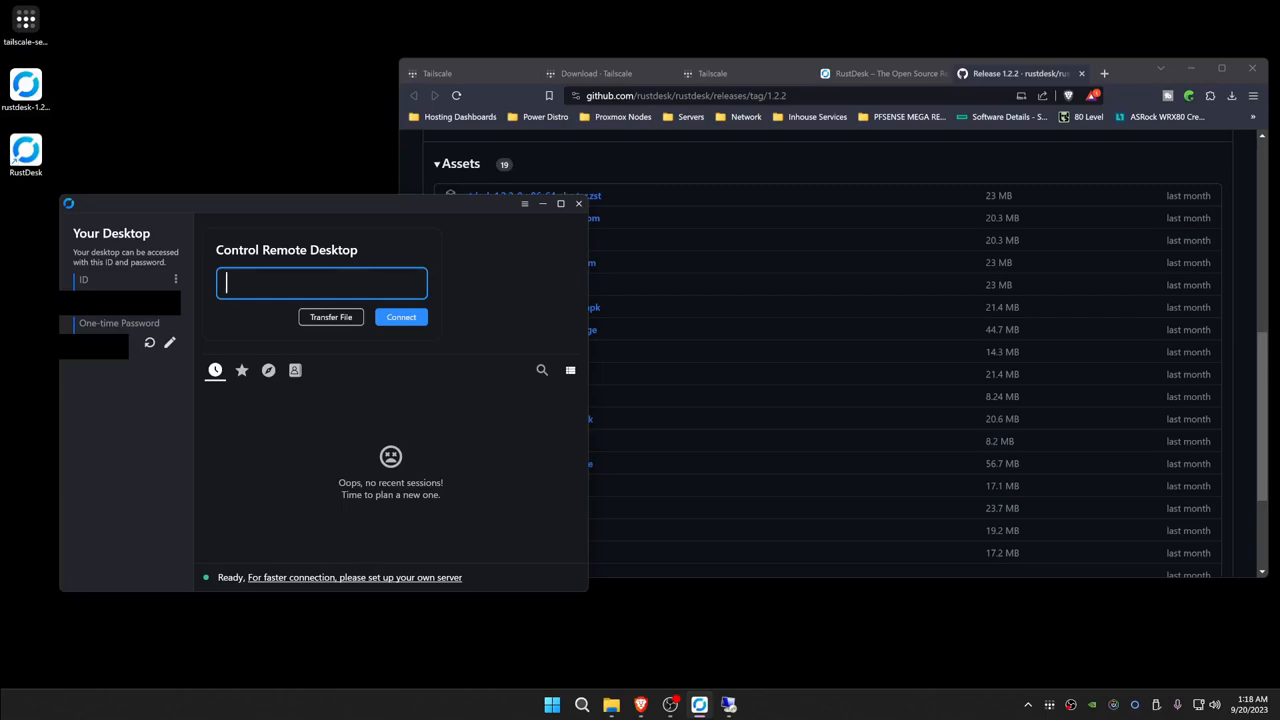
pyautogui.click(400, 317)
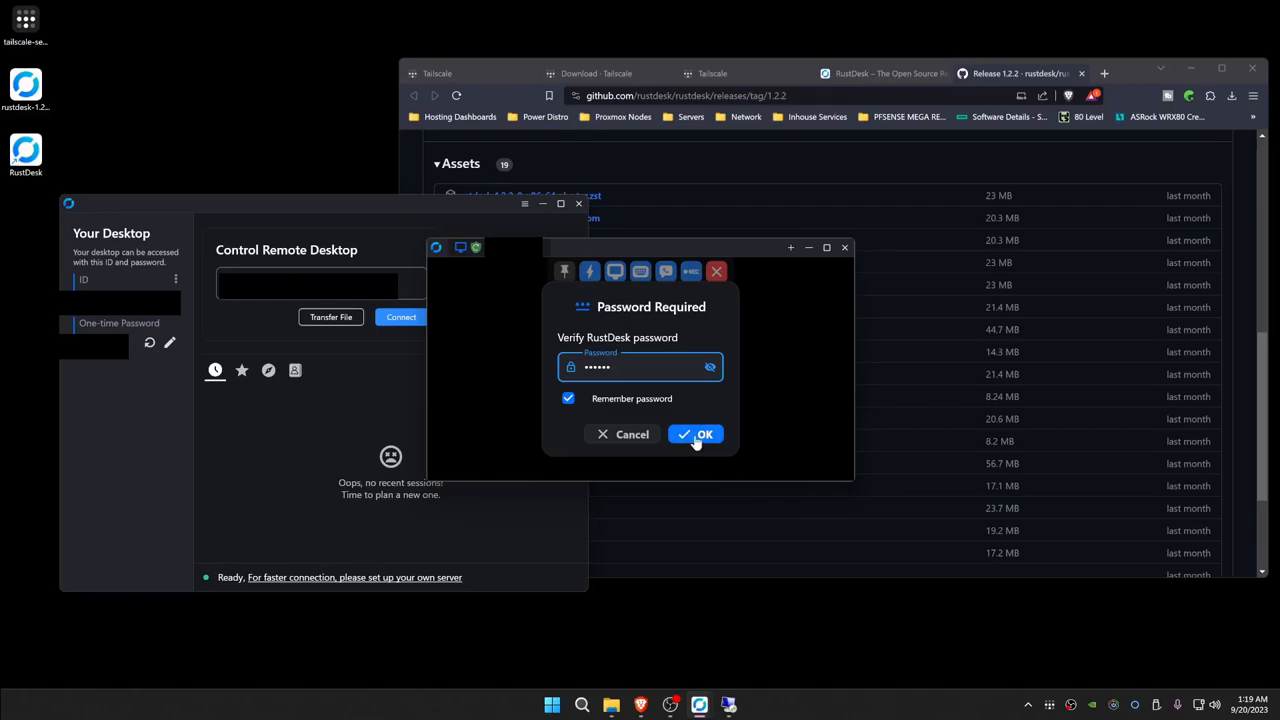
pyautogui.click(697, 434)
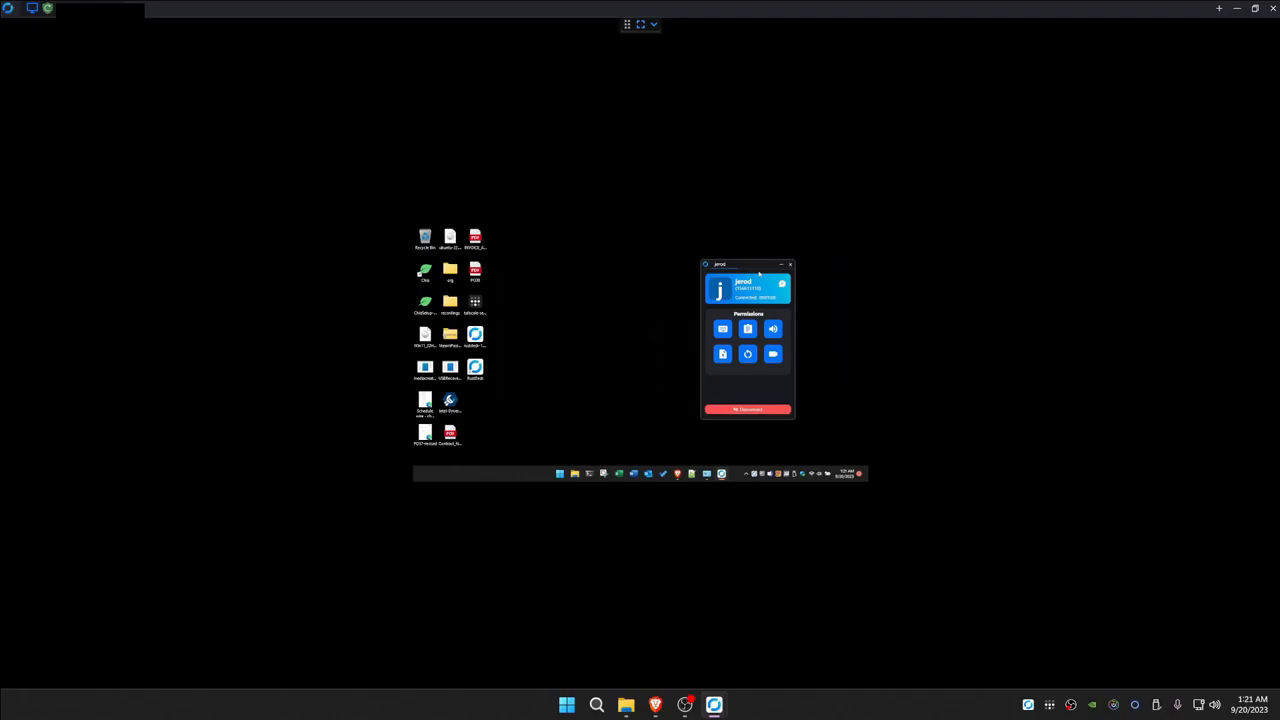
pyautogui.moveTo(897, 386)
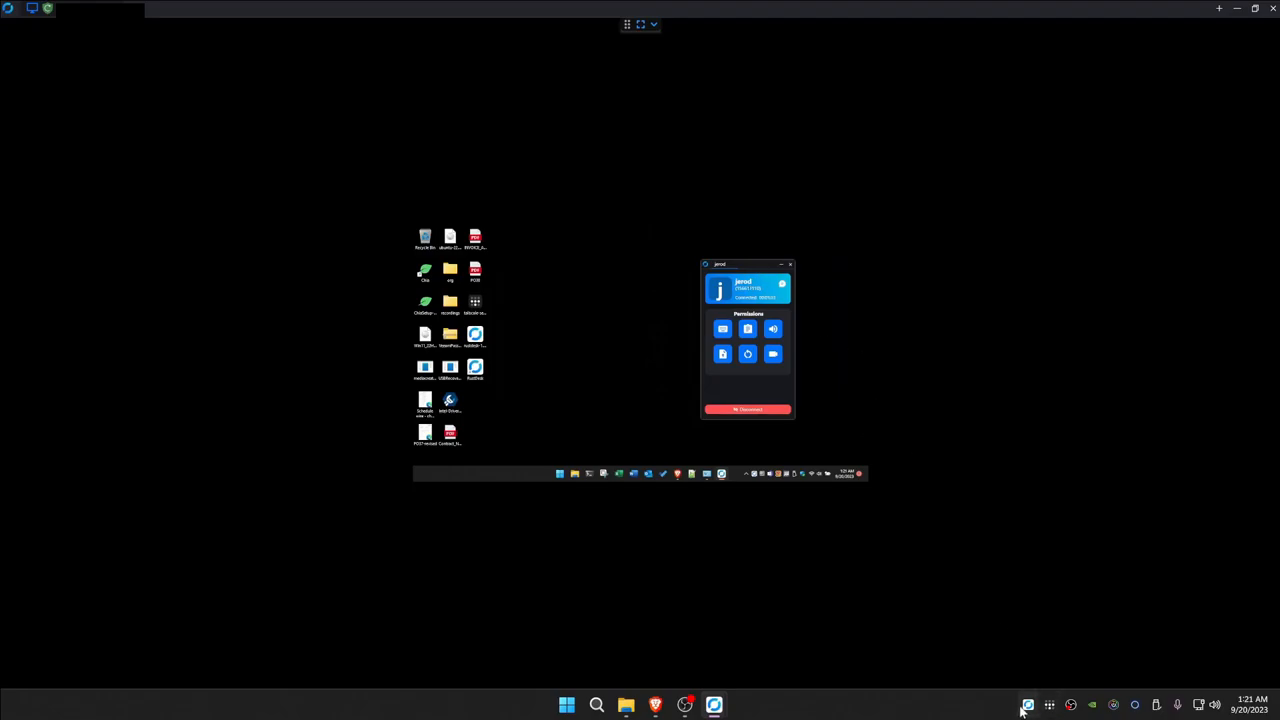
pyautogui.click(1028, 705)
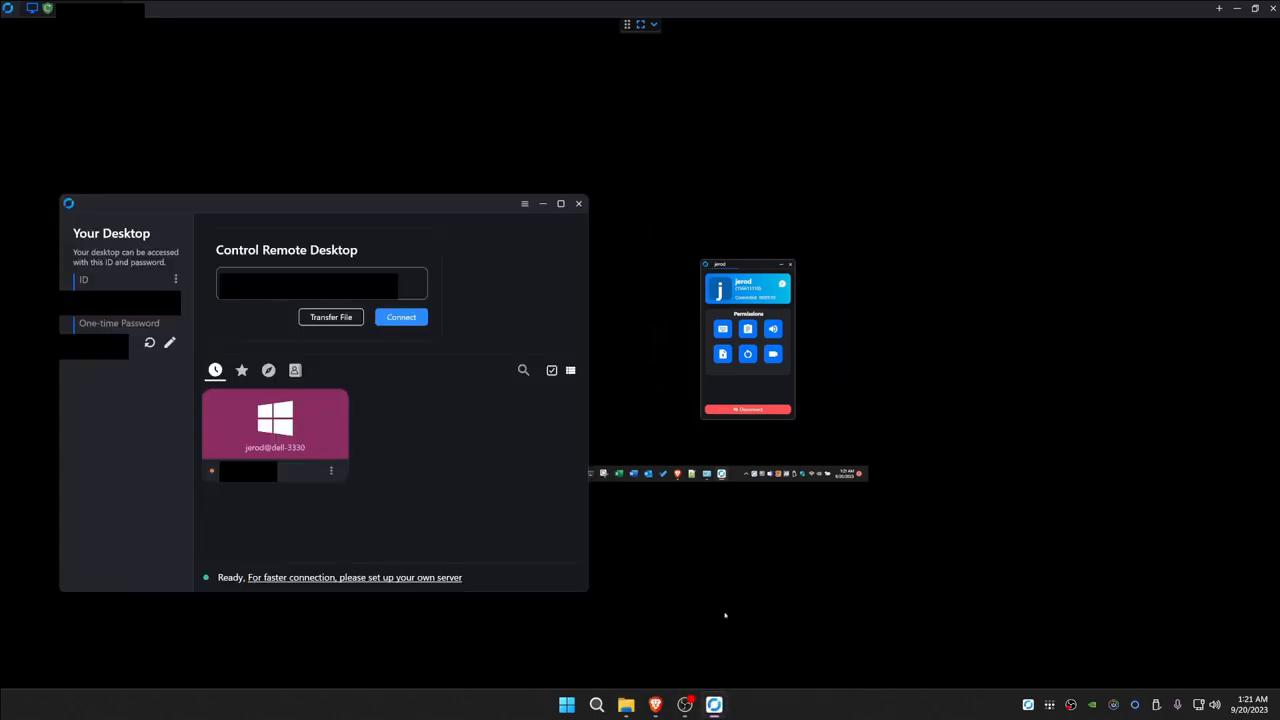
pyautogui.rightClick(275, 430)
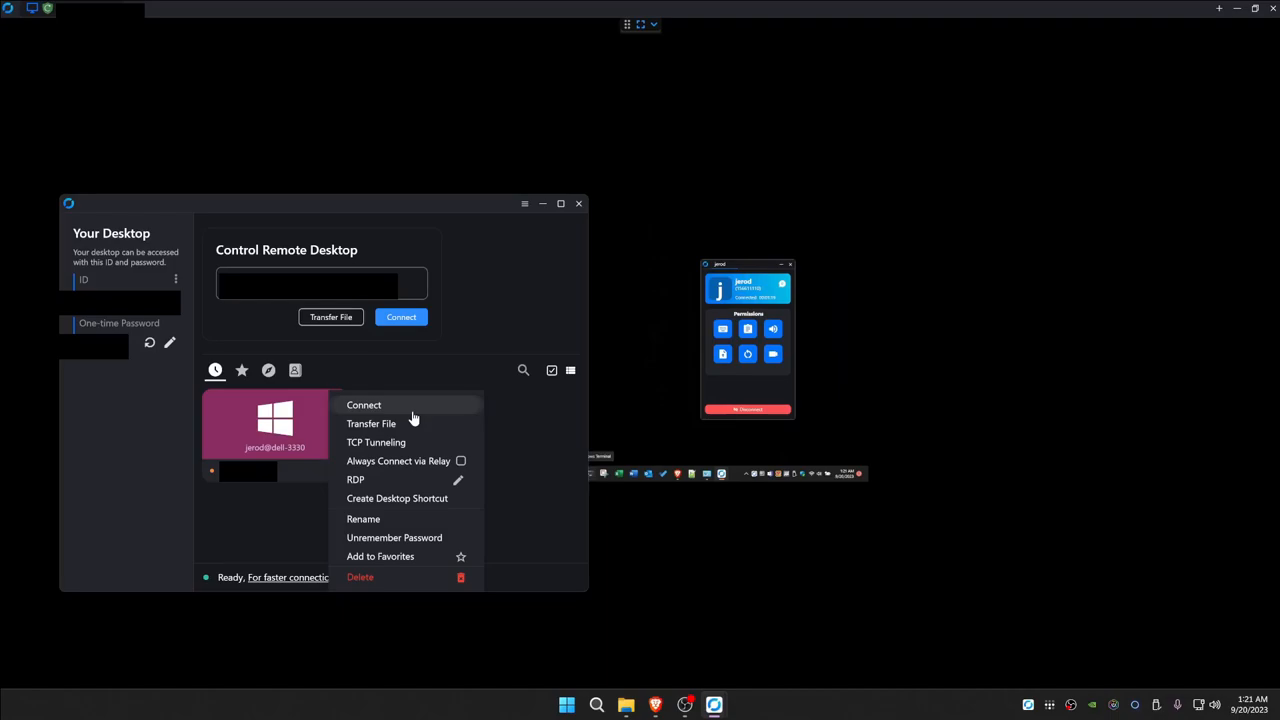
pyautogui.moveTo(418, 519)
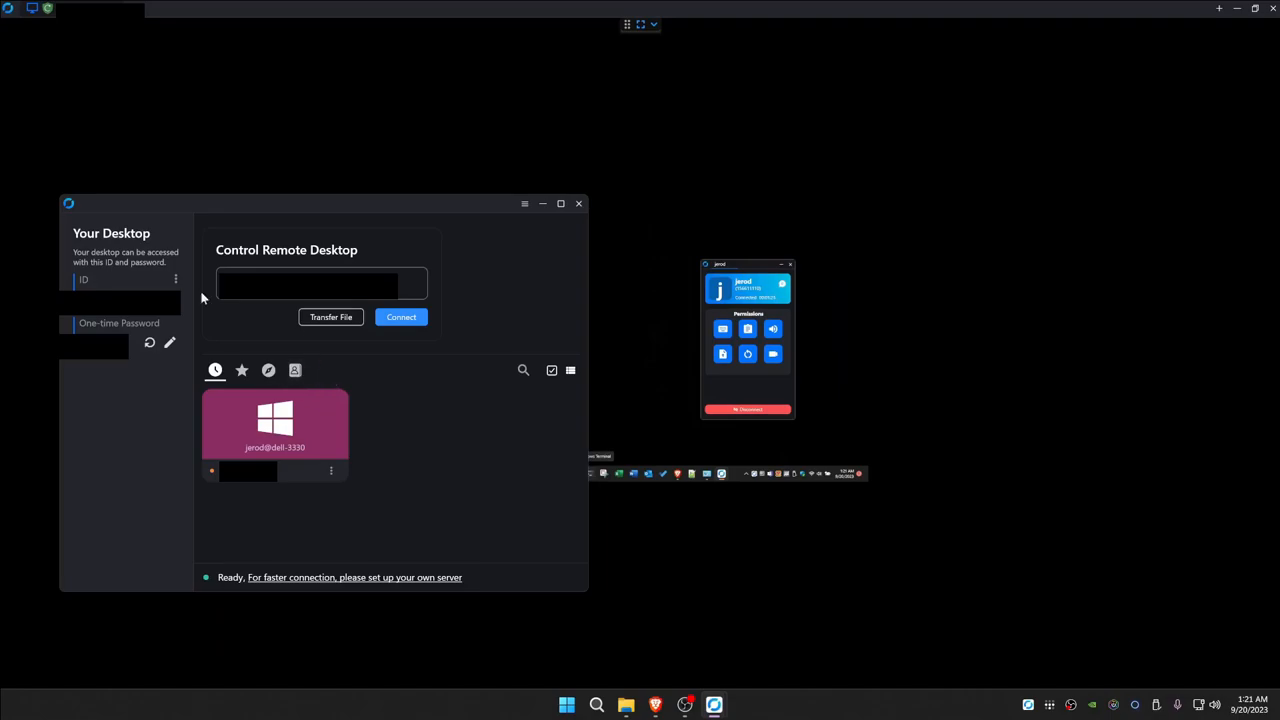
pyautogui.click(241, 370)
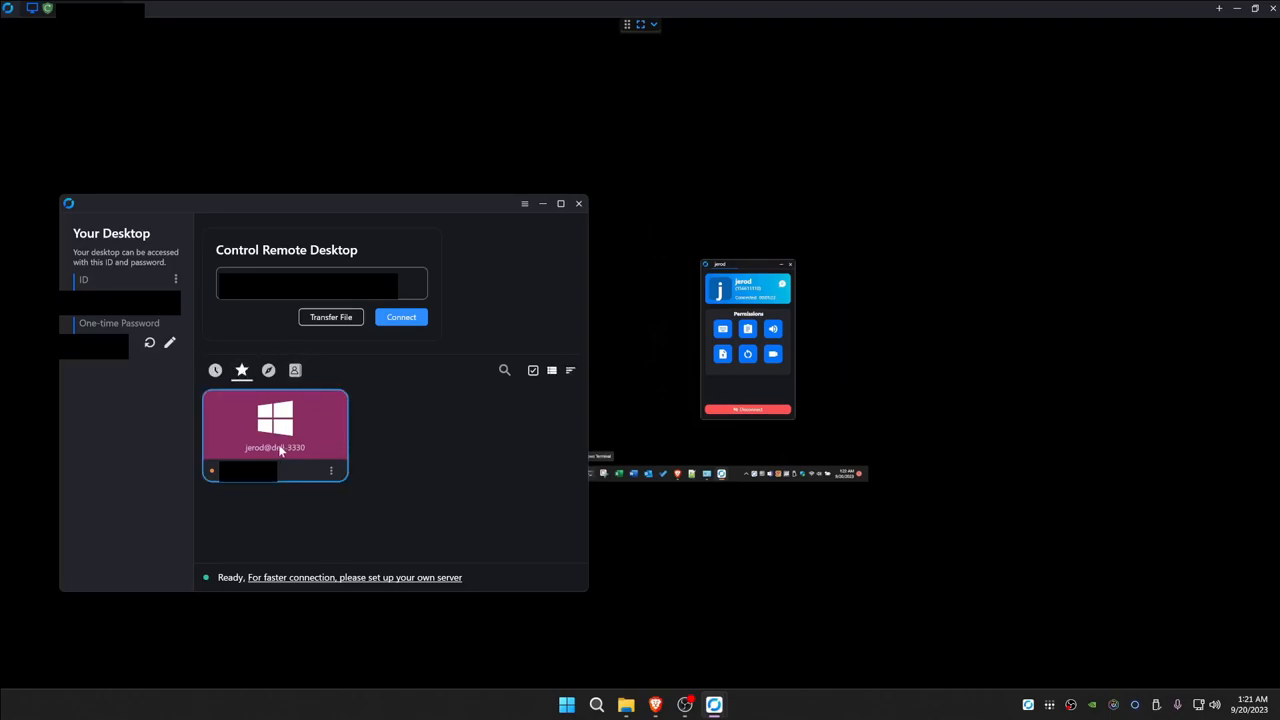
pyautogui.moveTo(445, 447)
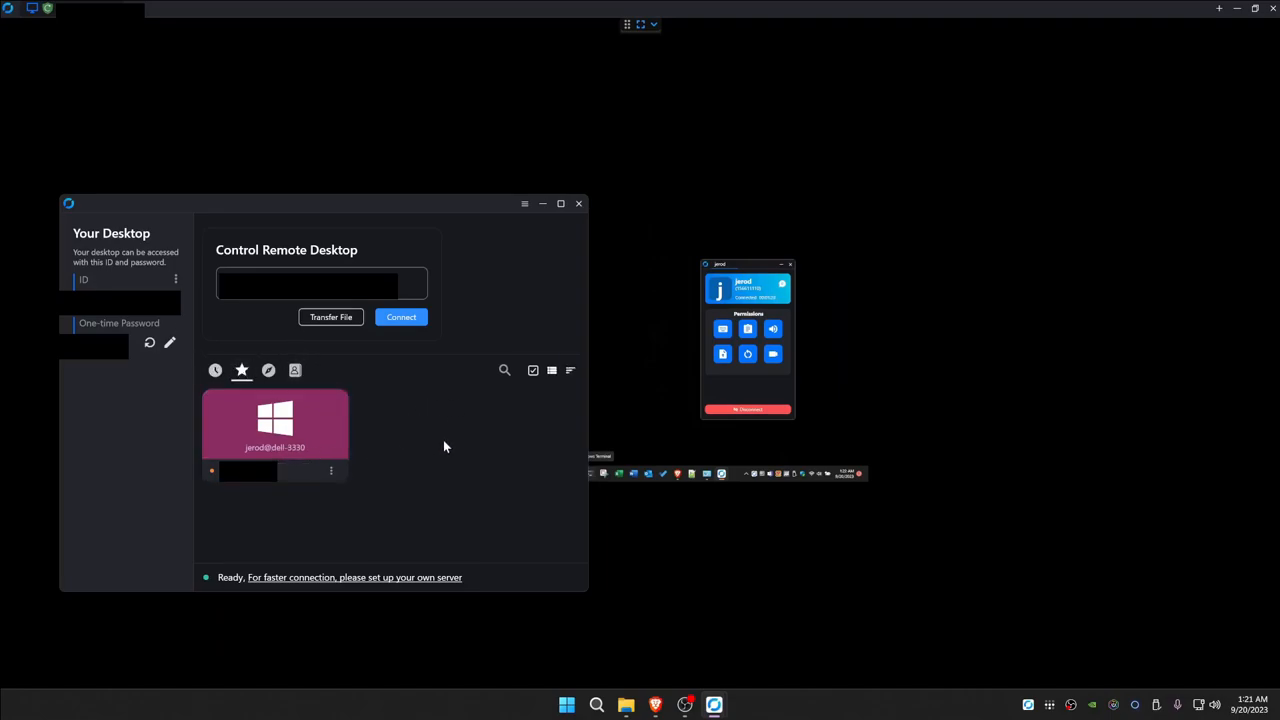
pyautogui.moveTo(457, 437)
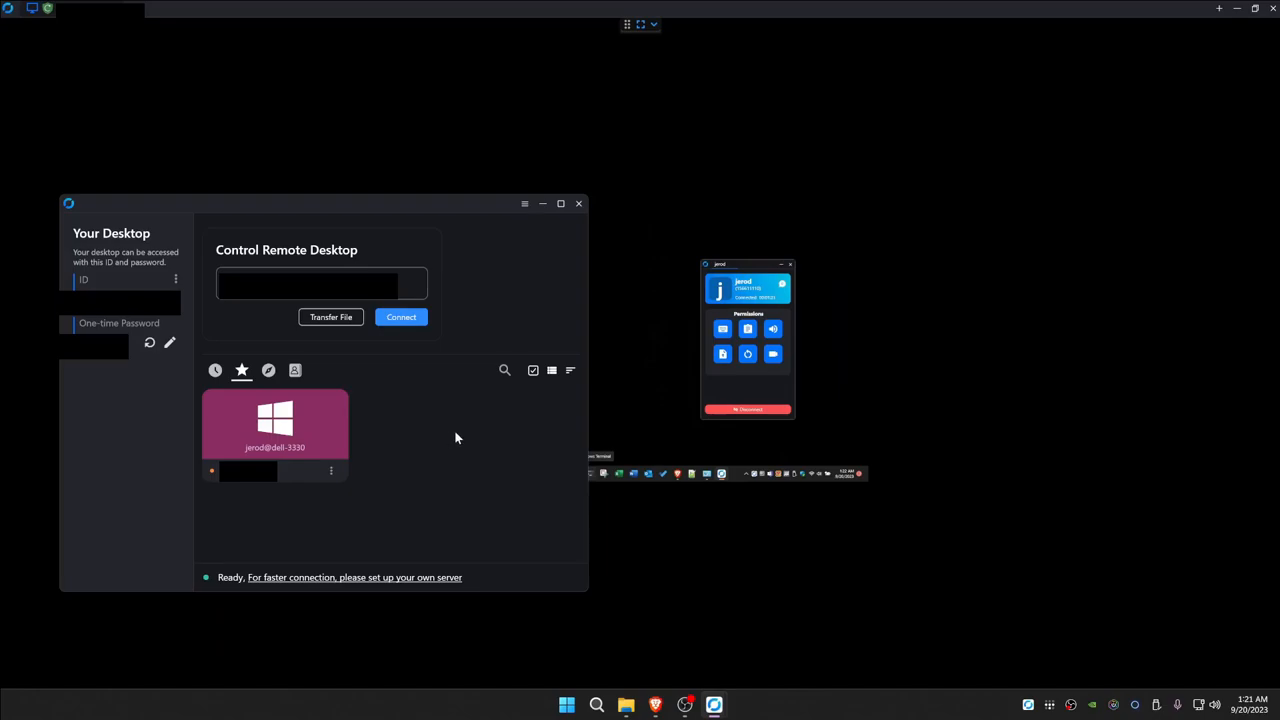
pyautogui.moveTo(455, 437)
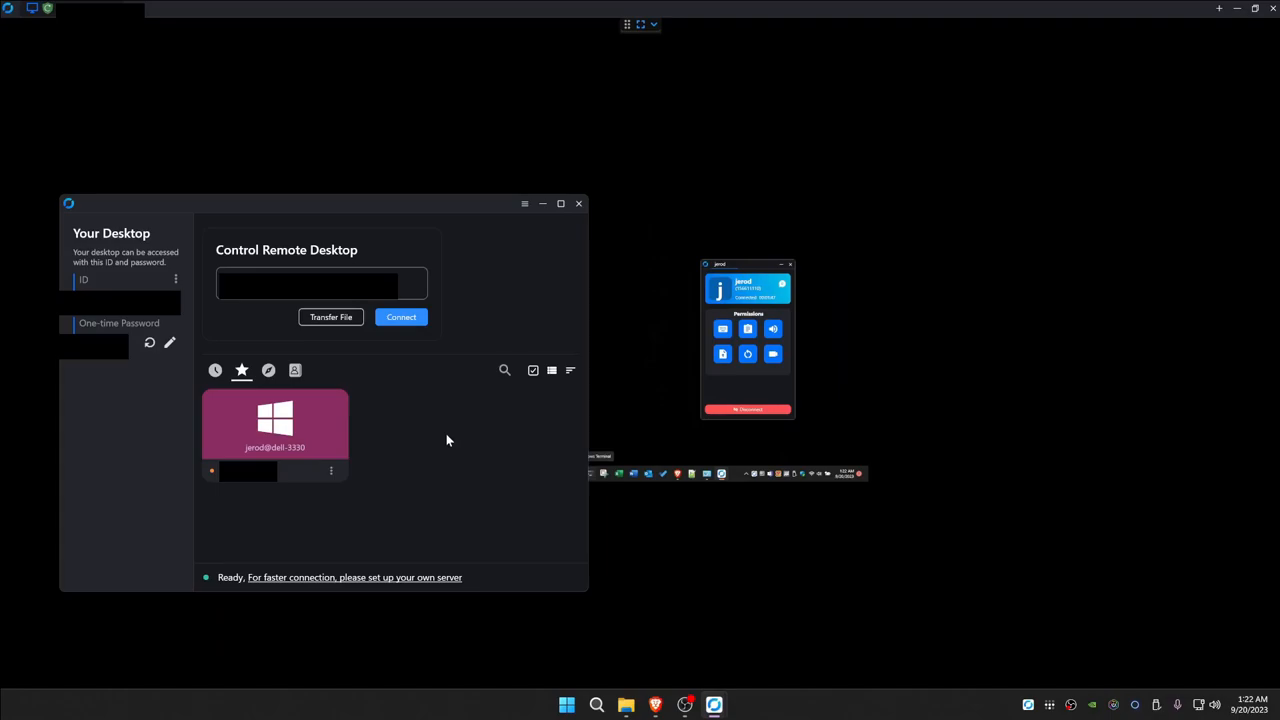
pyautogui.moveTo(445, 442)
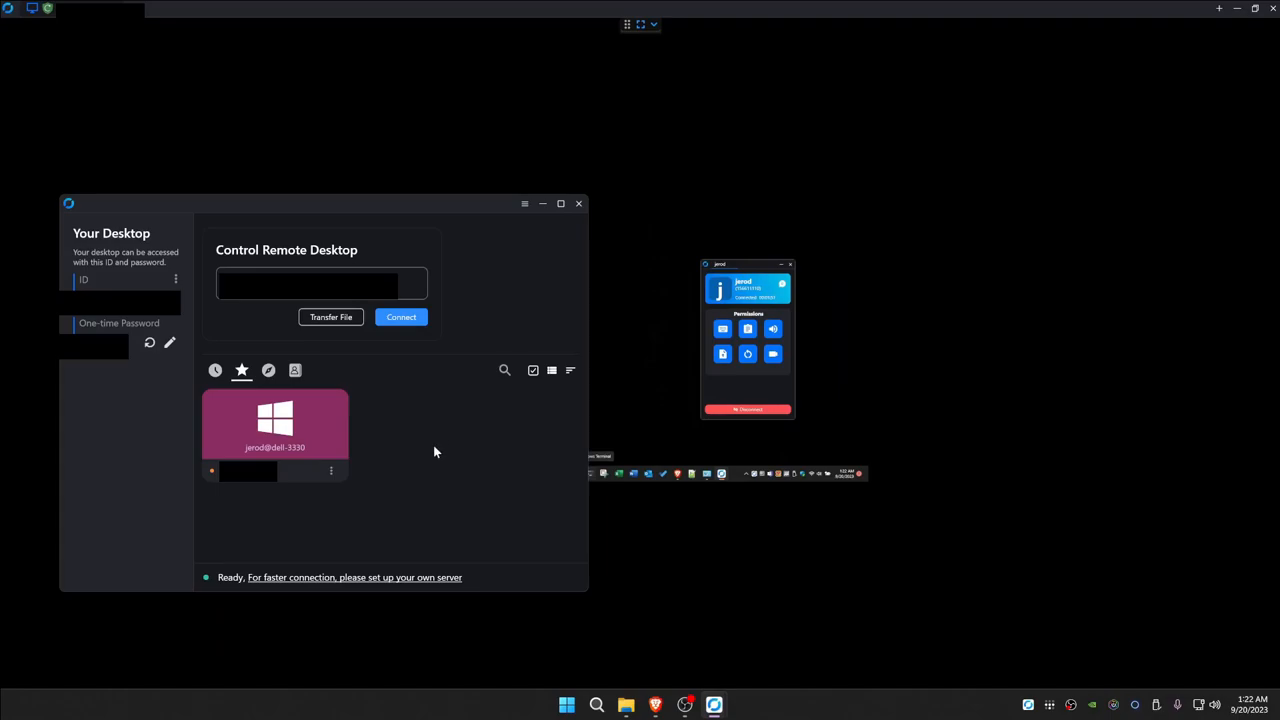
pyautogui.moveTo(435, 445)
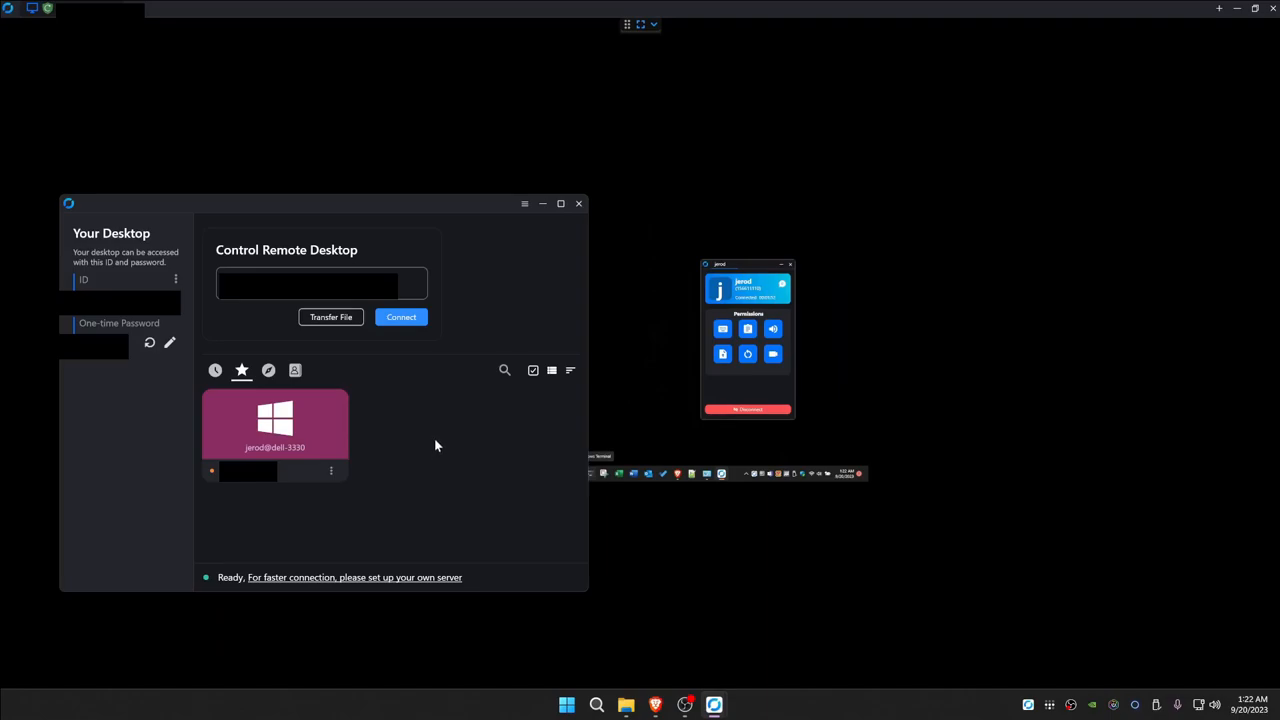
pyautogui.moveTo(435, 449)
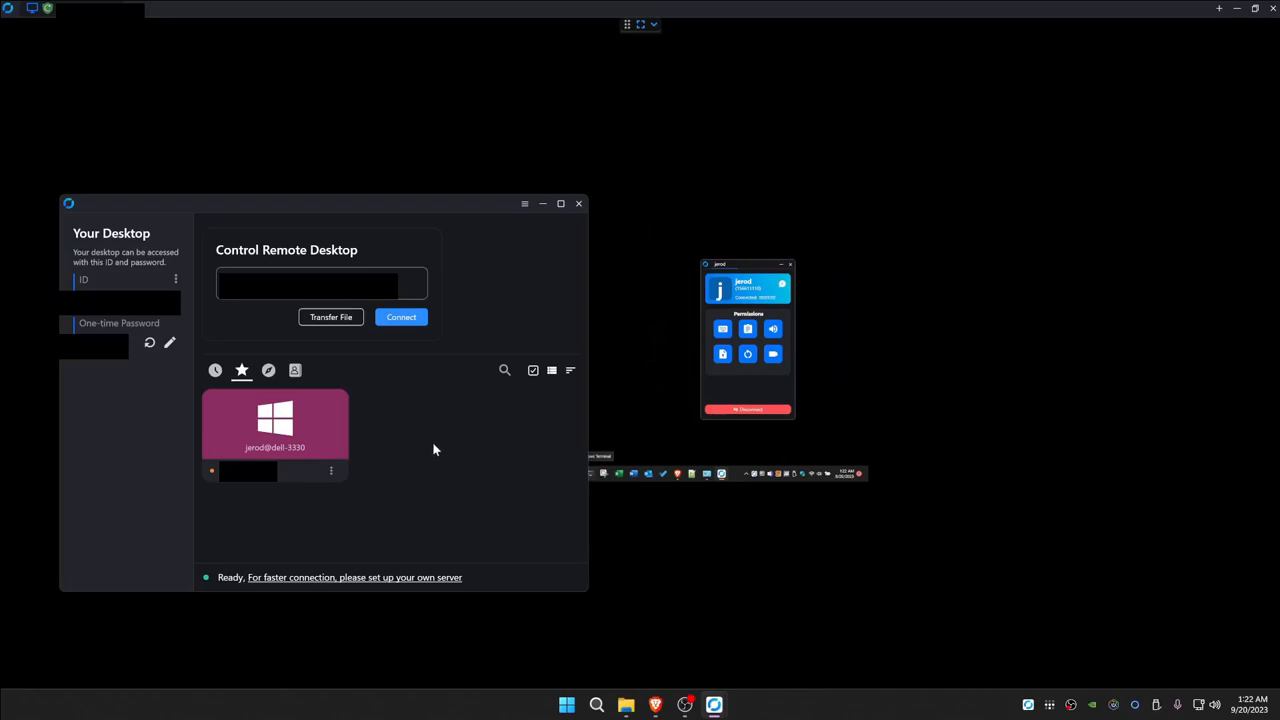
pyautogui.moveTo(435, 435)
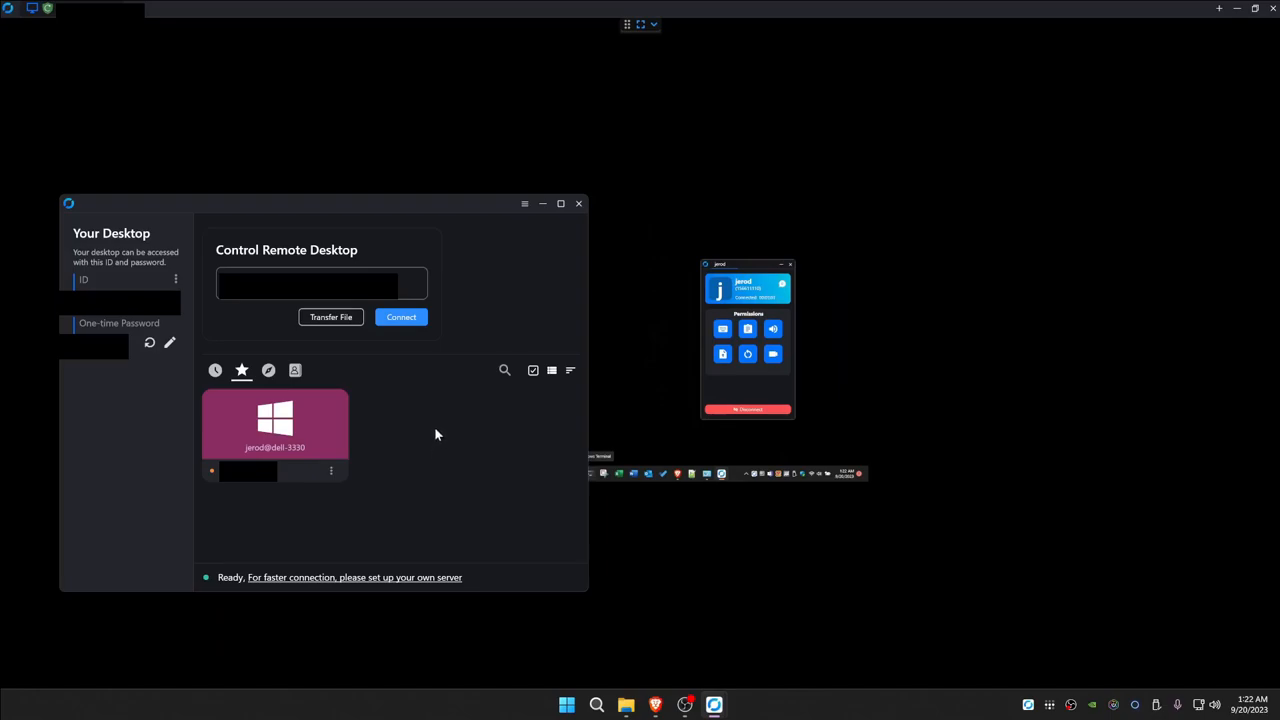
pyautogui.moveTo(431, 442)
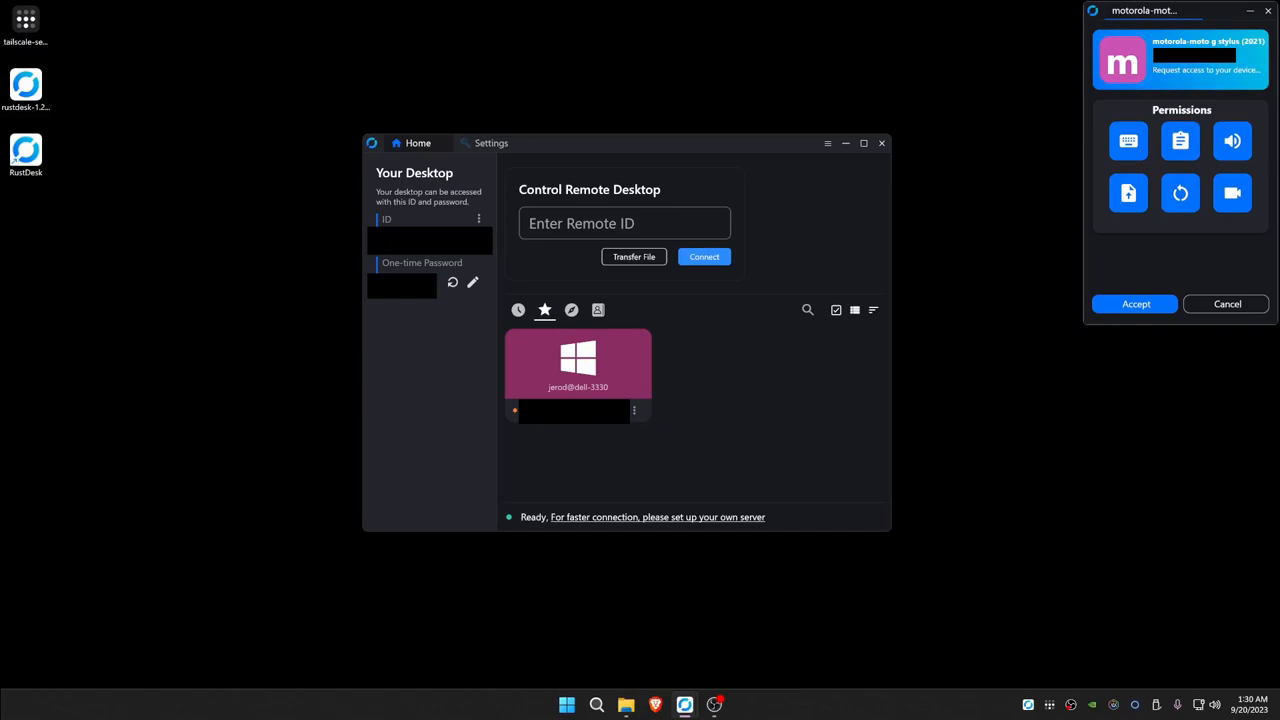
pyautogui.moveTo(1174, 341)
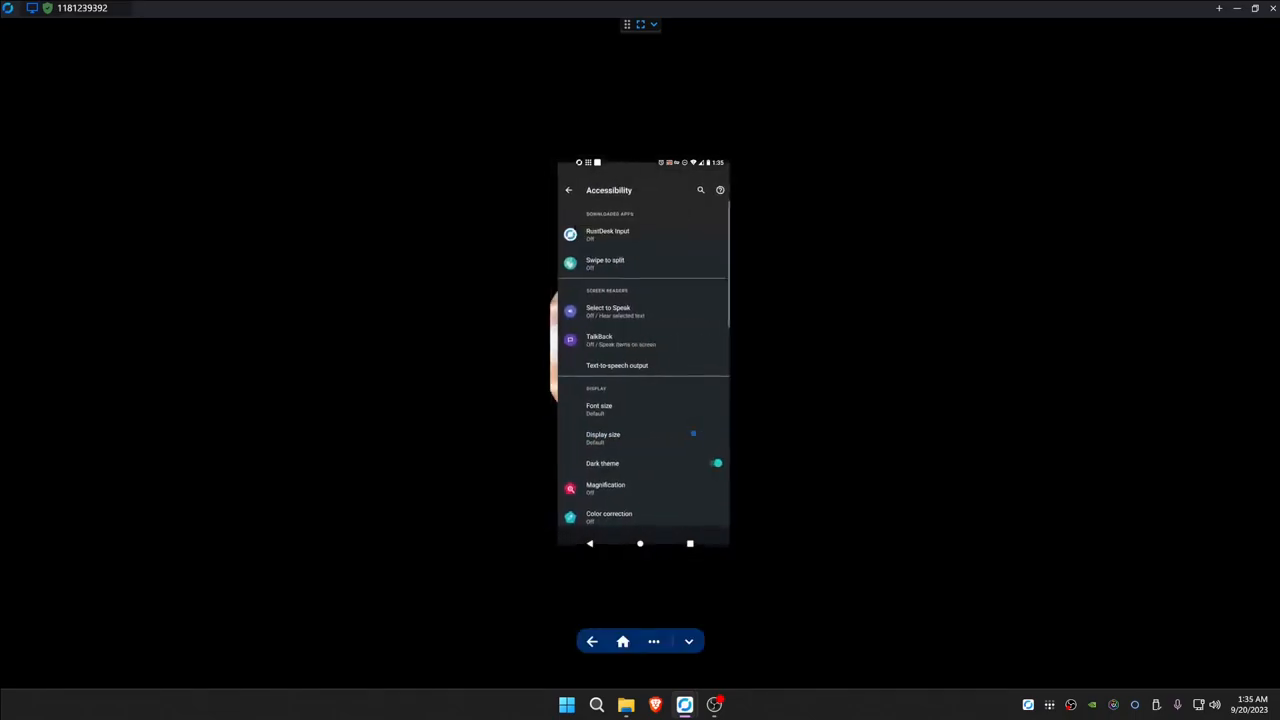
# Step: Enable the RustDesk Input accessibility service, allow full control, and confirm it shows On
pyautogui.click(607, 234)
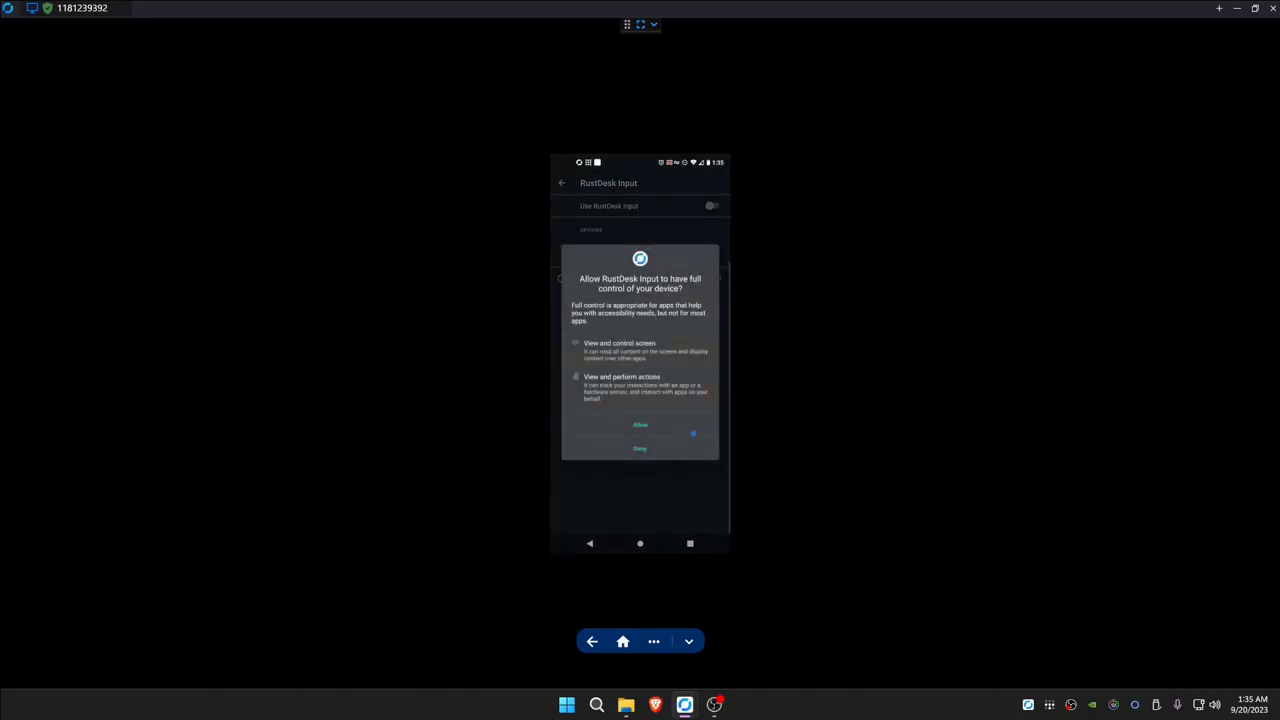
pyautogui.click(640, 424)
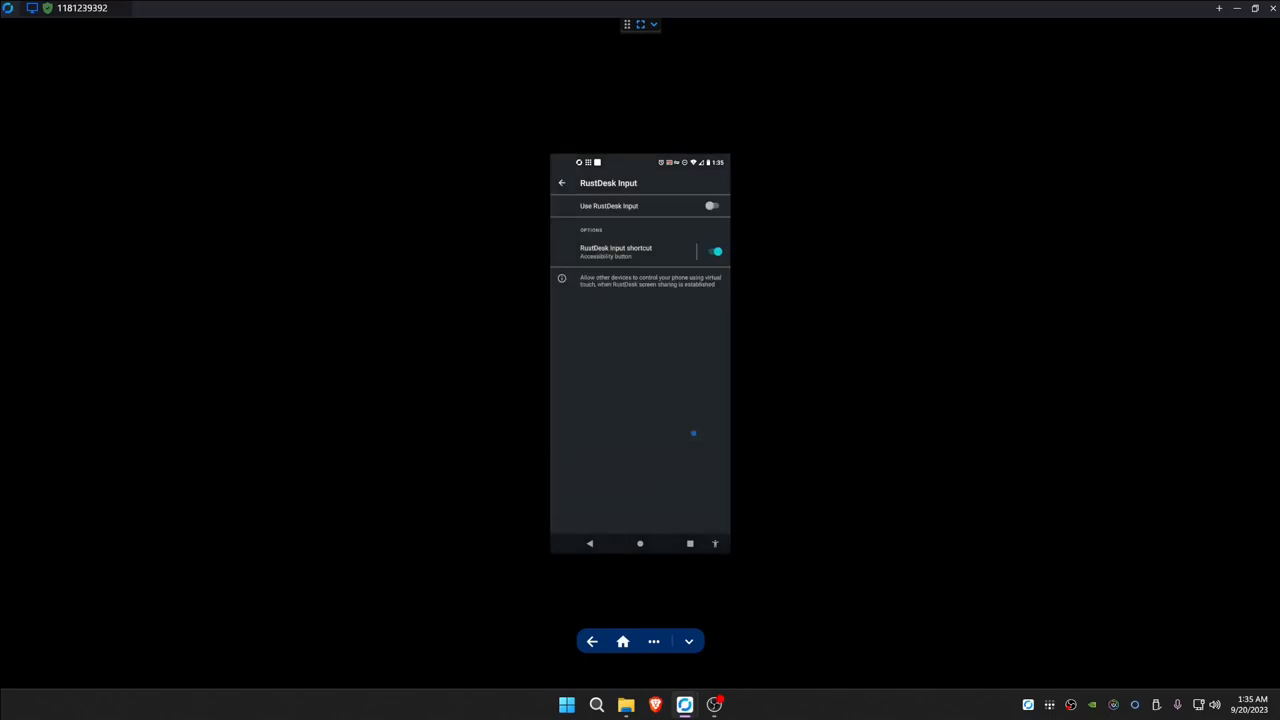
pyautogui.click(561, 182)
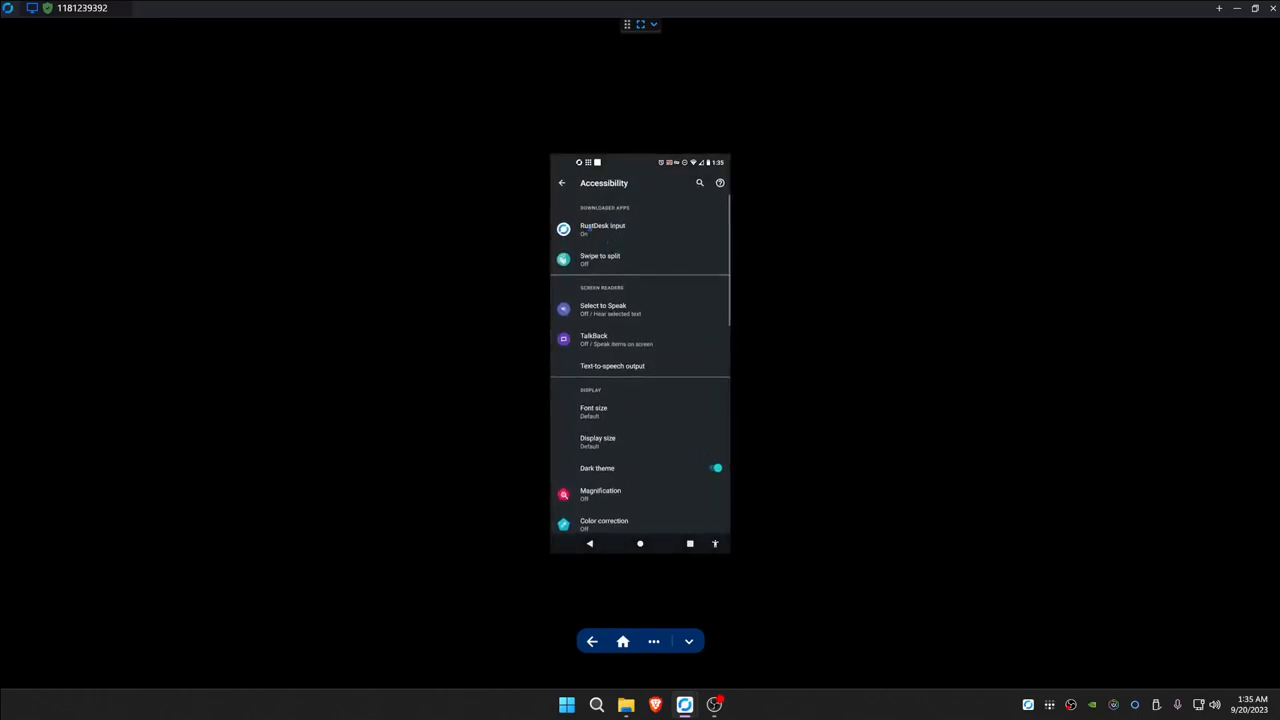
pyautogui.click(602, 228)
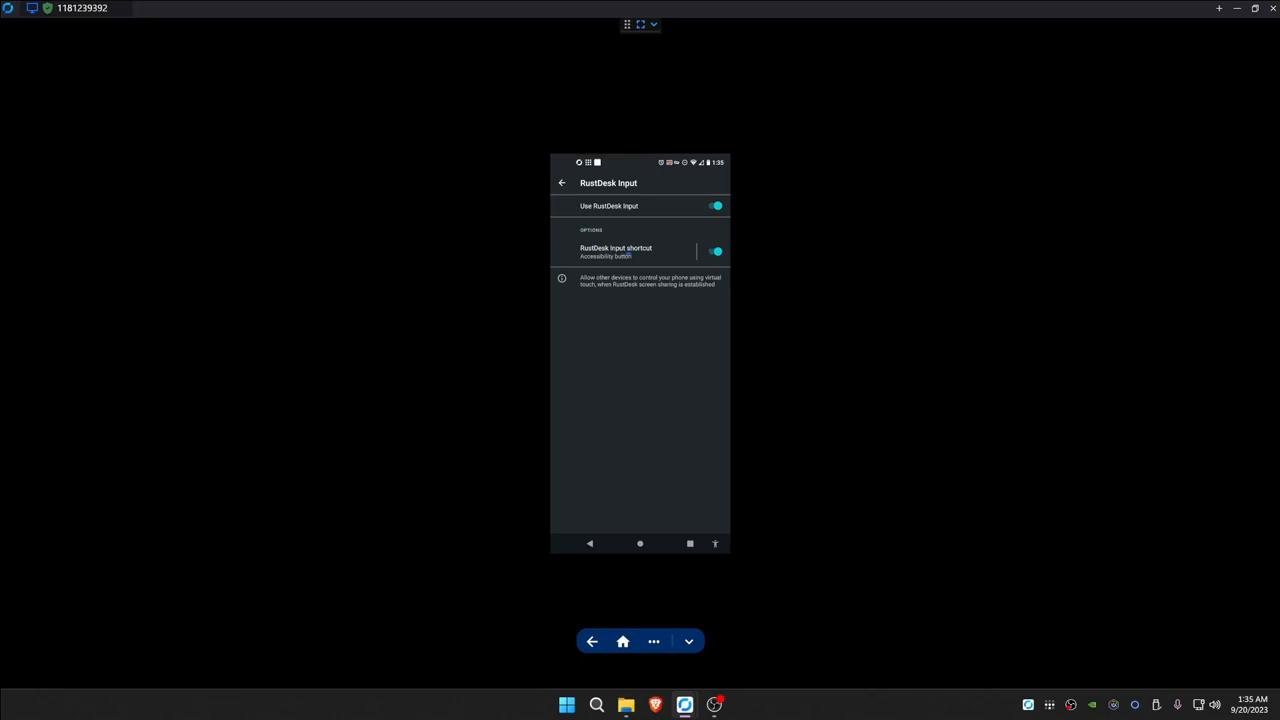
pyautogui.moveTo(794, 408)
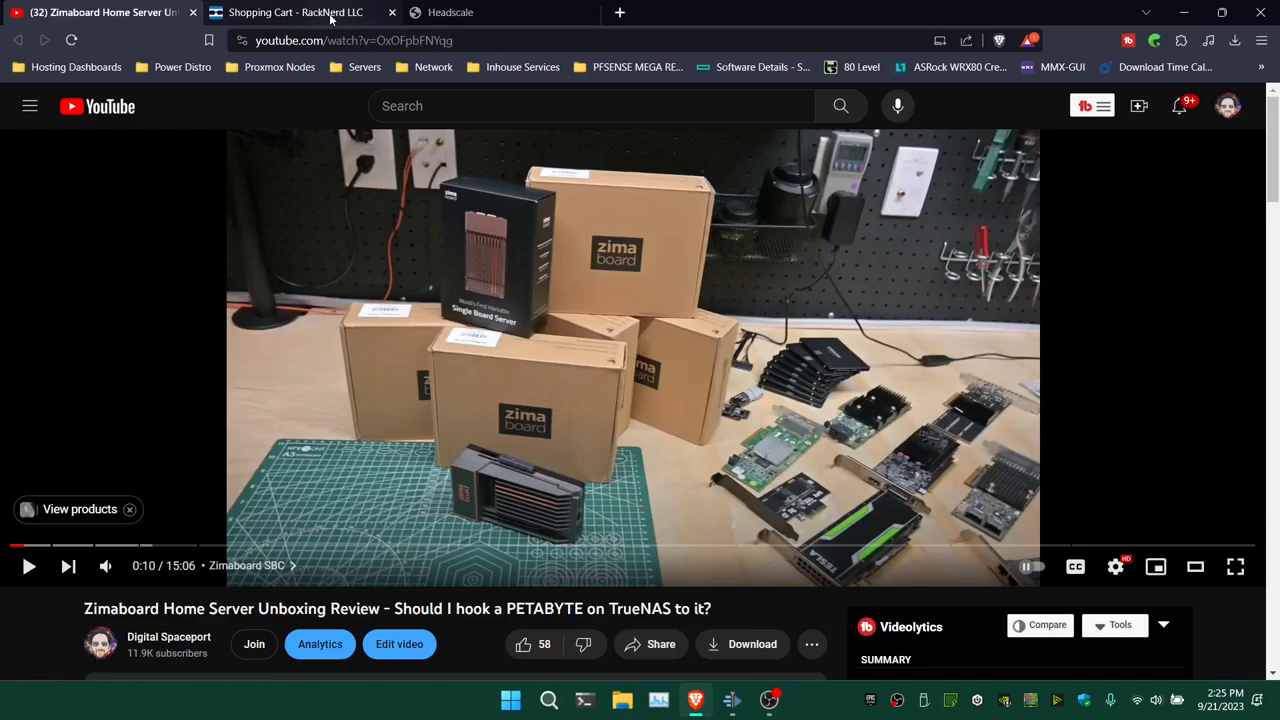
# Step: Scroll the RackNerd cart to the 3 GB ($28.99) and 4 GB ($47.88) KVM plans
pyautogui.click(290, 12)
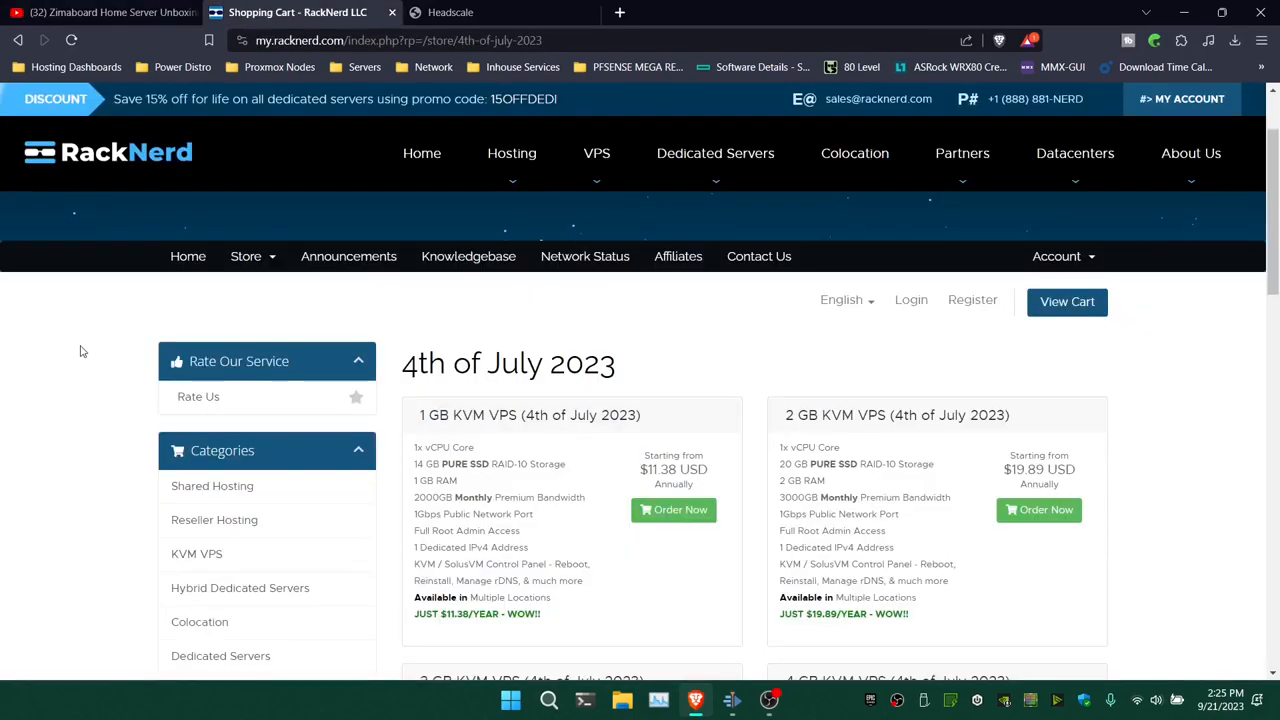
pyautogui.scroll(-3)
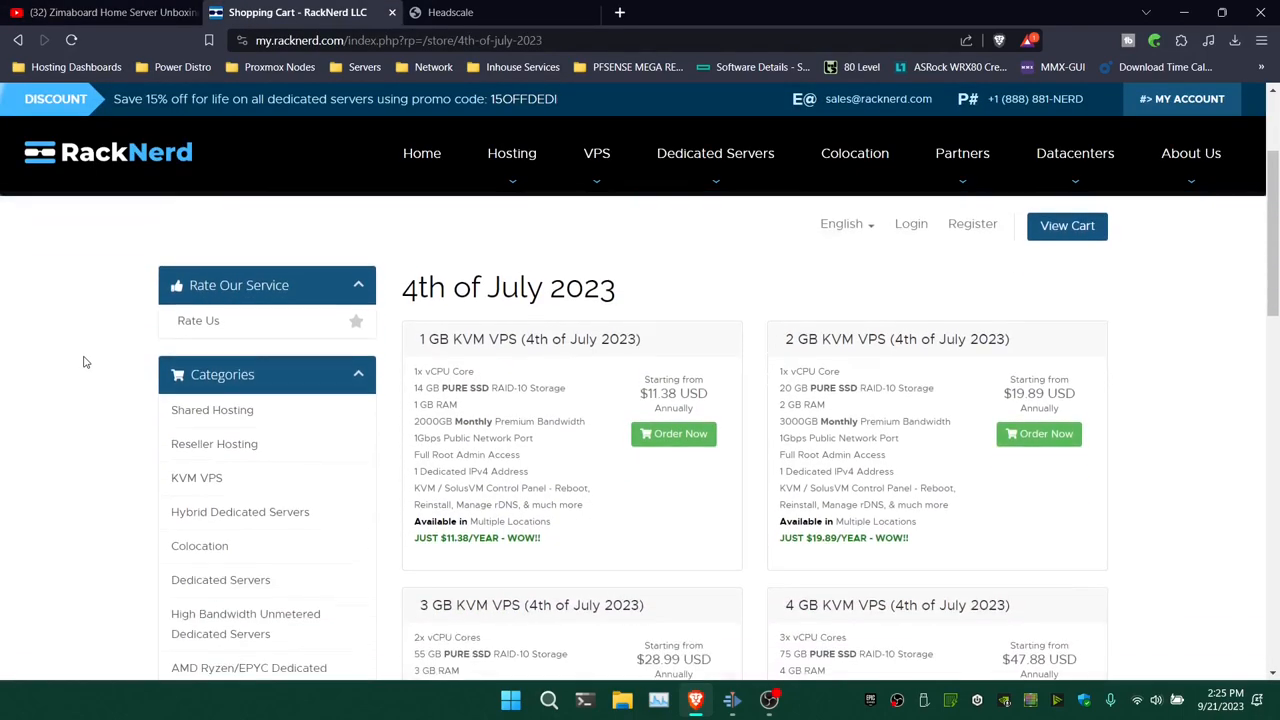
pyautogui.scroll(-3)
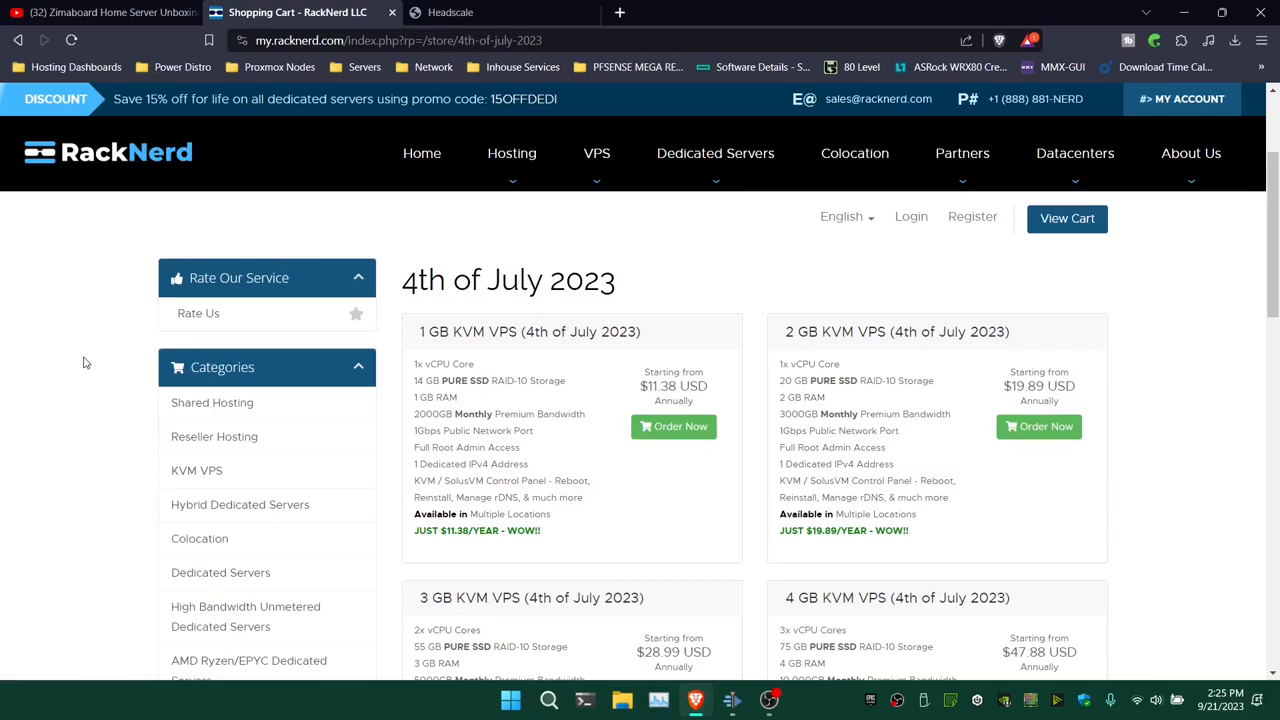
pyautogui.moveTo(455, 416)
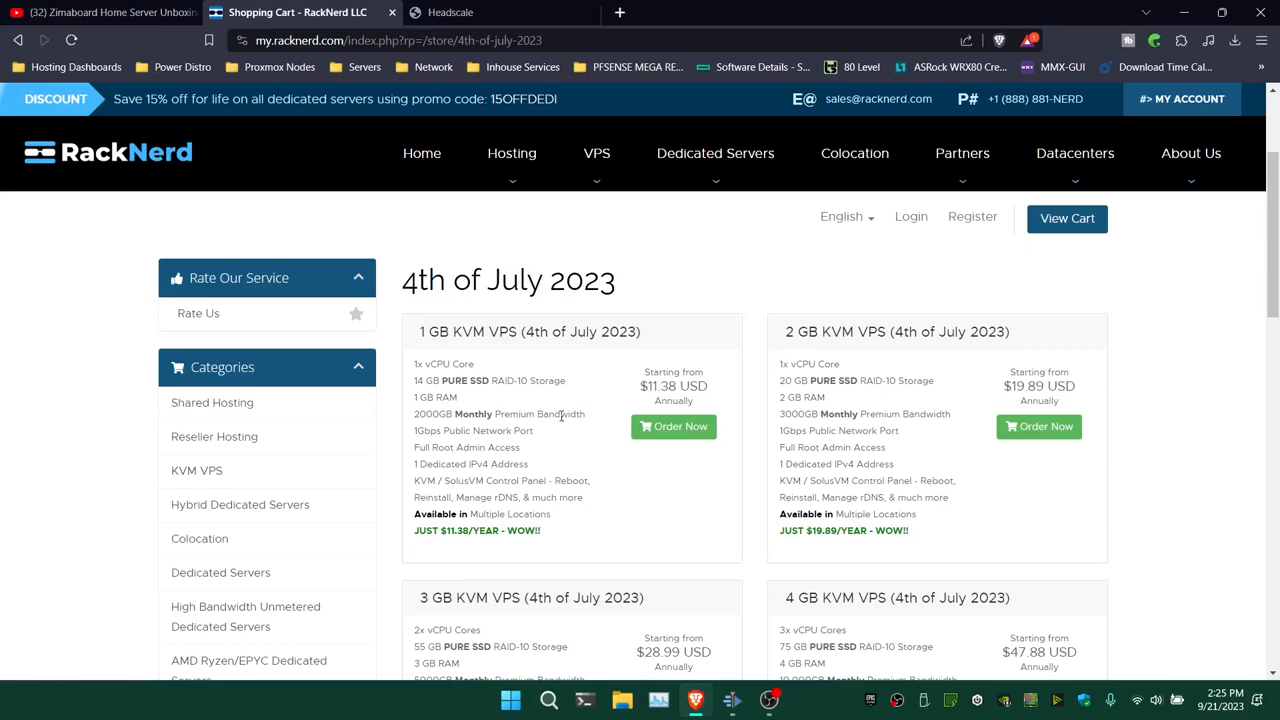
pyautogui.moveTo(562, 416)
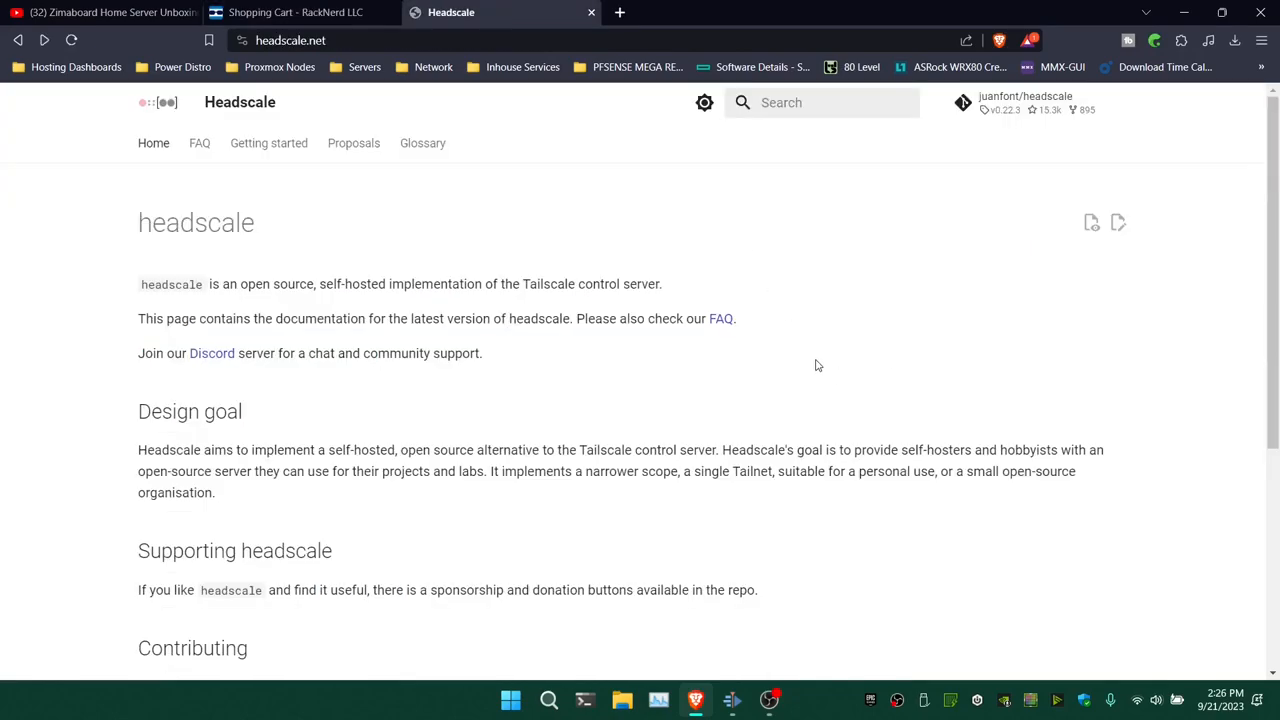
pyautogui.moveTo(820, 362)
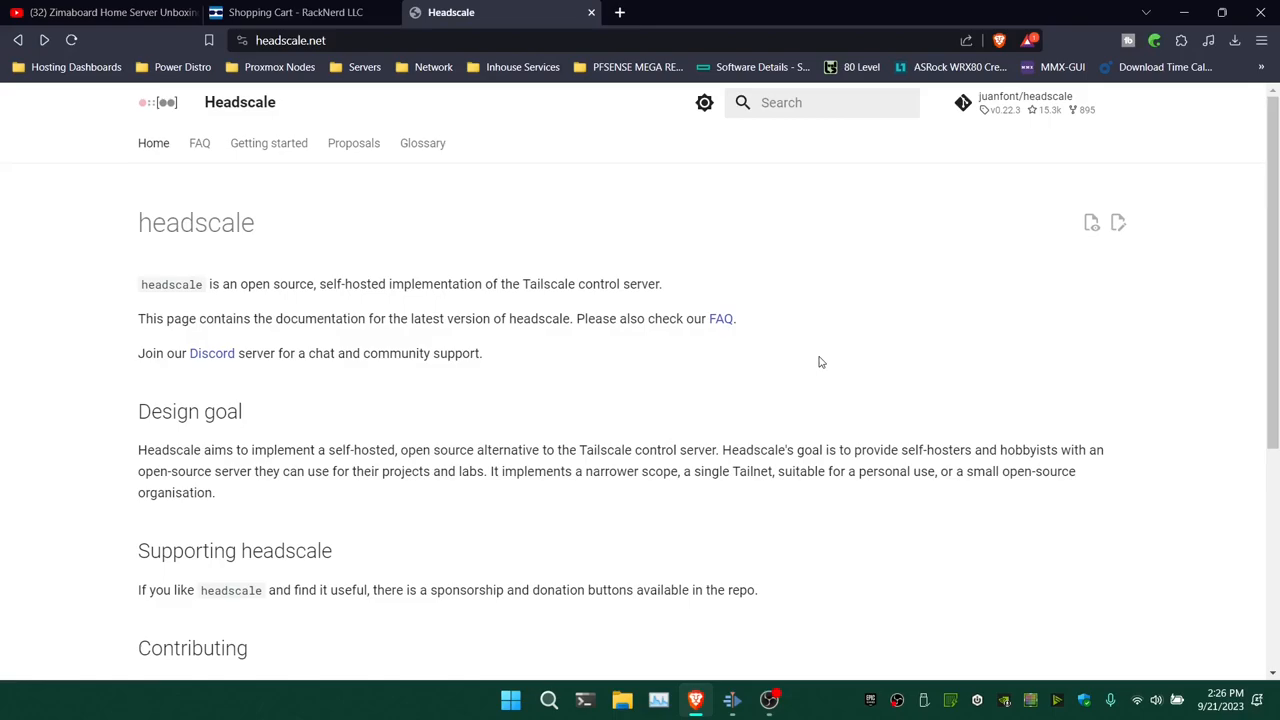
pyautogui.moveTo(820, 358)
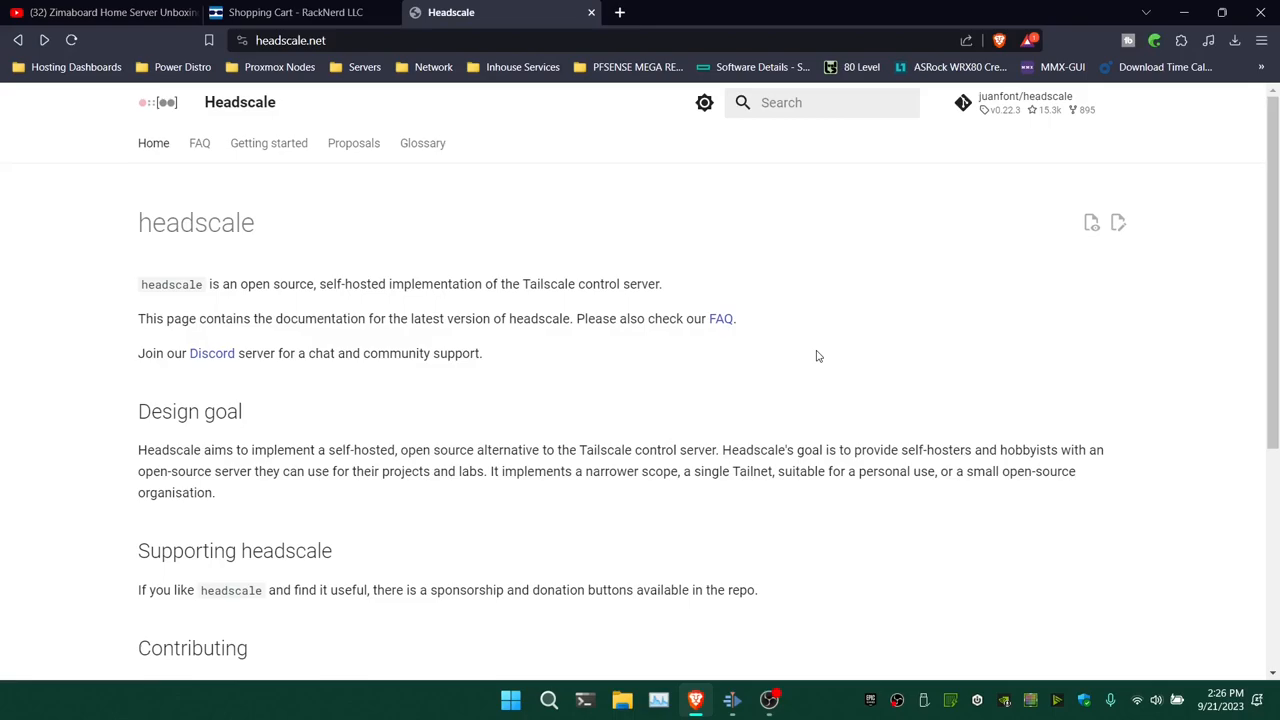
pyautogui.moveTo(815, 348)
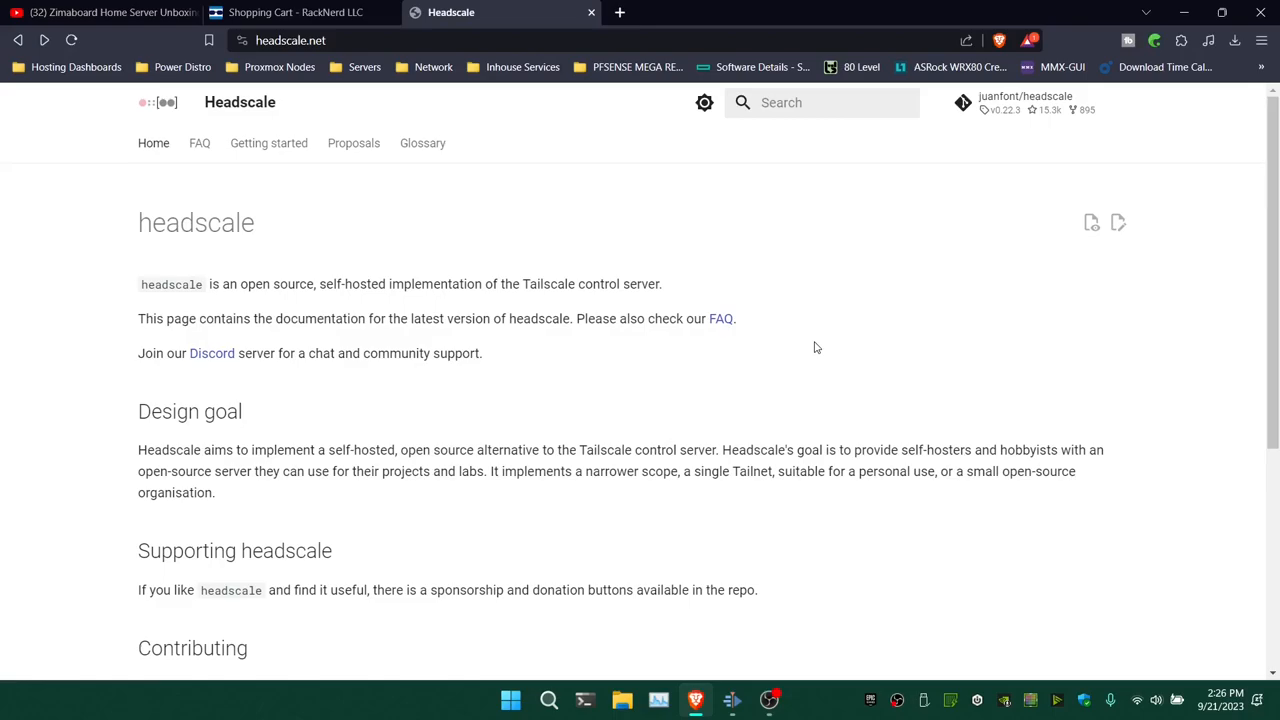
pyautogui.moveTo(813, 318)
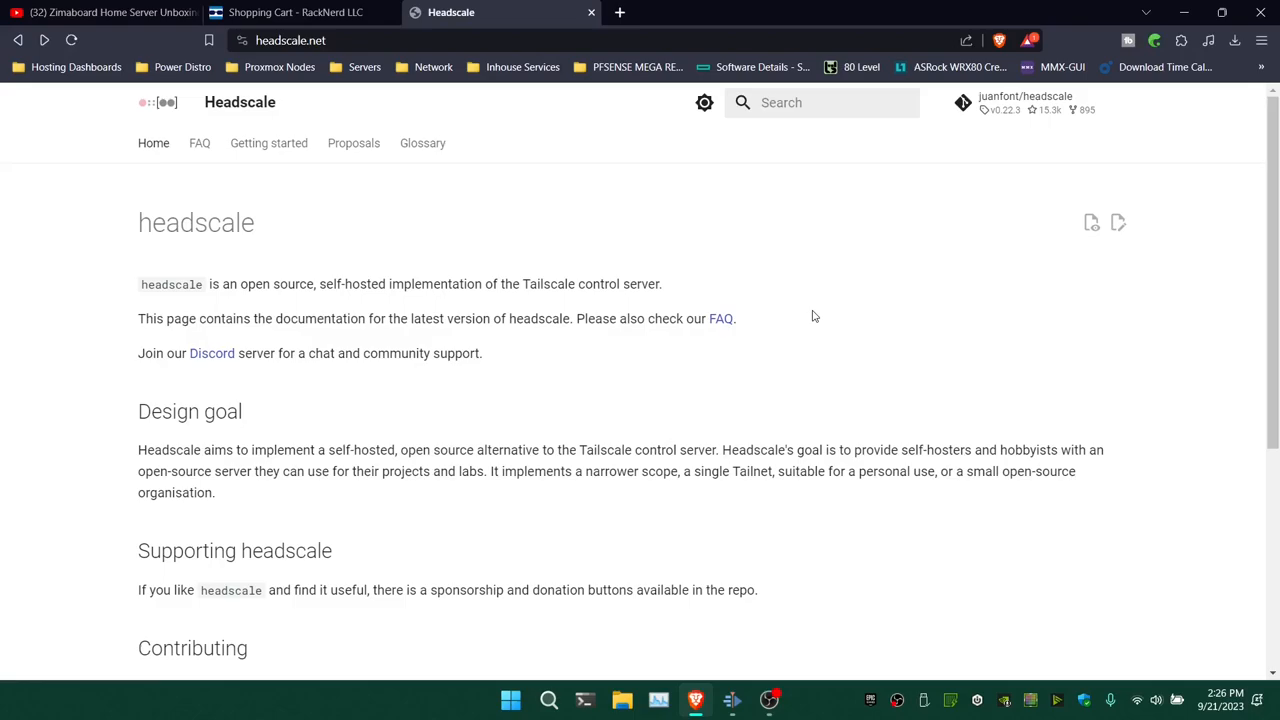
pyautogui.moveTo(810, 314)
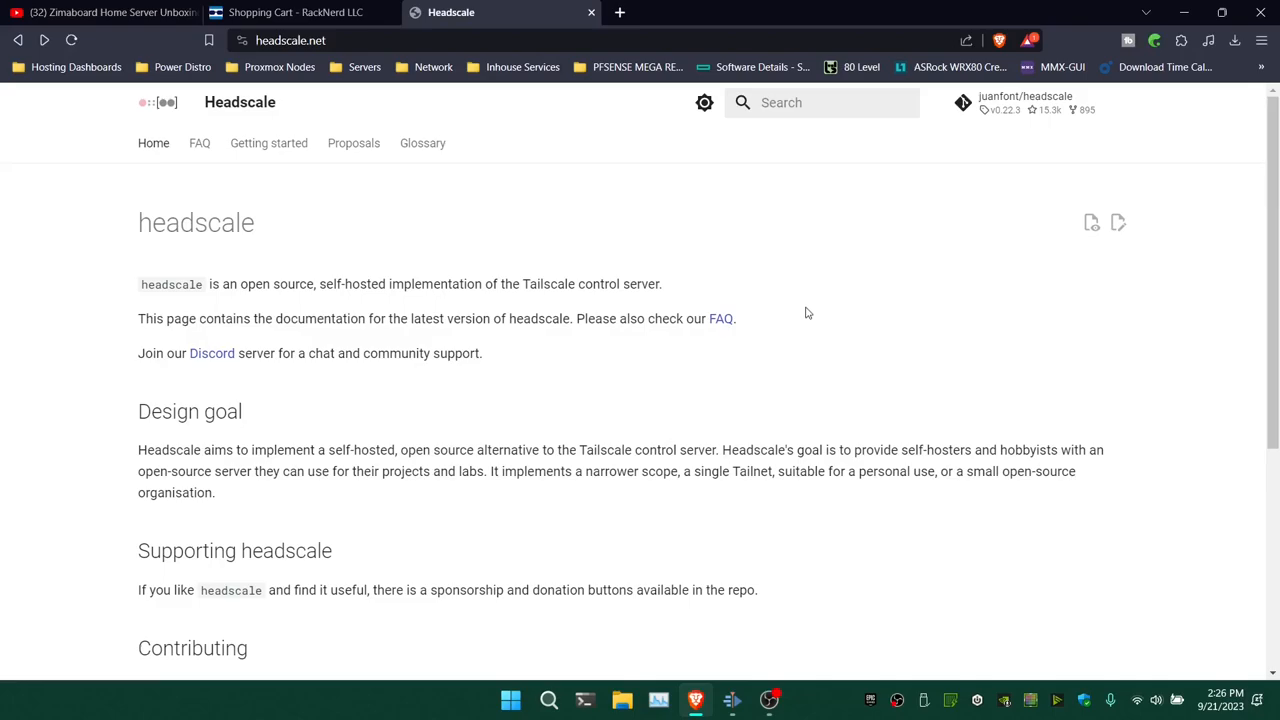
pyautogui.moveTo(823, 296)
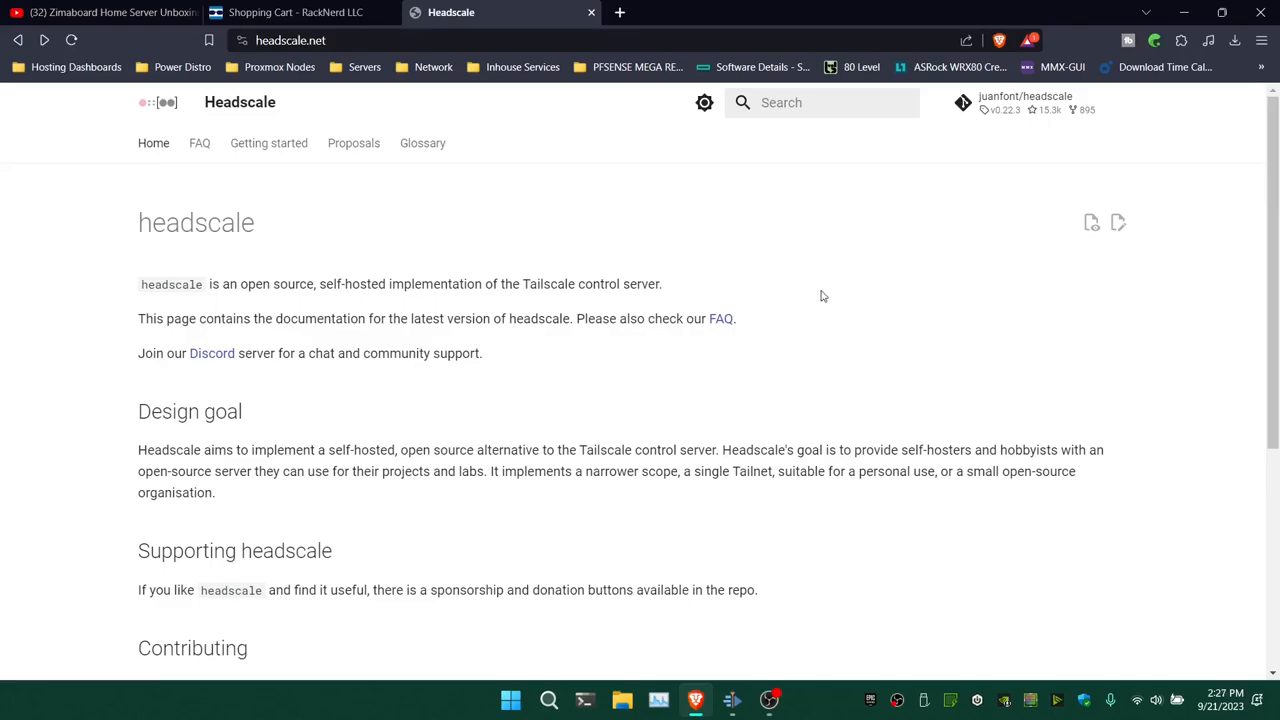